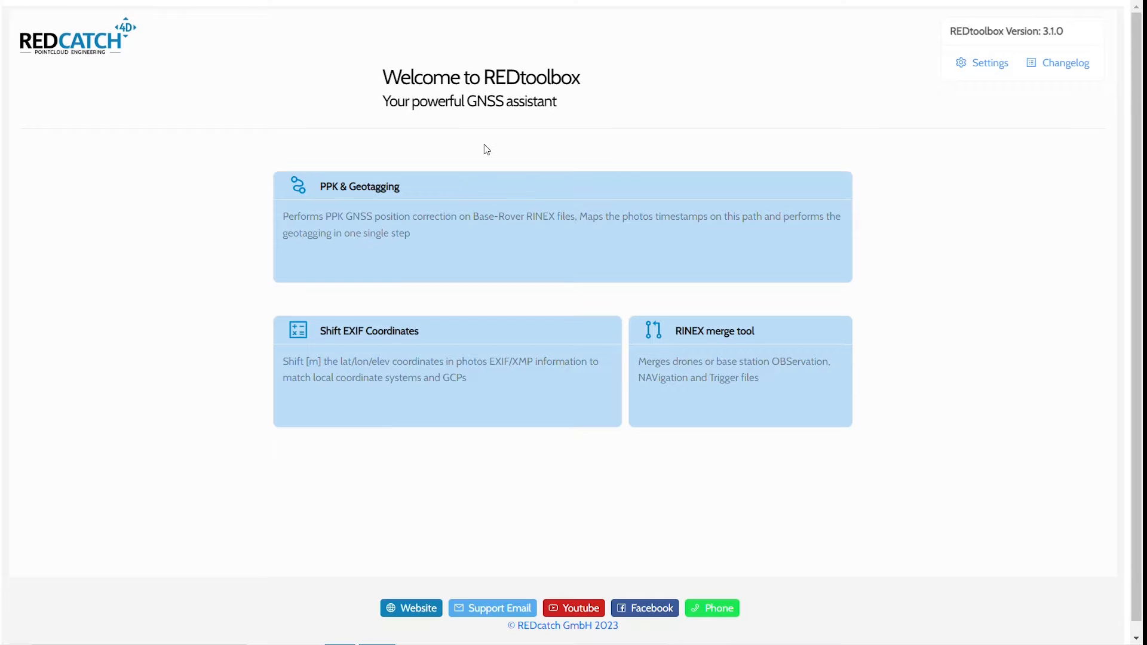
pyautogui.moveTo(481, 186)
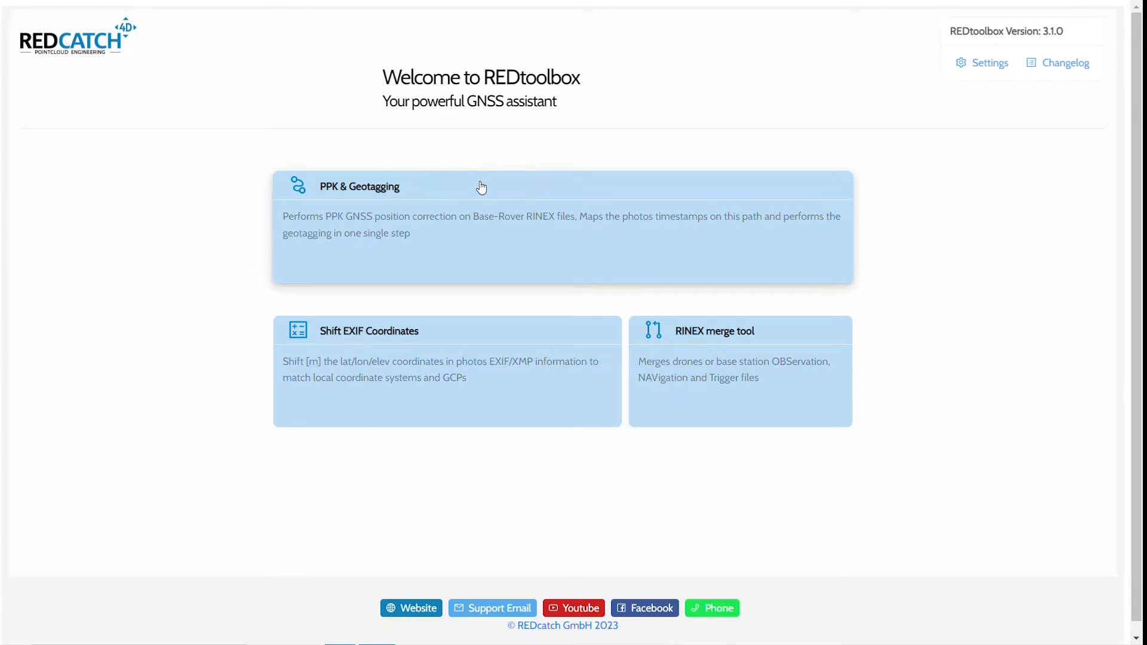
# Step: Start the PPK & Geotagging workflow, glance at the Image section and return to Project setup
pyautogui.click(481, 186)
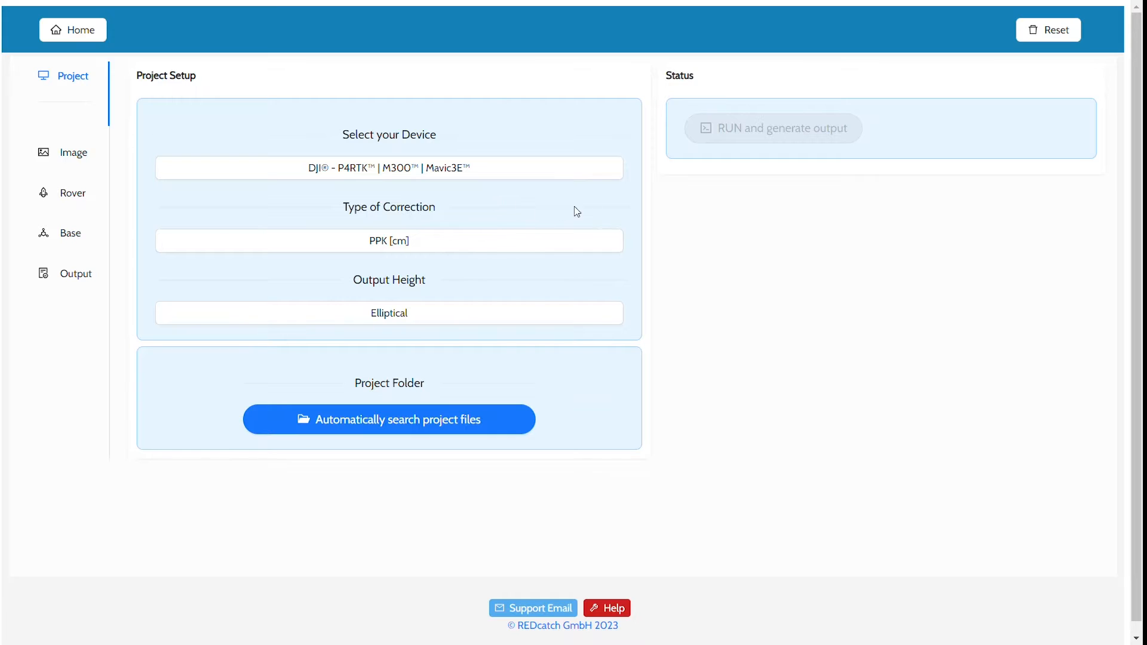
pyautogui.moveTo(645, 190)
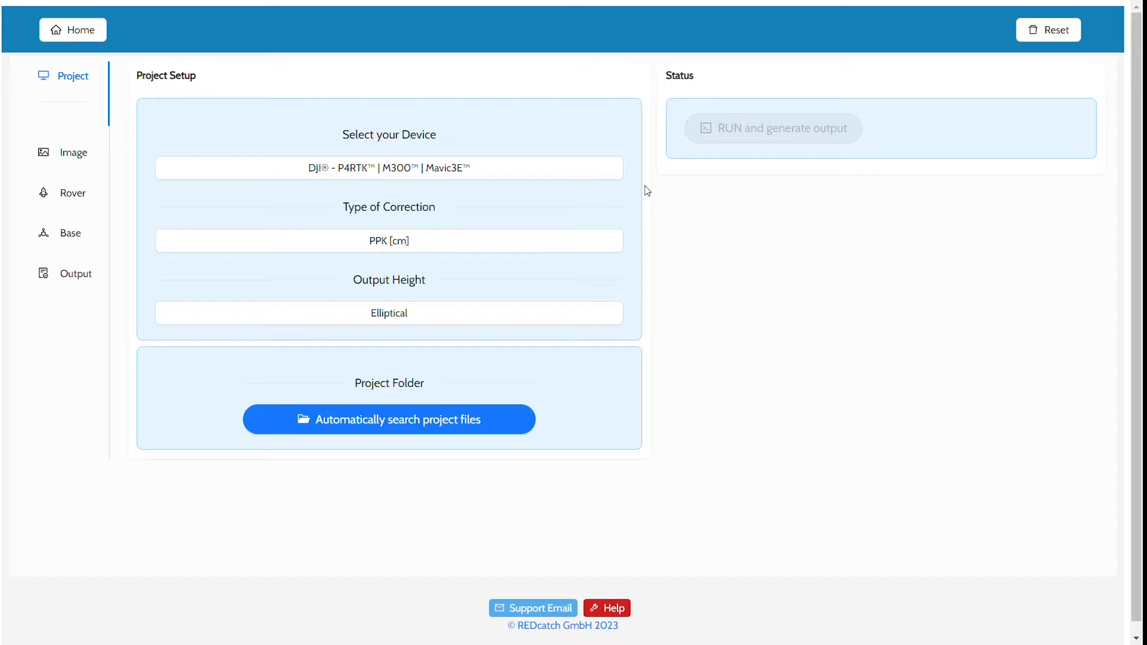
pyautogui.moveTo(289, 72)
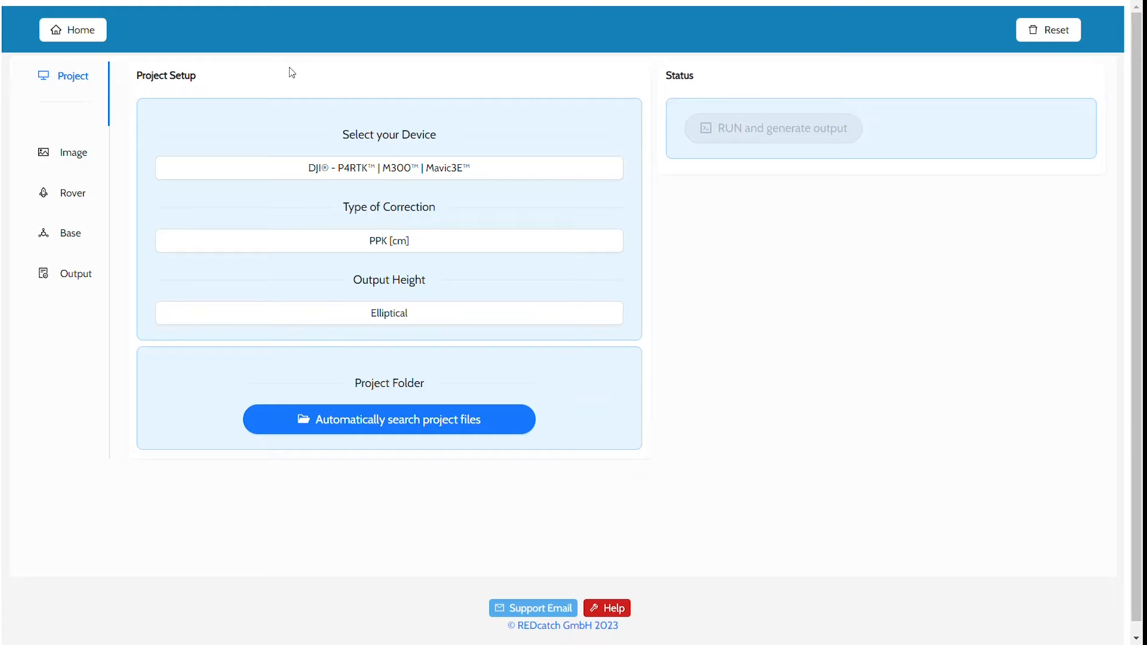
pyautogui.moveTo(101, 94)
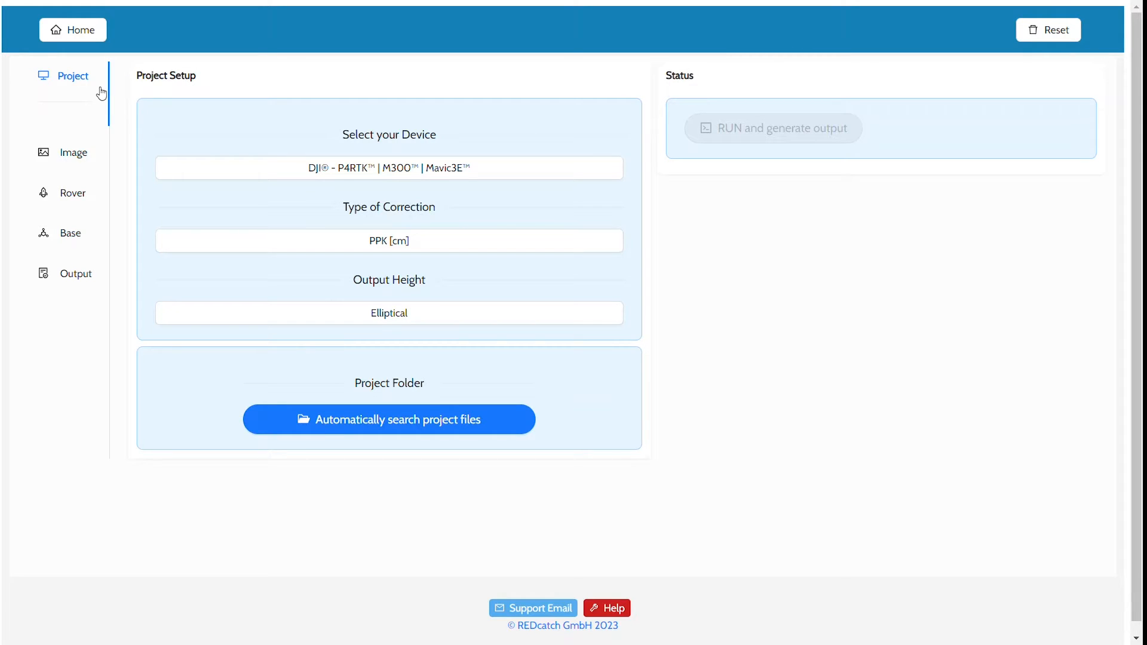
pyautogui.click(73, 152)
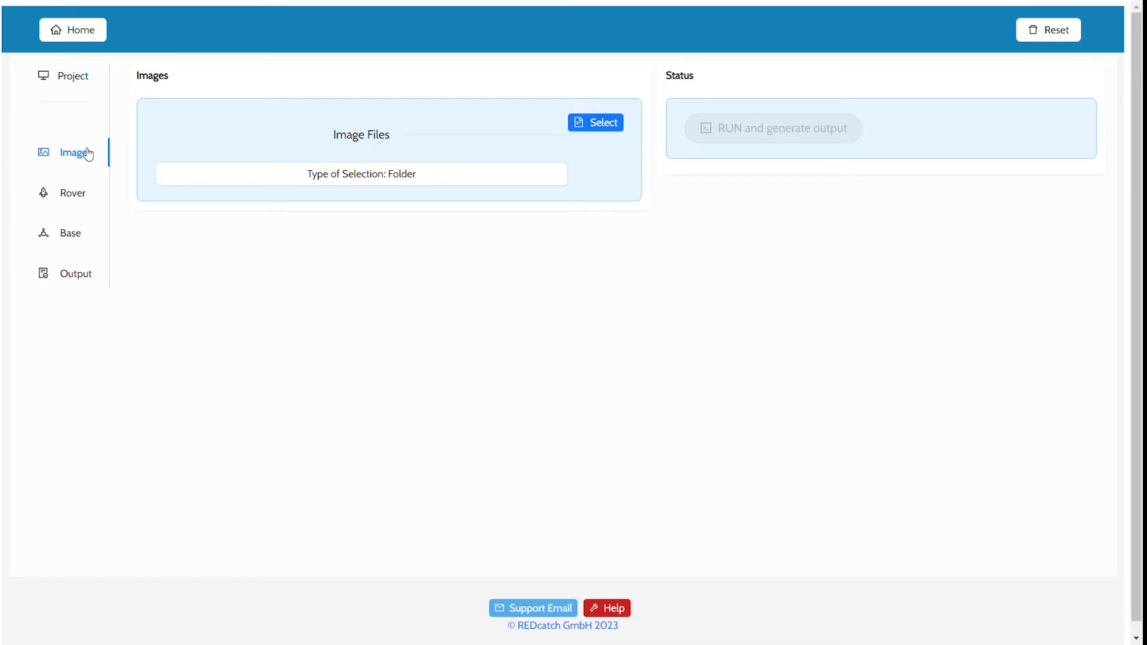
pyautogui.moveTo(85, 101)
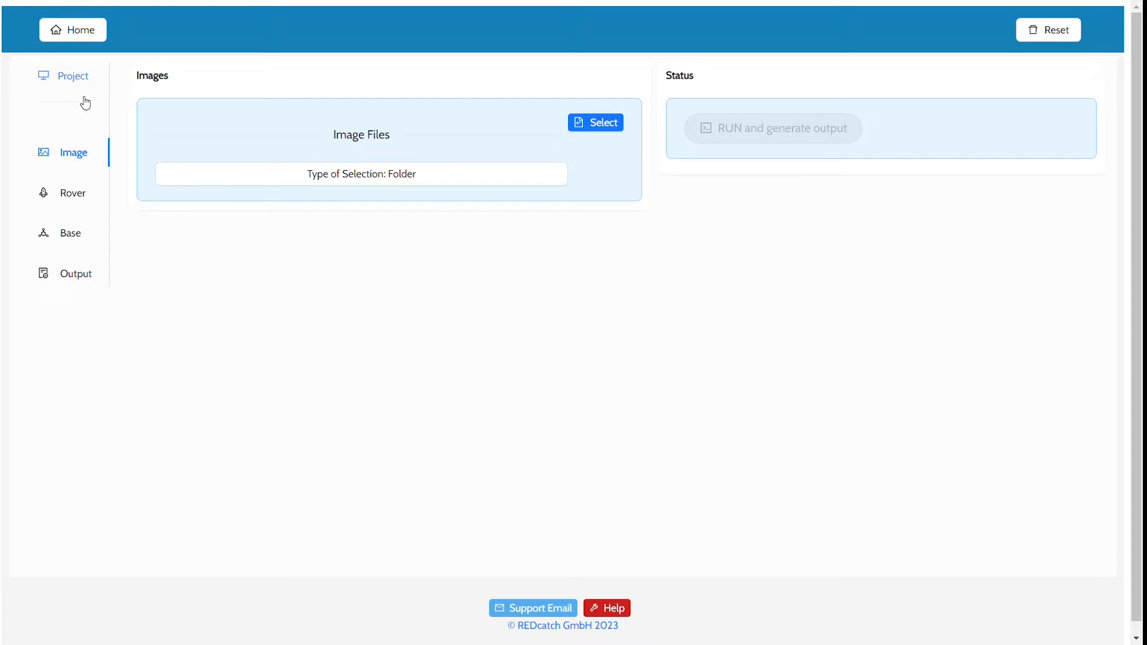
pyautogui.click(73, 76)
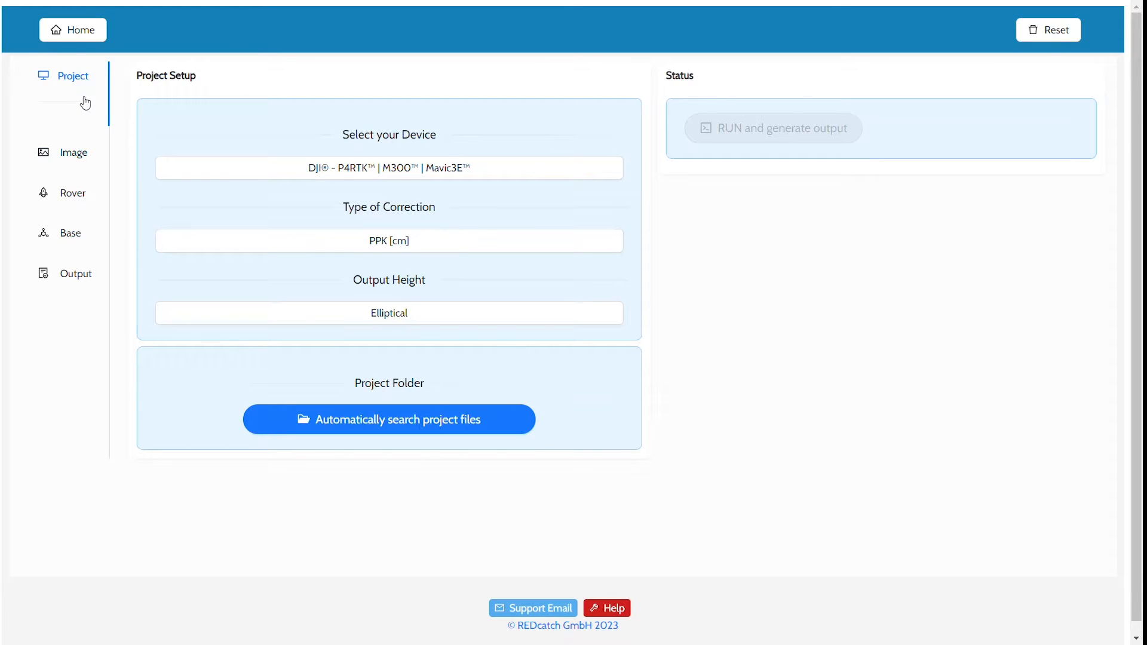
pyautogui.moveTo(148, 161)
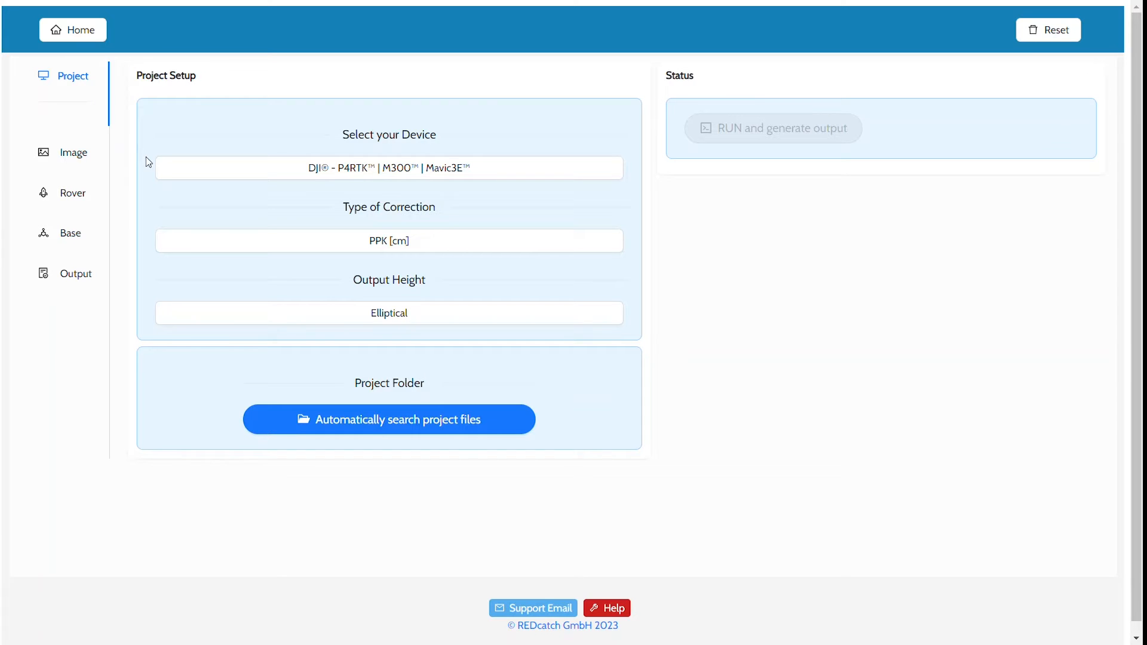
pyautogui.click(388, 167)
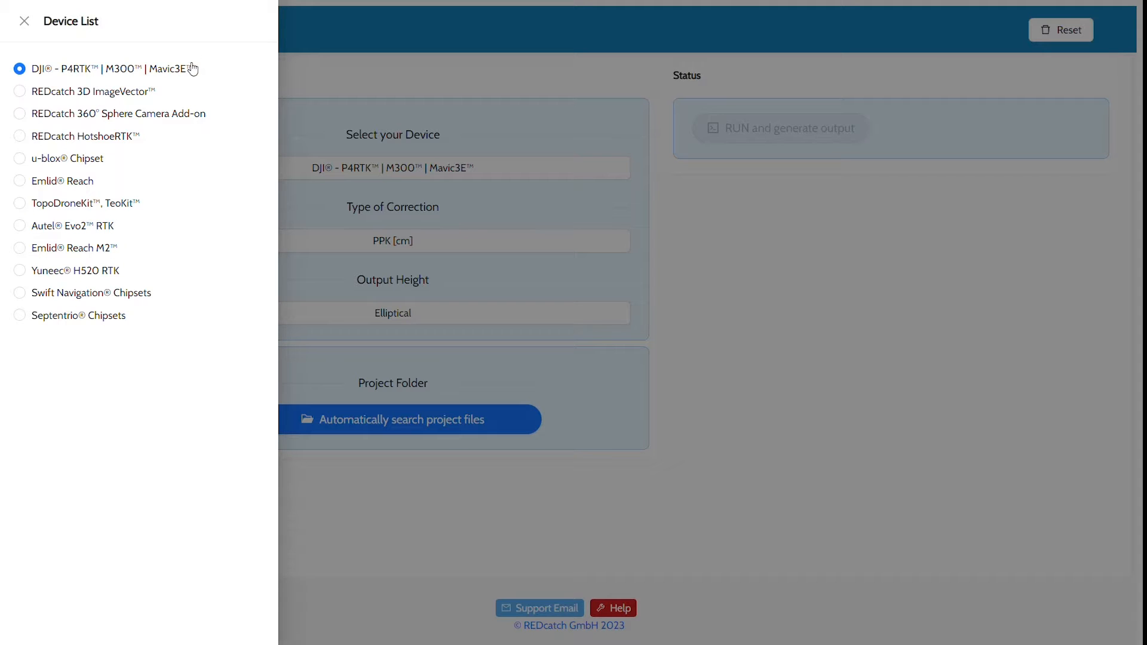
pyautogui.moveTo(294, 90)
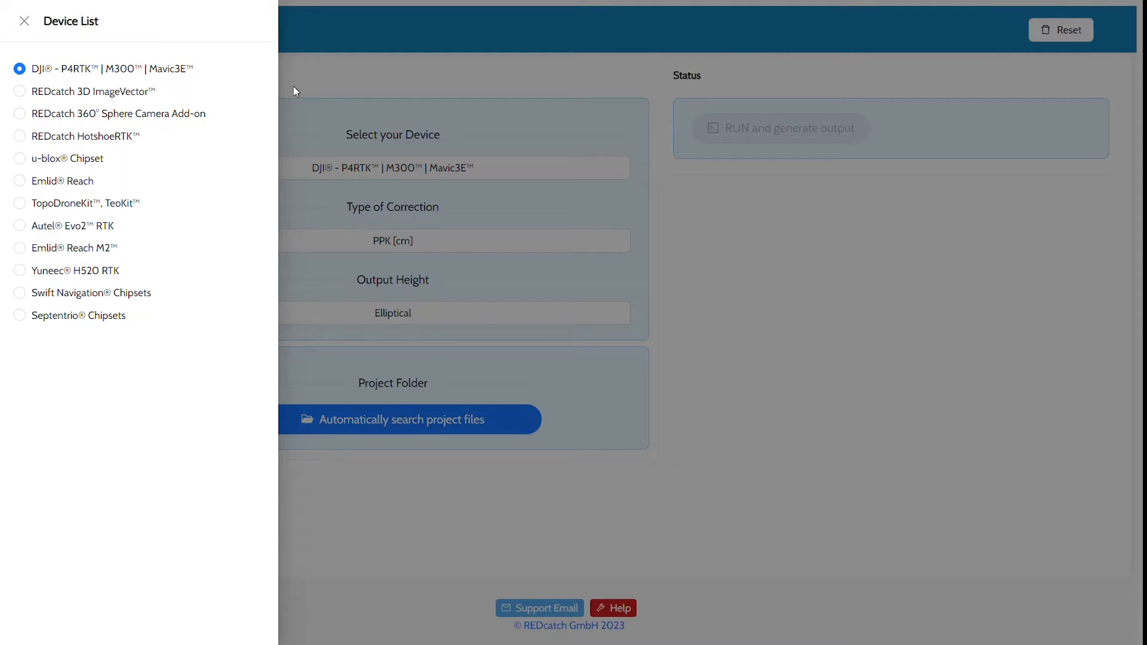
pyautogui.click(24, 21)
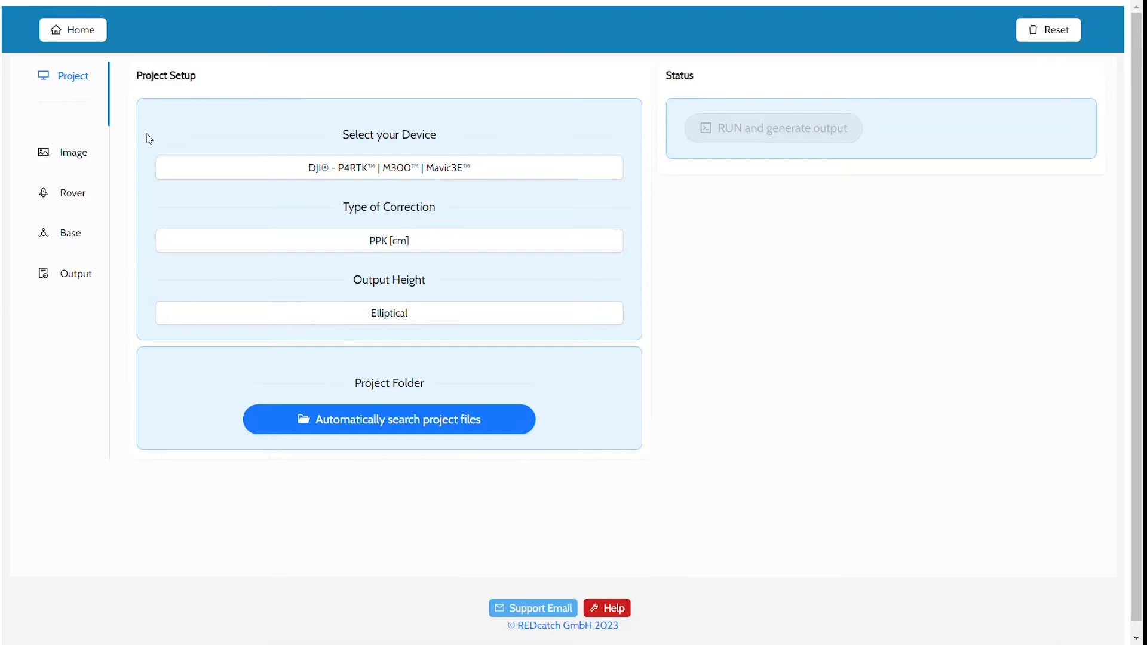
pyautogui.click(388, 240)
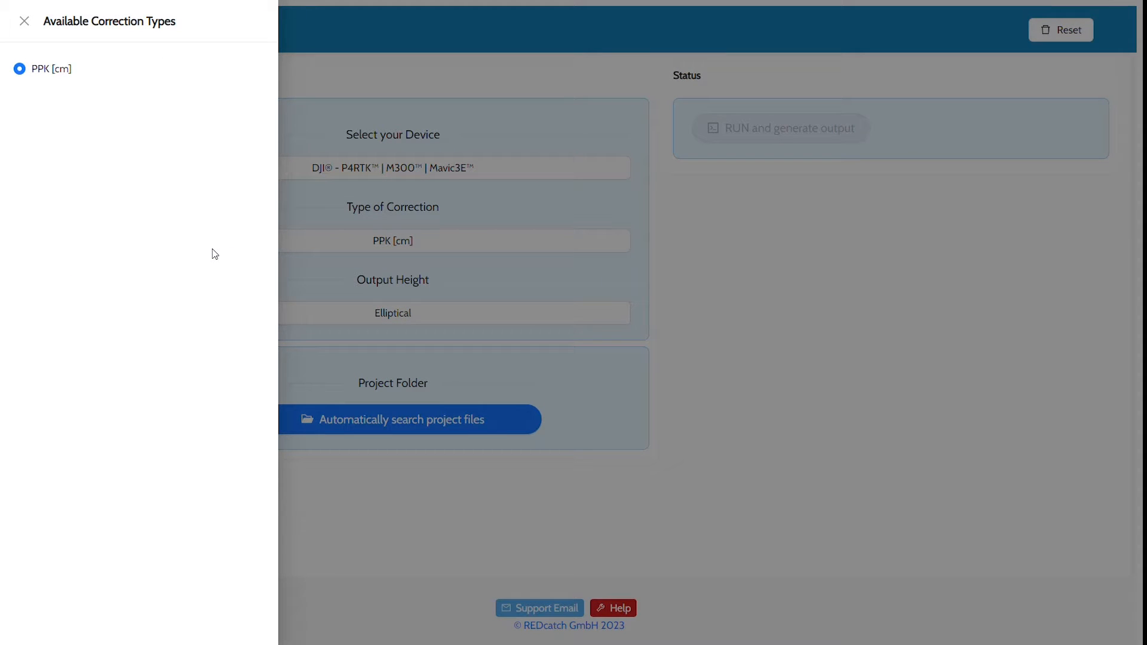
pyautogui.moveTo(70, 65)
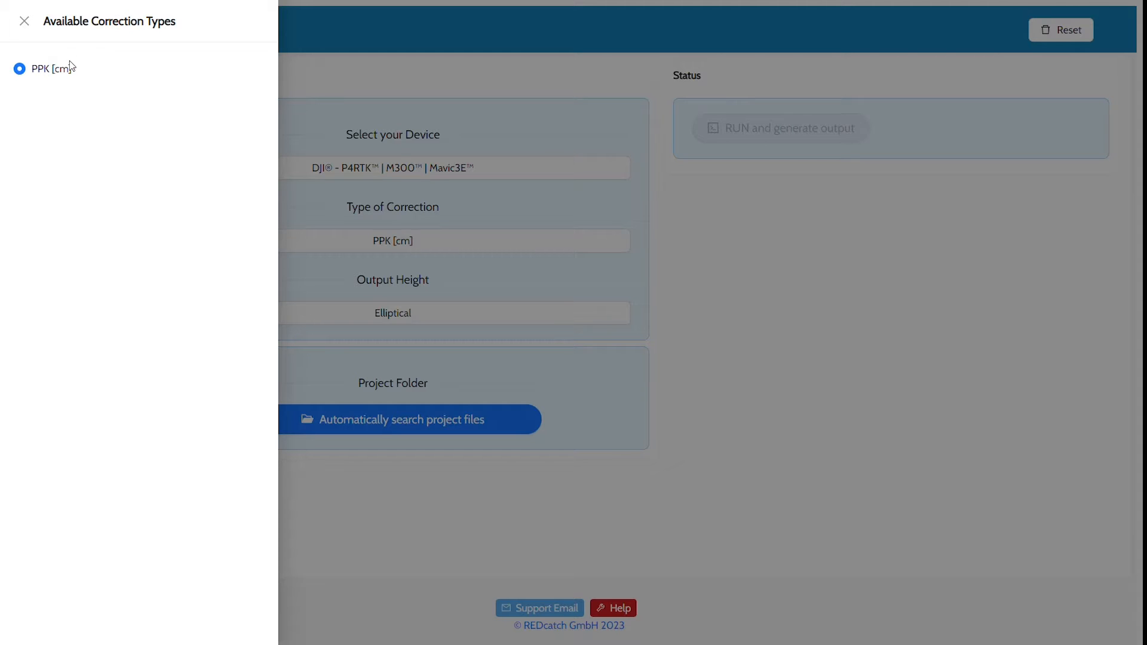
pyautogui.moveTo(285, 103)
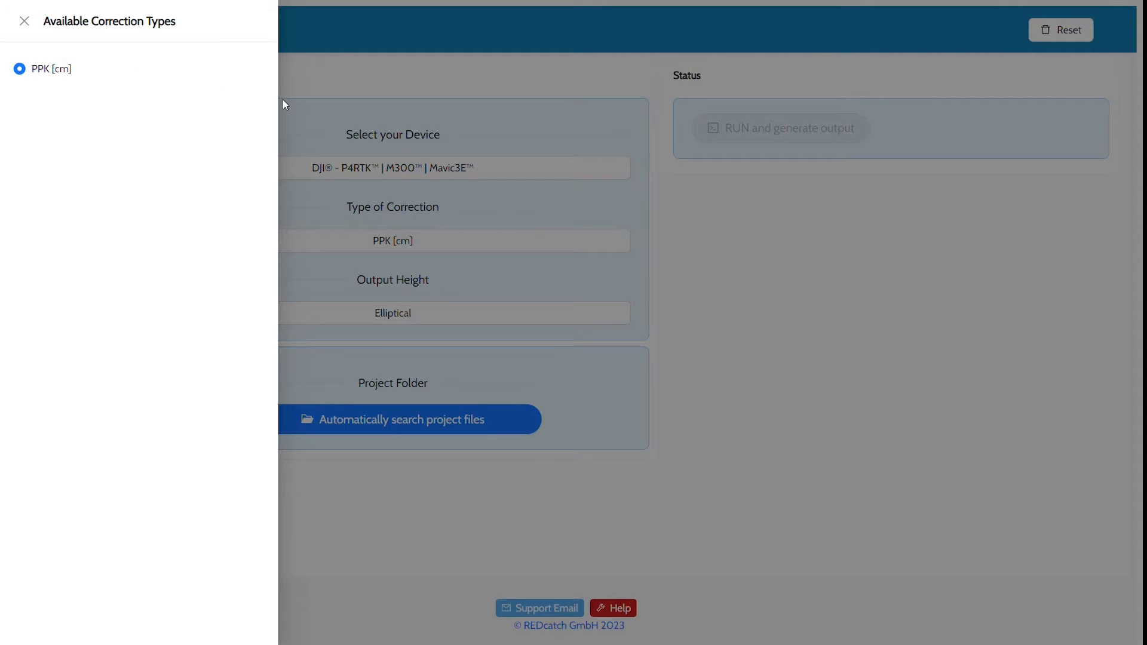
pyautogui.click(24, 20)
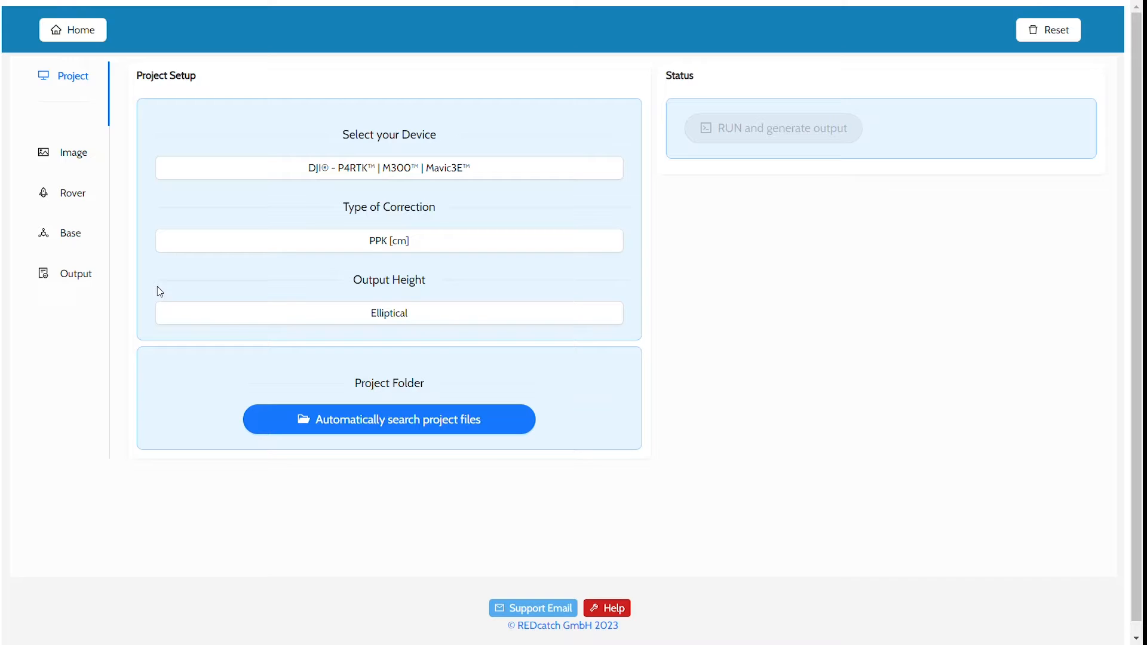
pyautogui.click(388, 312)
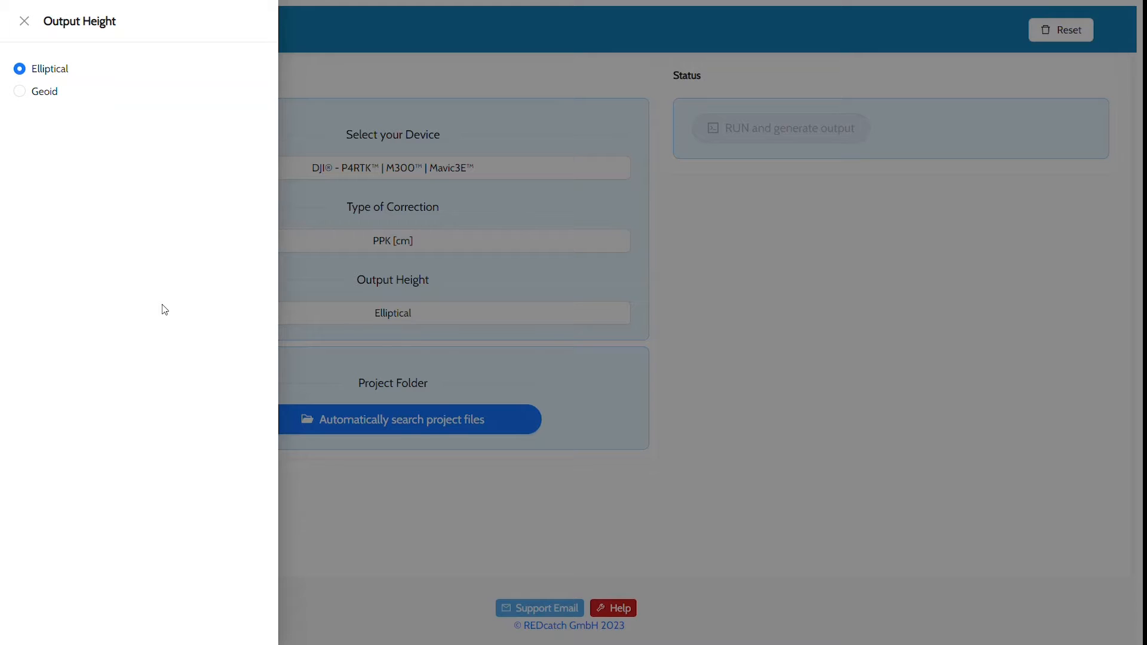
pyautogui.moveTo(227, 263)
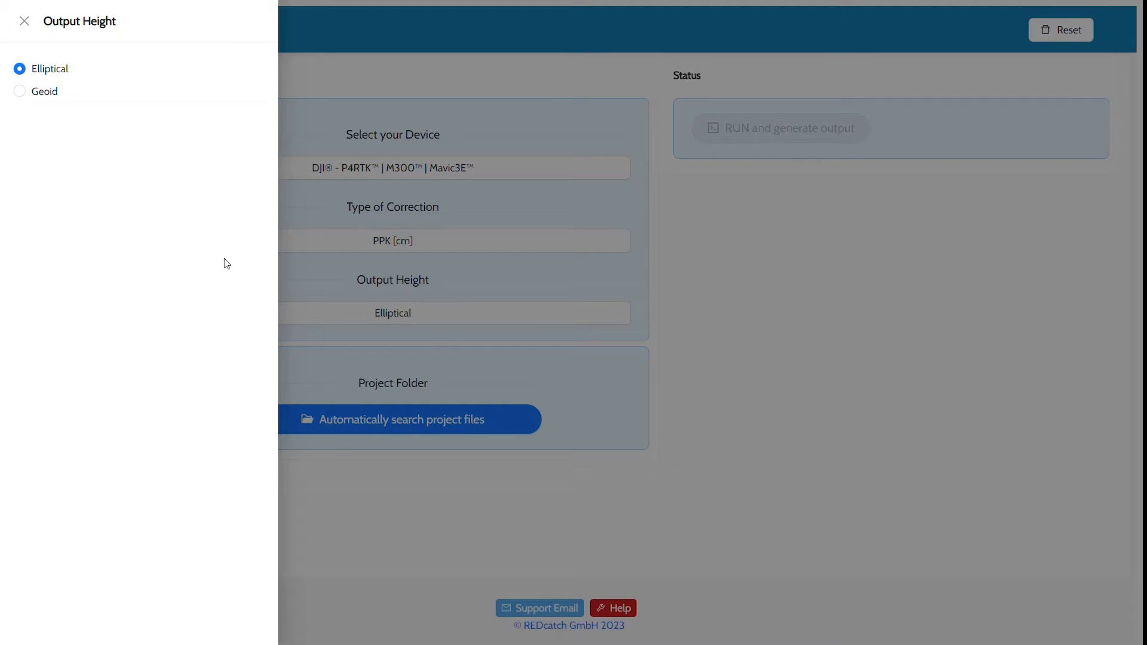
pyautogui.click(24, 20)
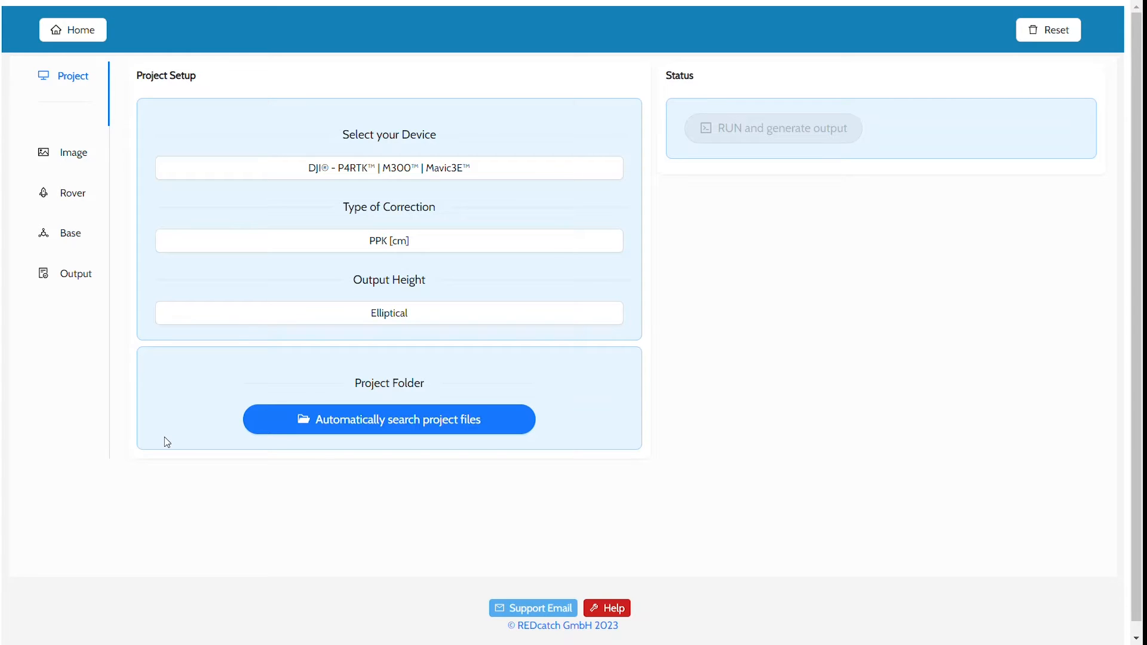
pyautogui.moveTo(255, 423)
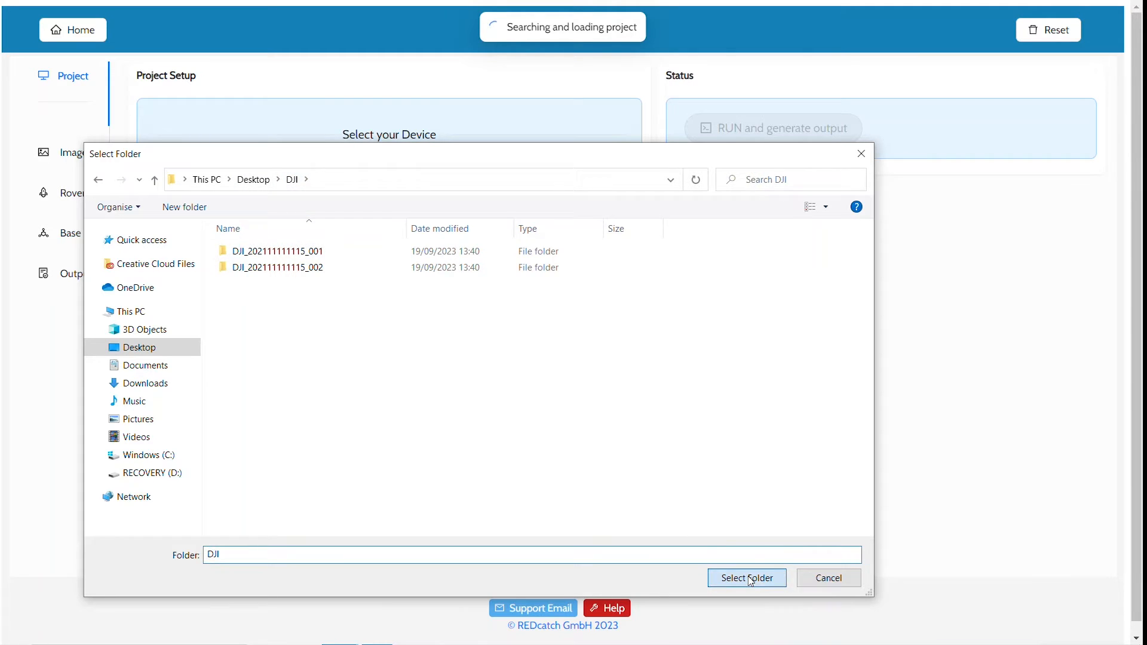
# Step: Confirm the Desktop DJI folder as project folder and cycle through the rover/base status warnings
pyautogui.click(746, 578)
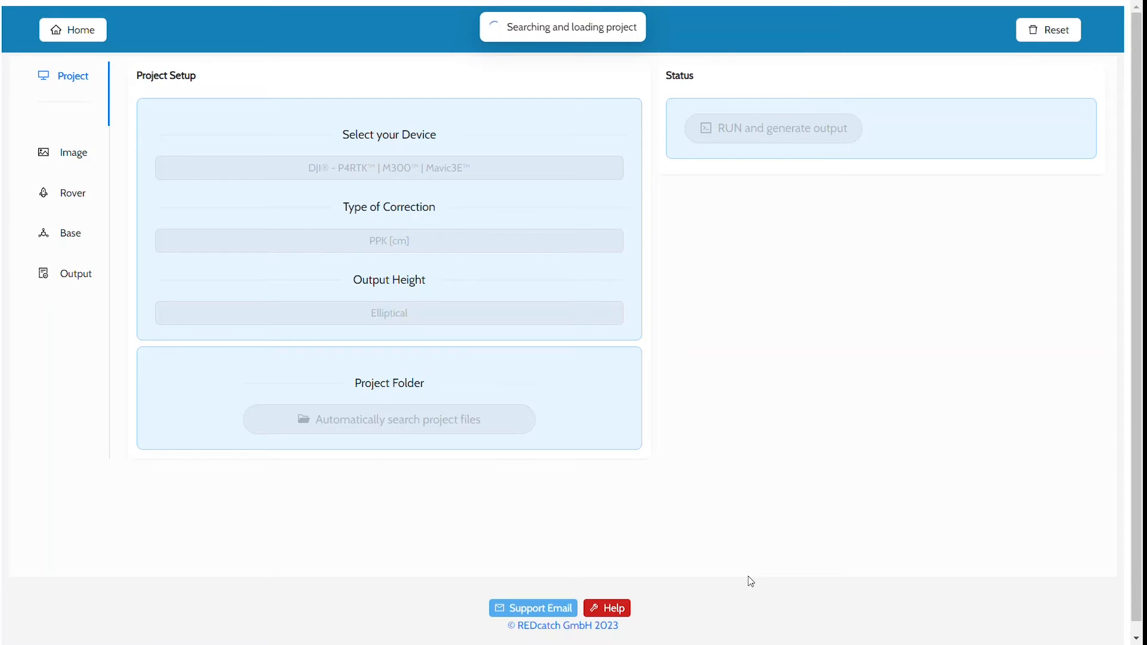
pyautogui.click(397, 420)
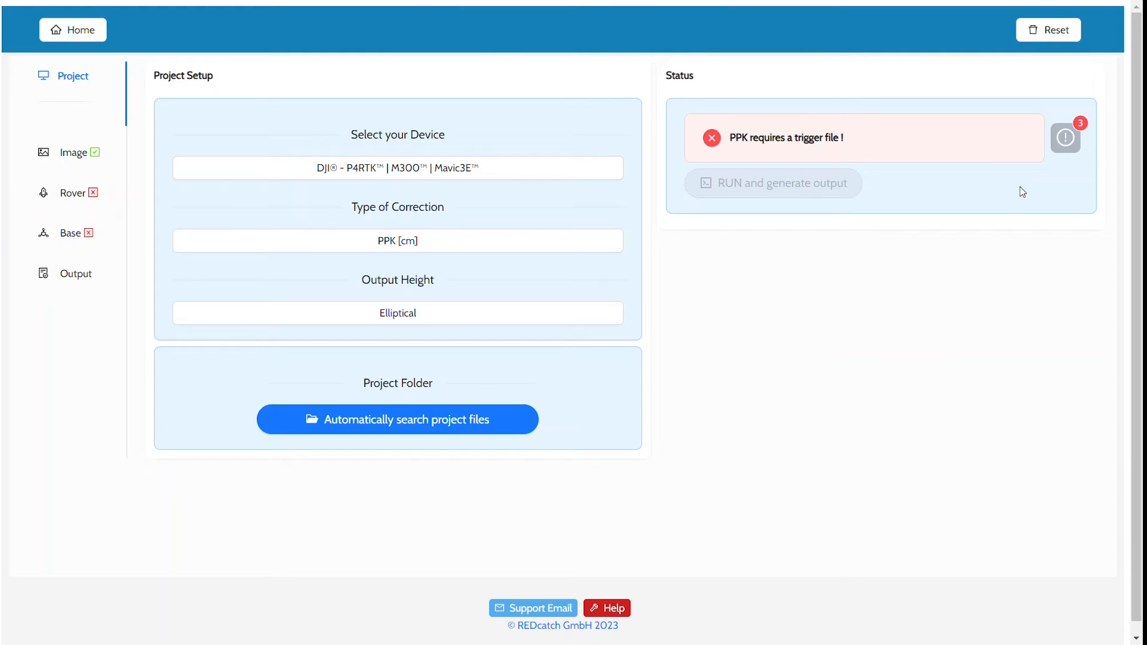
pyautogui.moveTo(1064, 137)
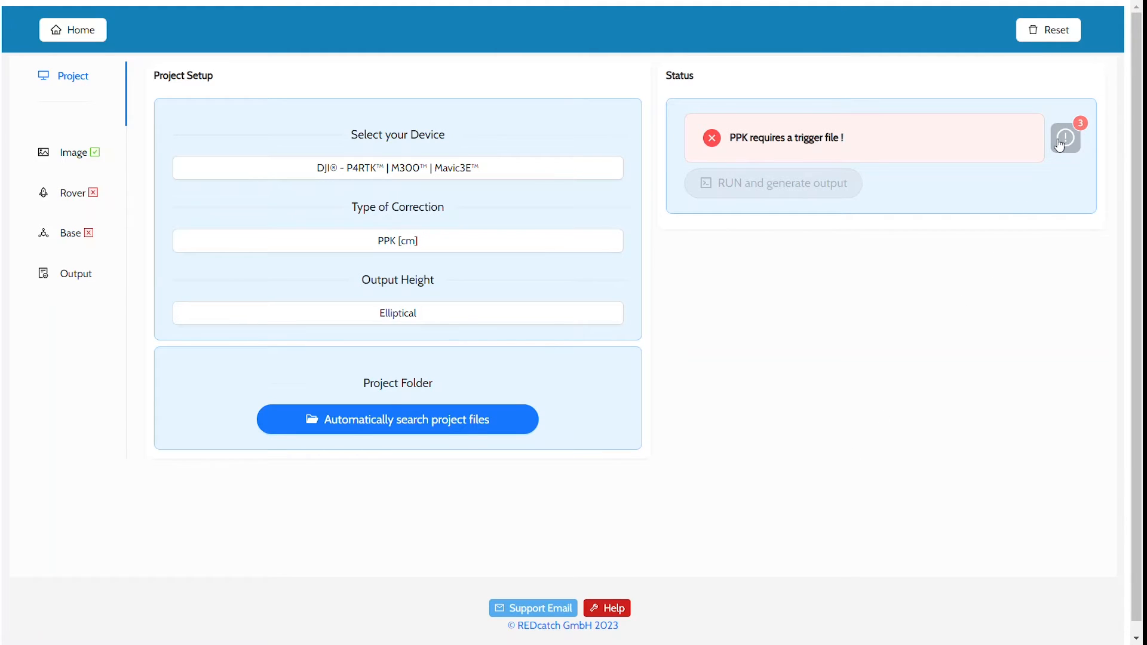
pyautogui.click(1064, 138)
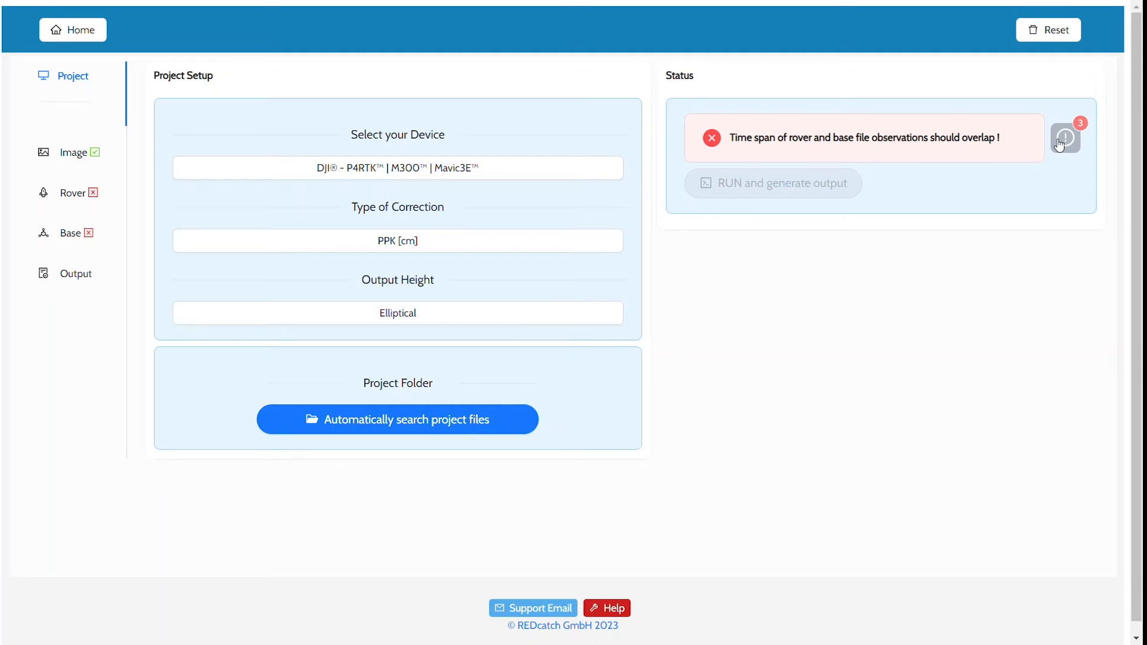
pyautogui.click(1064, 137)
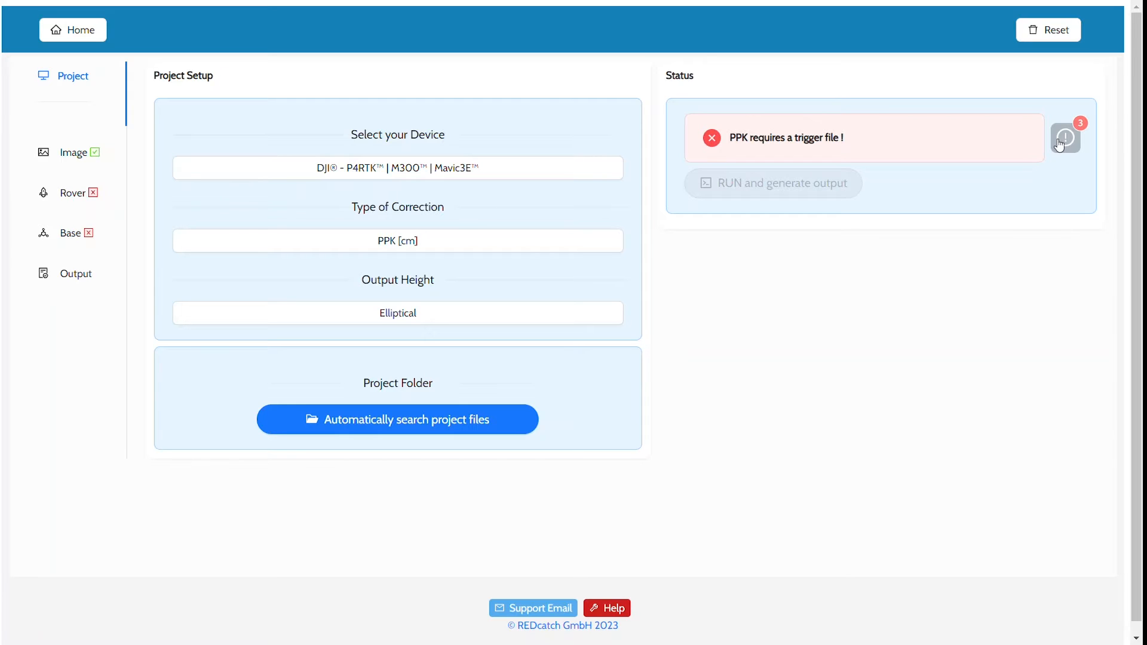
pyautogui.moveTo(359, 76)
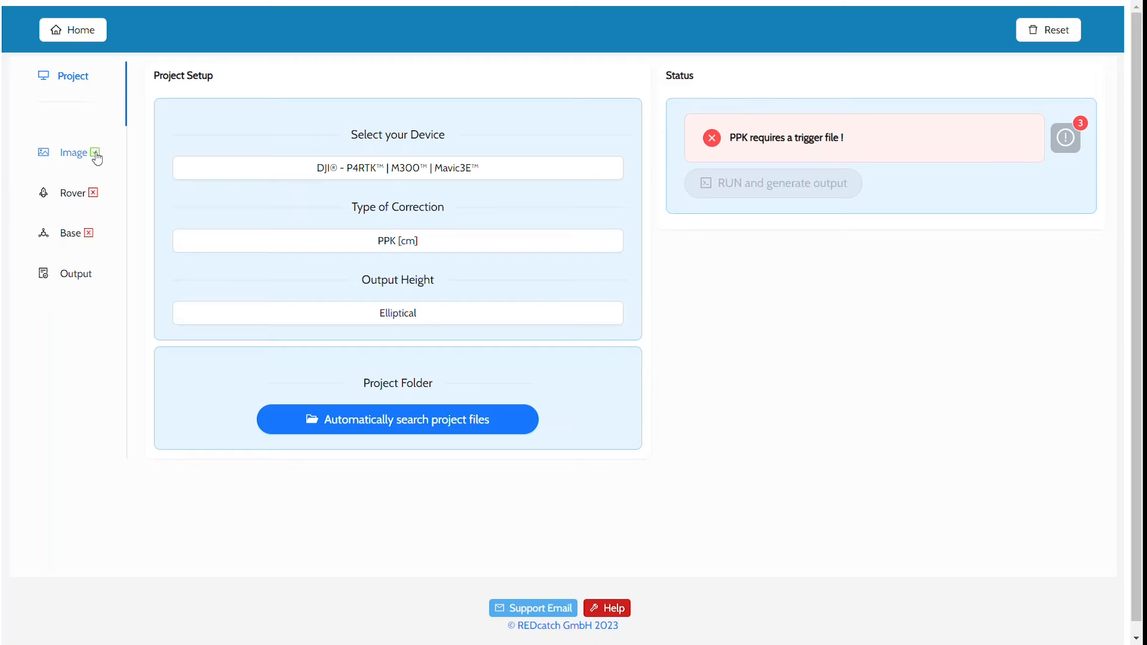
# Step: Load the 002 and 003 Timestamp.MRK files together as the trigger file, giving 178 triggers
pyautogui.click(73, 152)
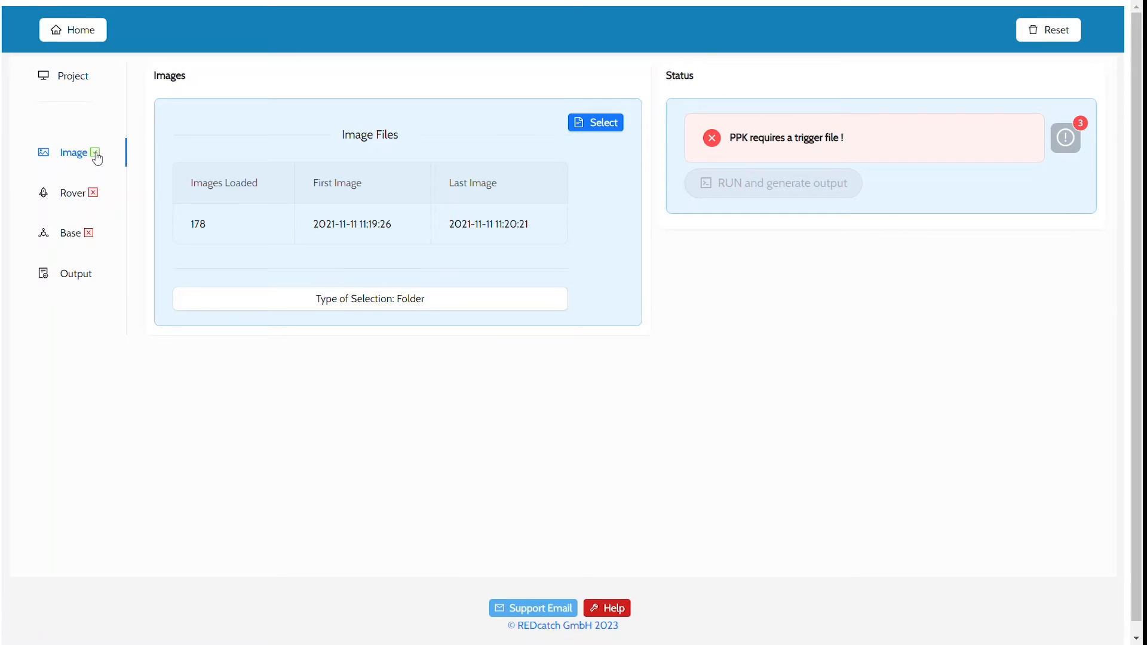
pyautogui.moveTo(96, 182)
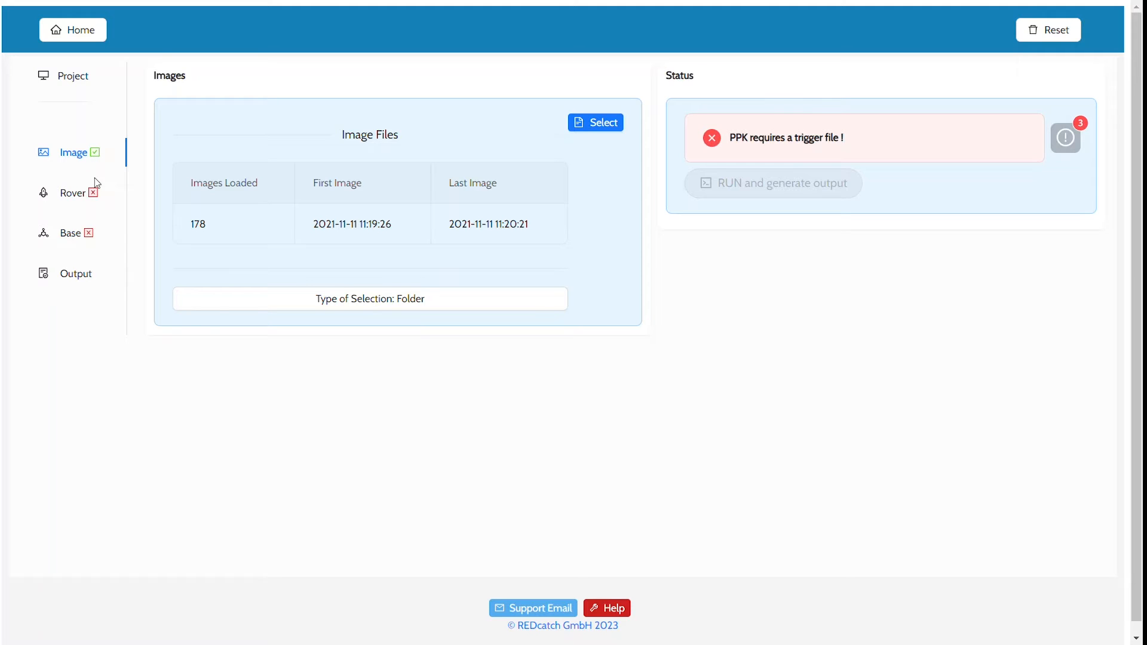
pyautogui.click(73, 194)
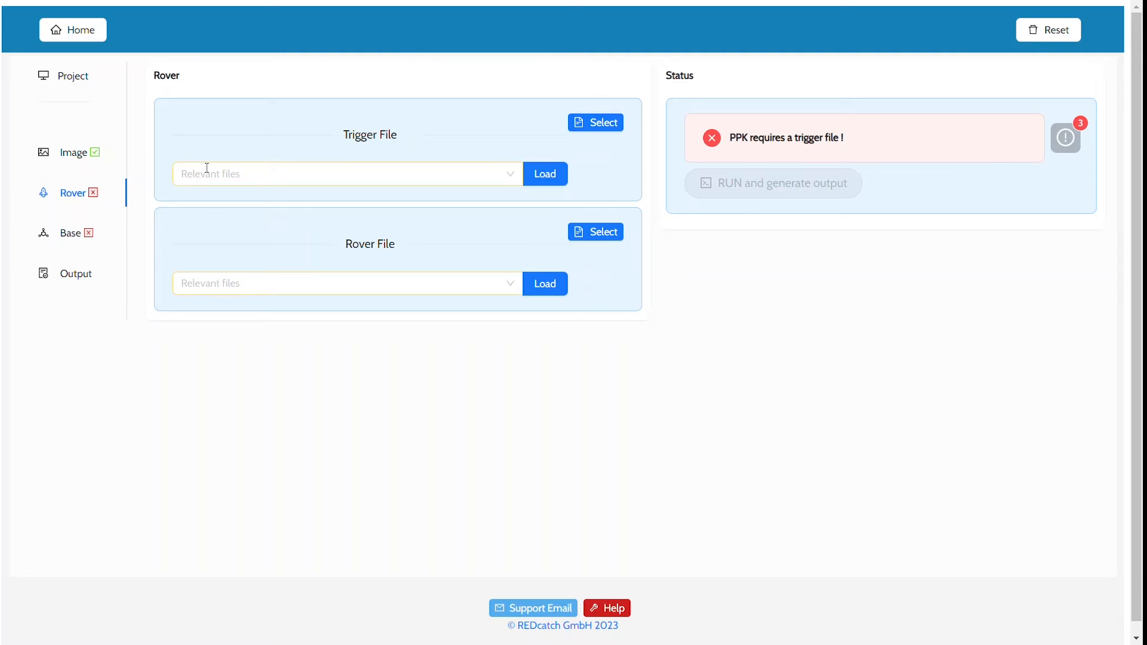
pyautogui.click(344, 173)
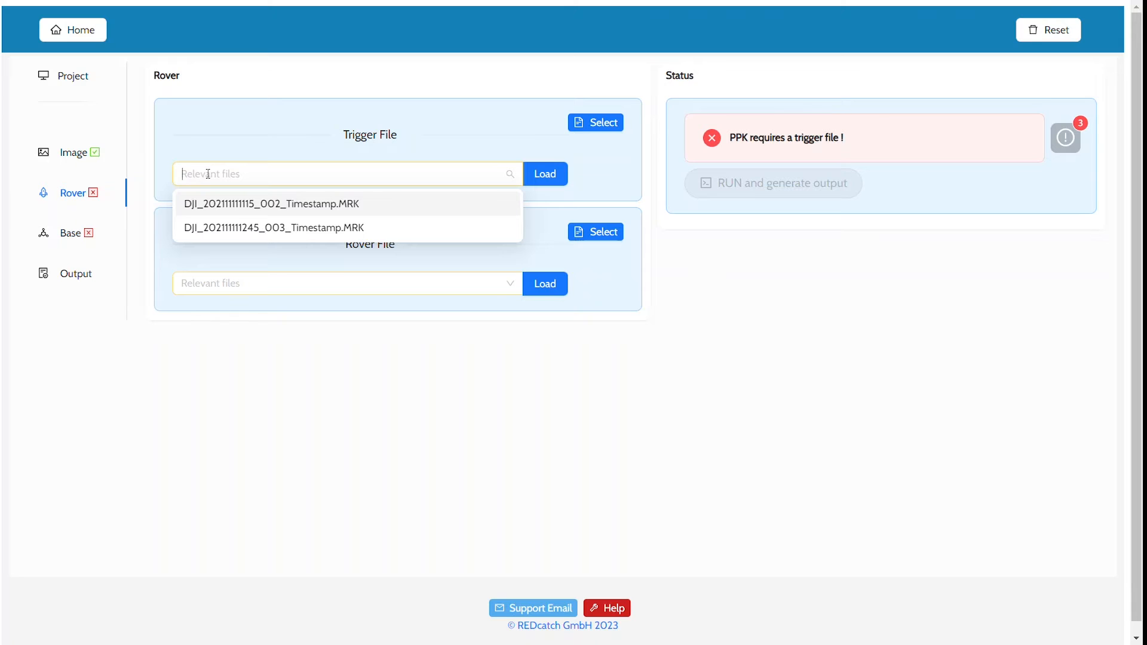
pyautogui.click(271, 203)
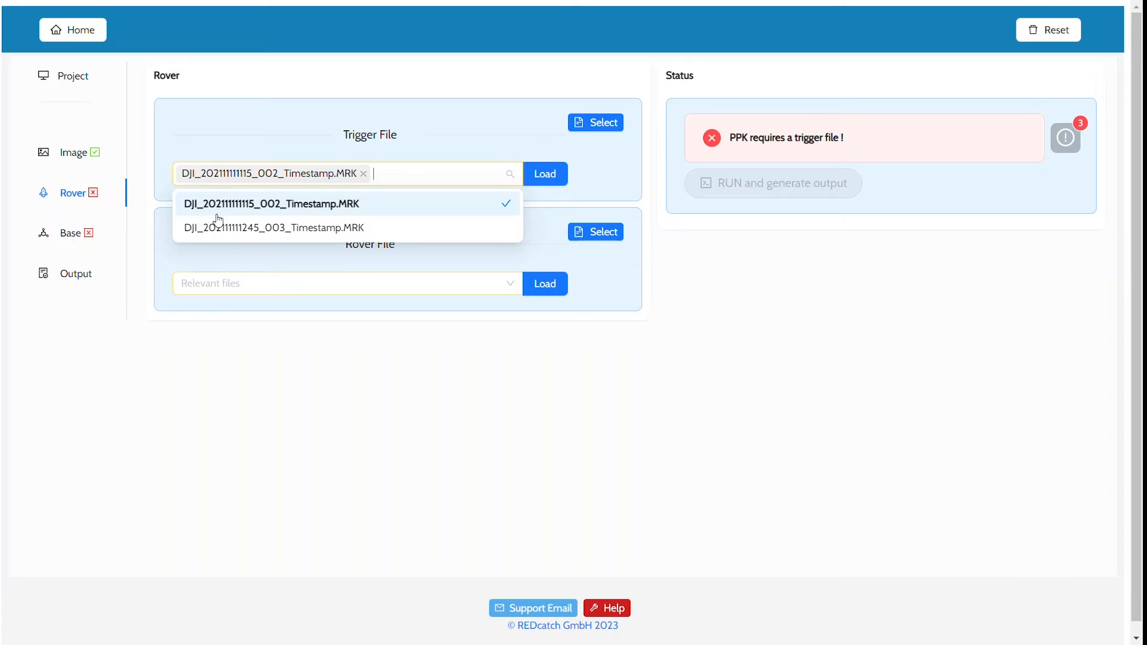
pyautogui.click(272, 227)
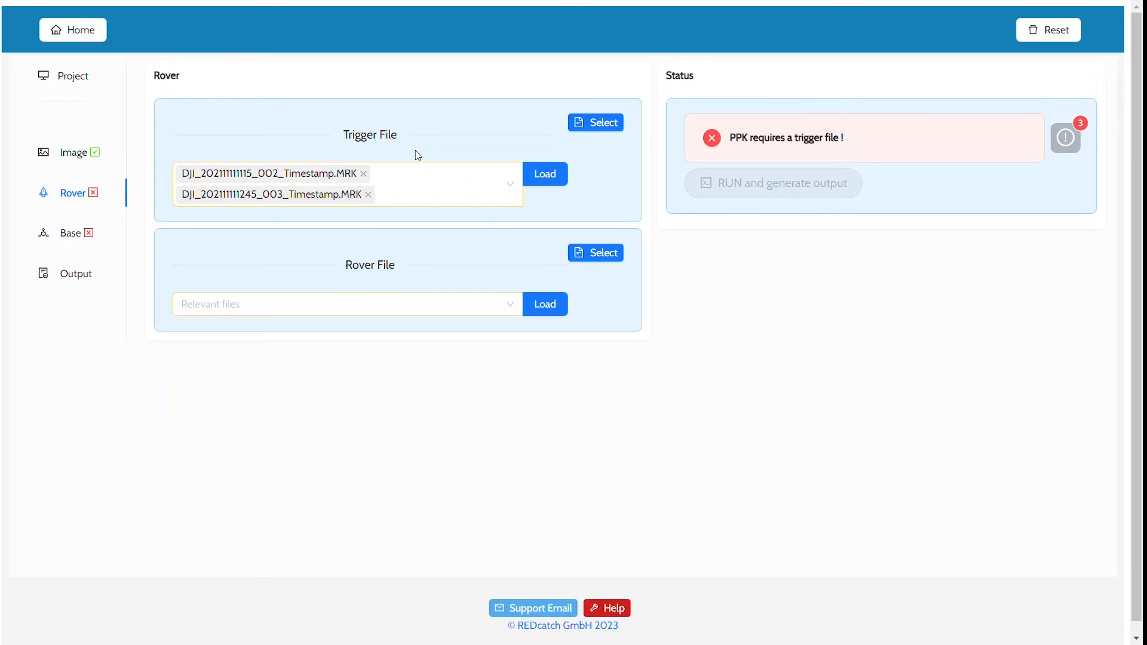
pyautogui.moveTo(545, 174)
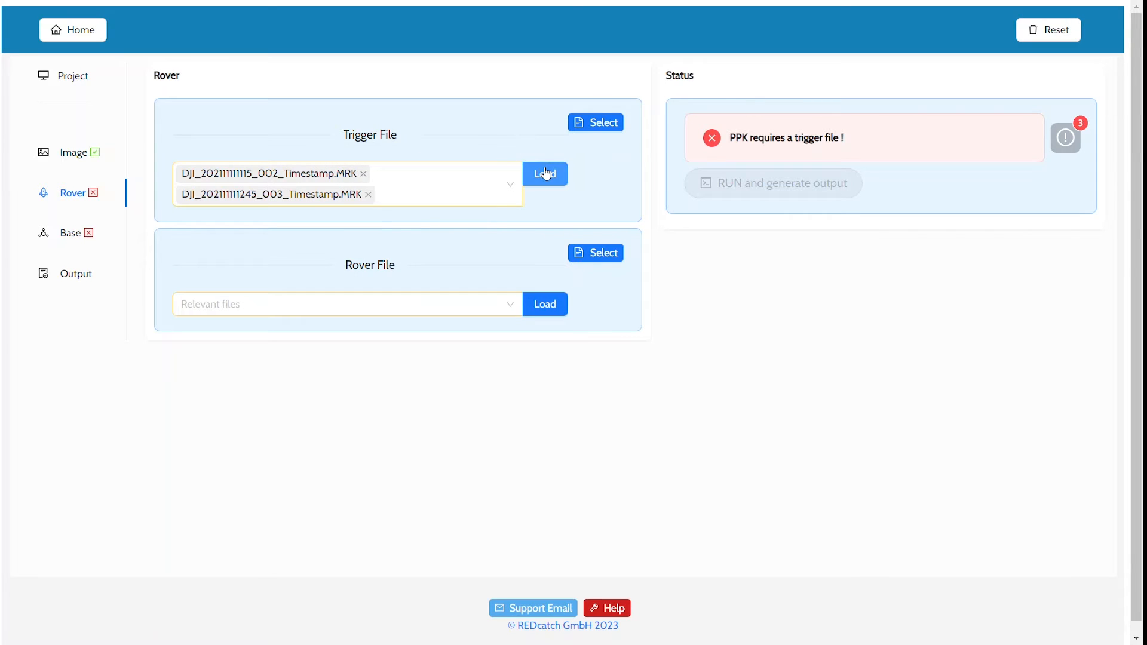
pyautogui.click(545, 174)
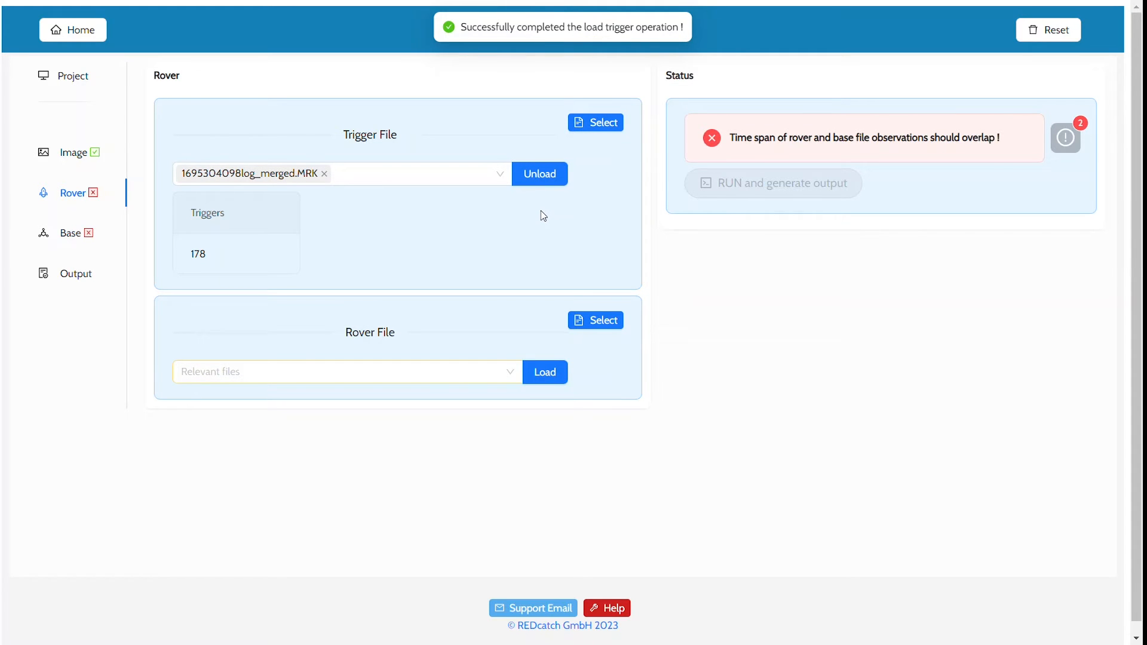
pyautogui.moveTo(657, 338)
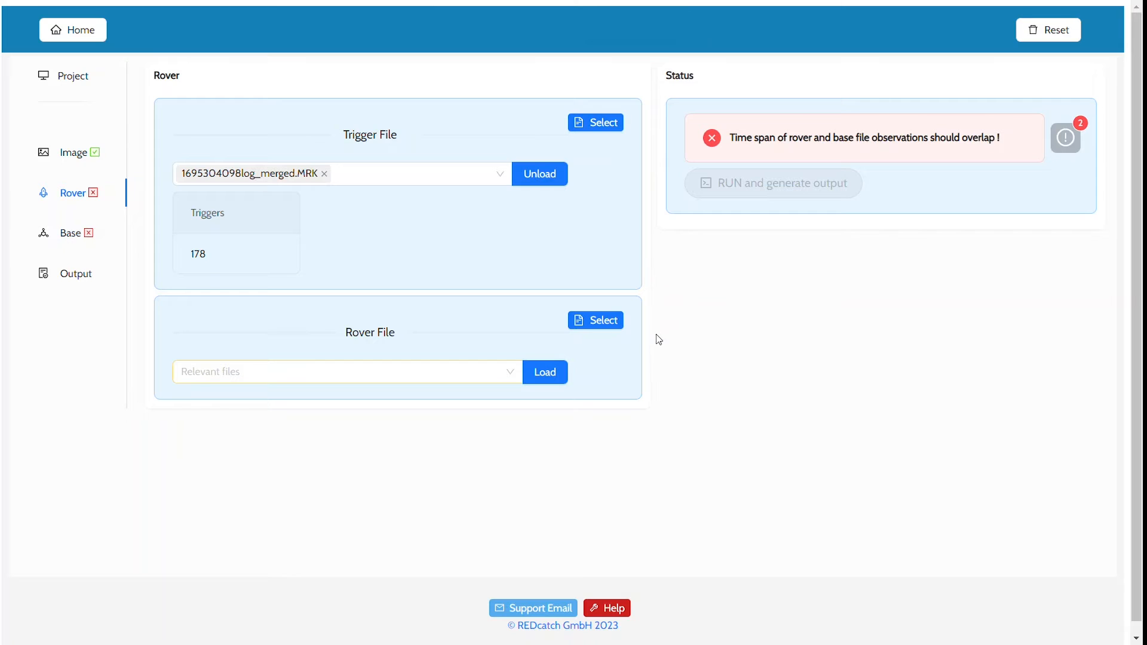
pyautogui.moveTo(613, 358)
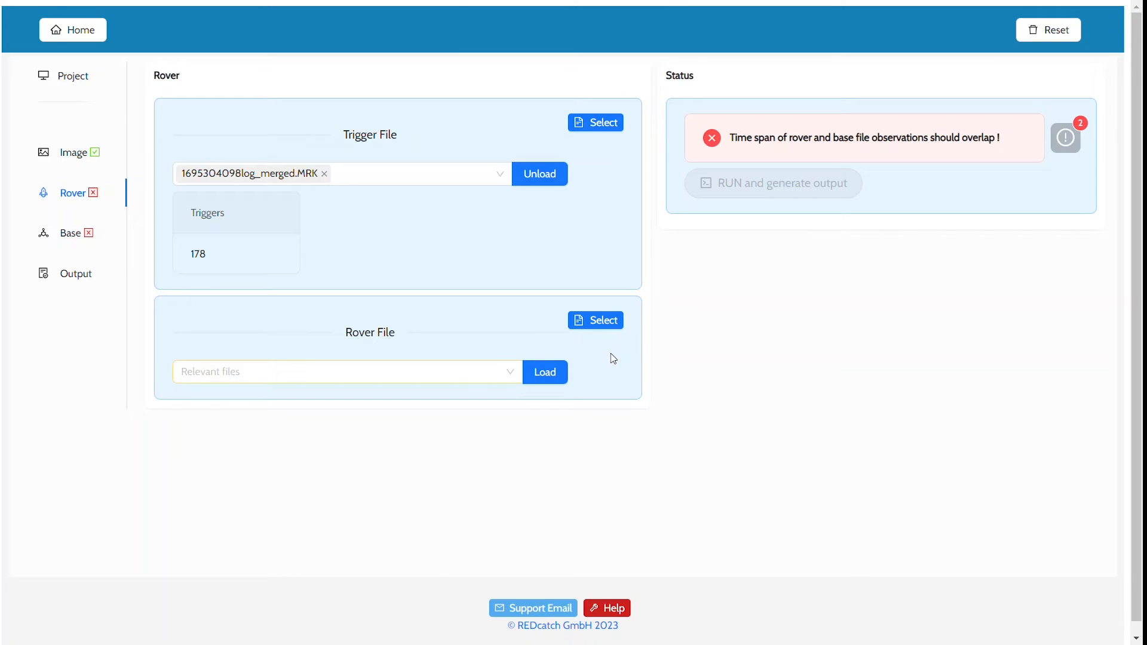
# Step: Load both flights' PPKRAW.bin logs from Relevant files as the merged rover observation file
pyautogui.click(595, 321)
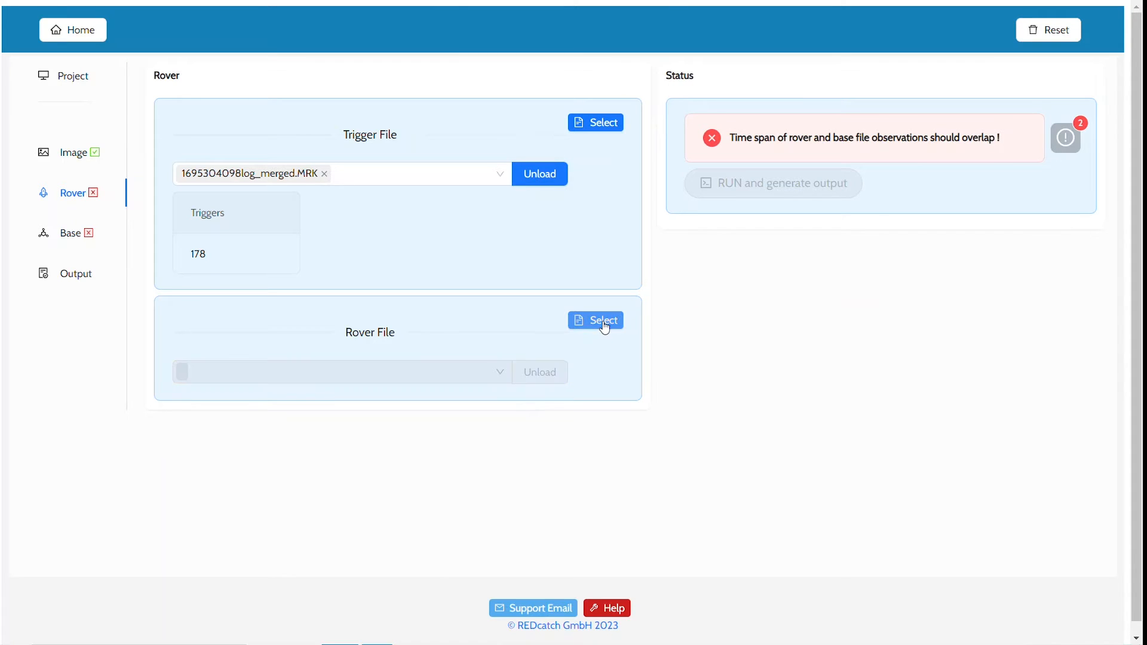
pyautogui.click(595, 320)
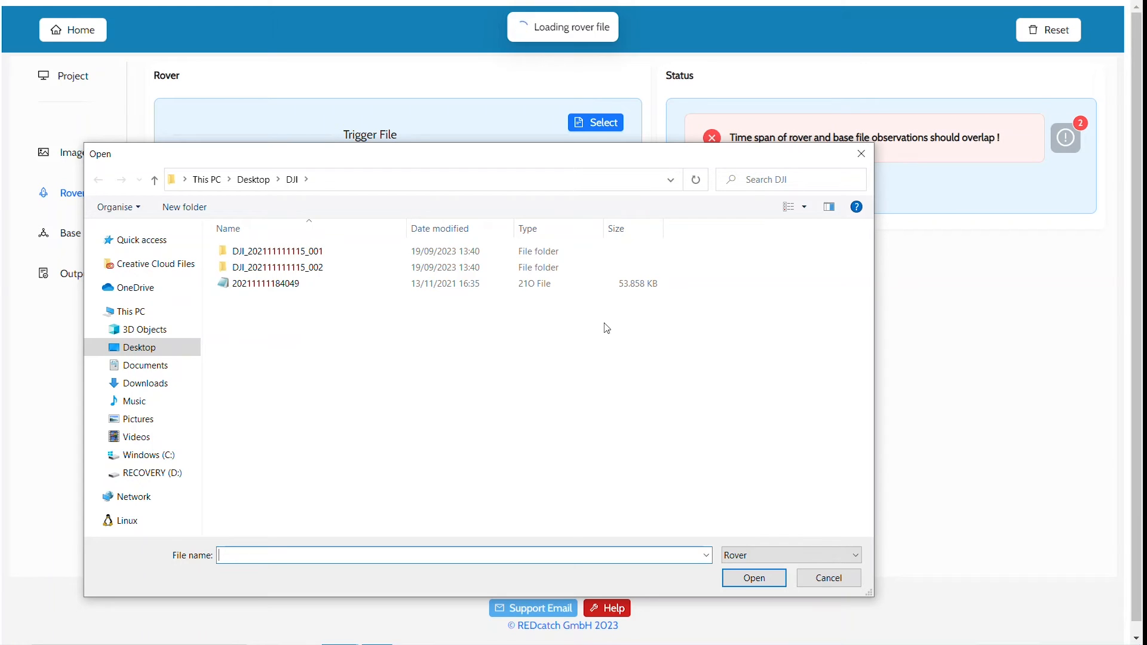
pyautogui.moveTo(829, 578)
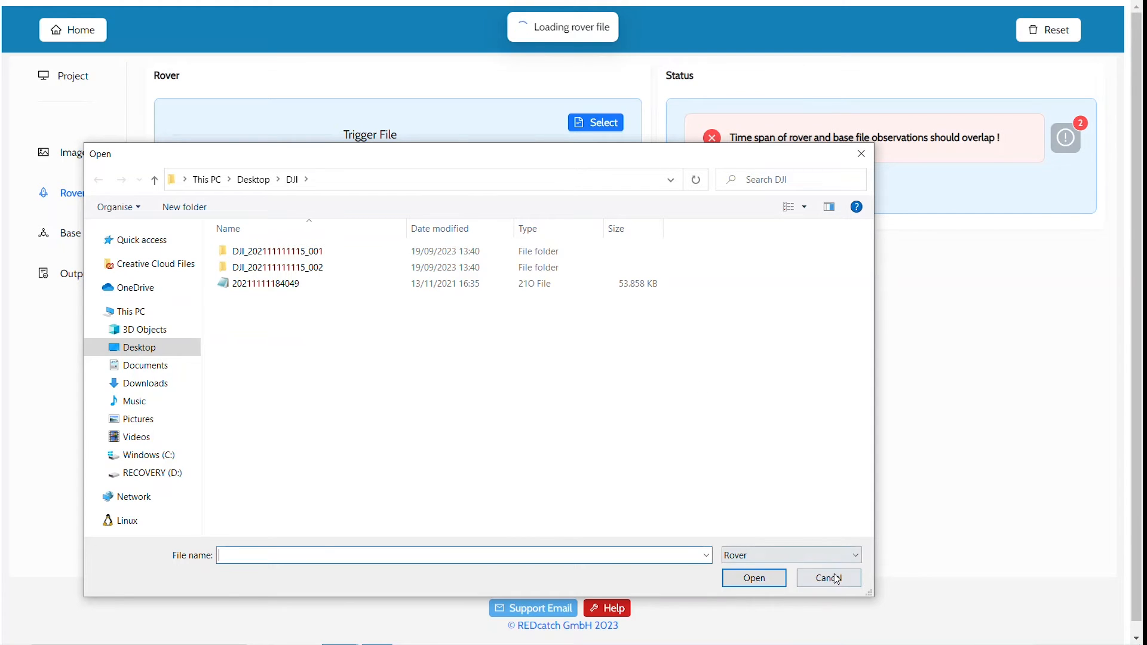
pyautogui.click(826, 578)
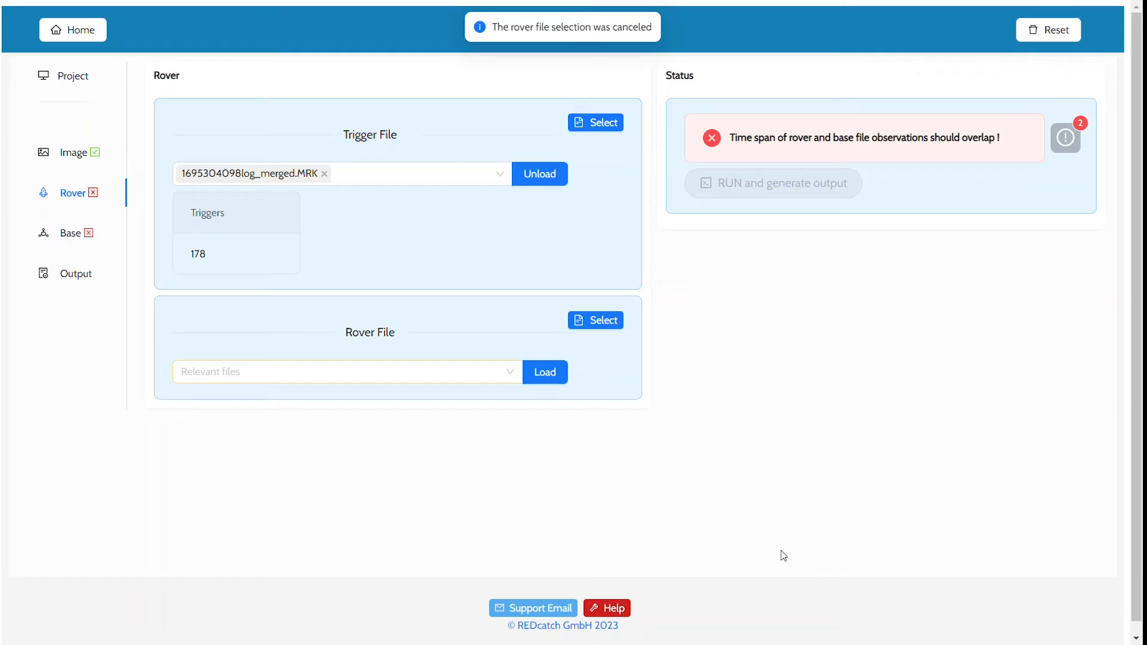
pyautogui.moveTo(417, 406)
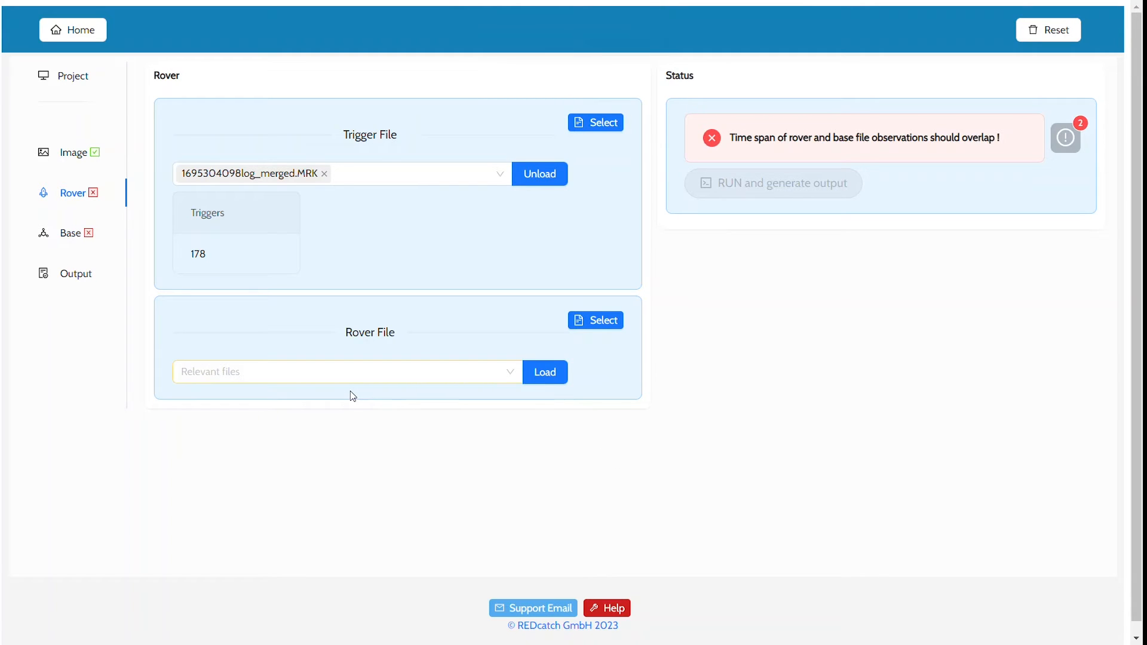
pyautogui.click(344, 371)
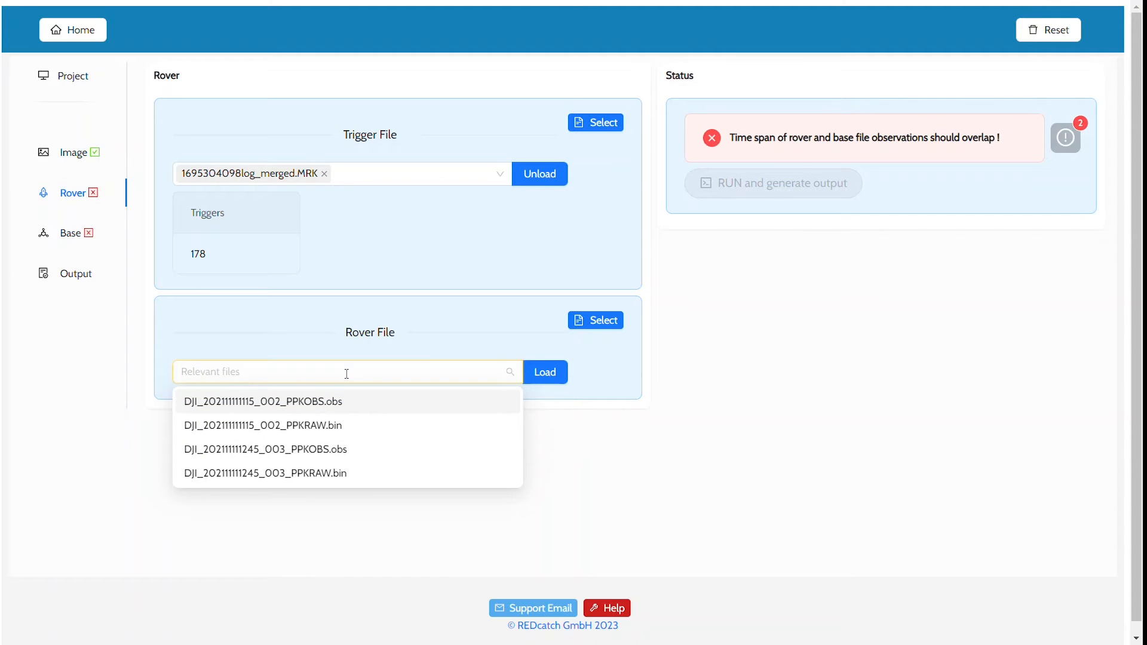
pyautogui.write('PPKRA')
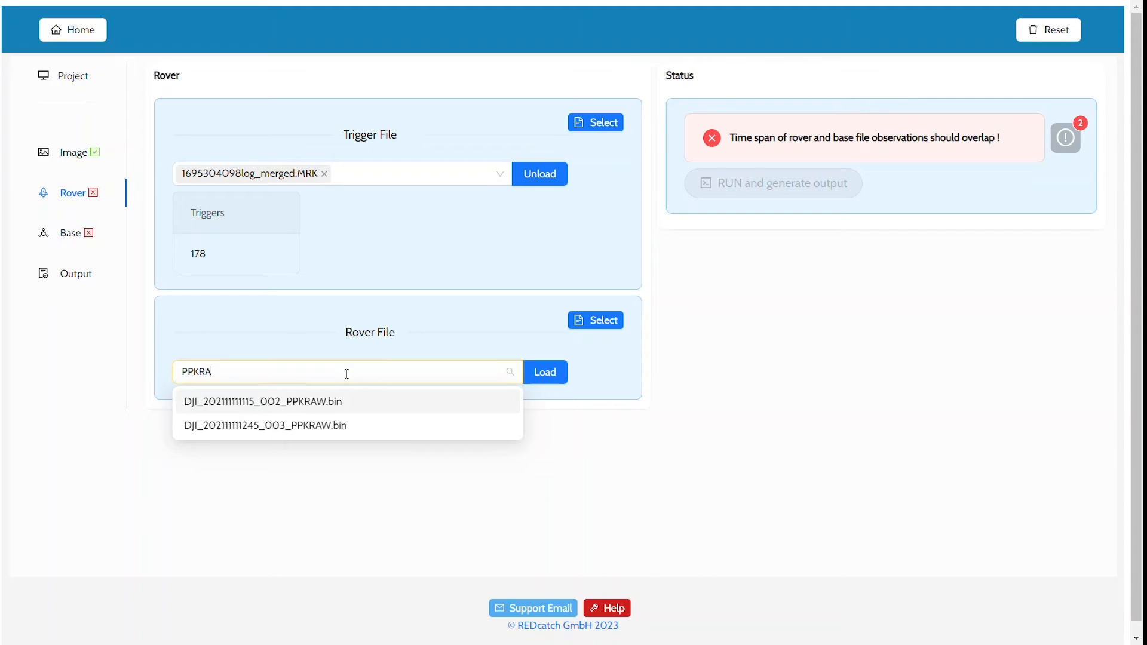
pyautogui.write('W')
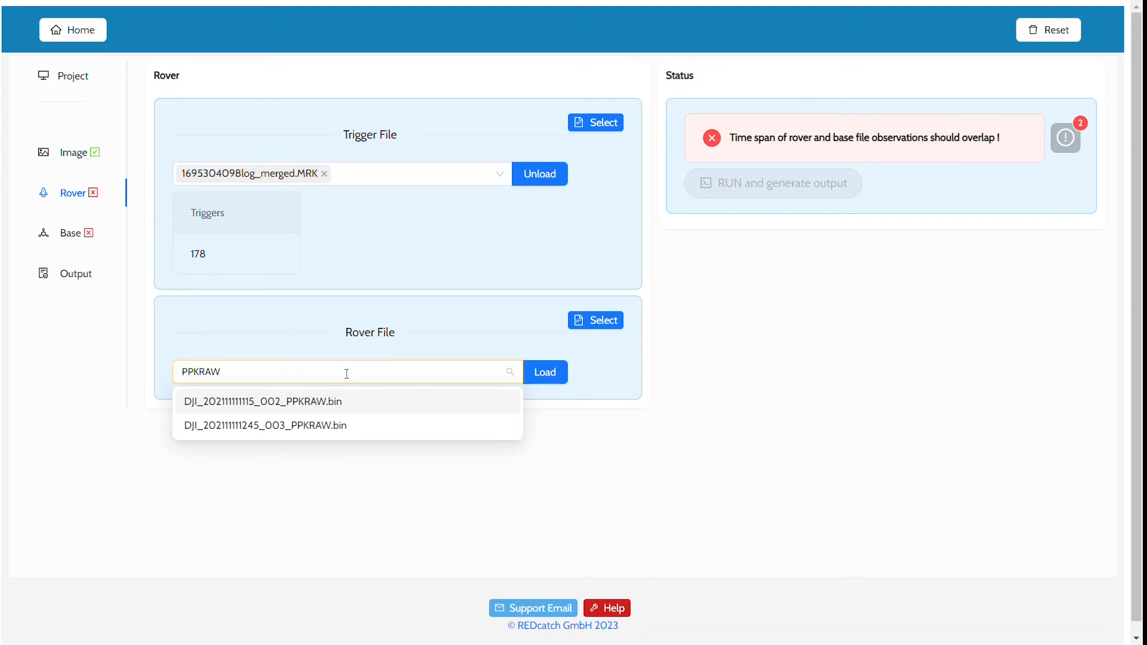
pyautogui.click(268, 402)
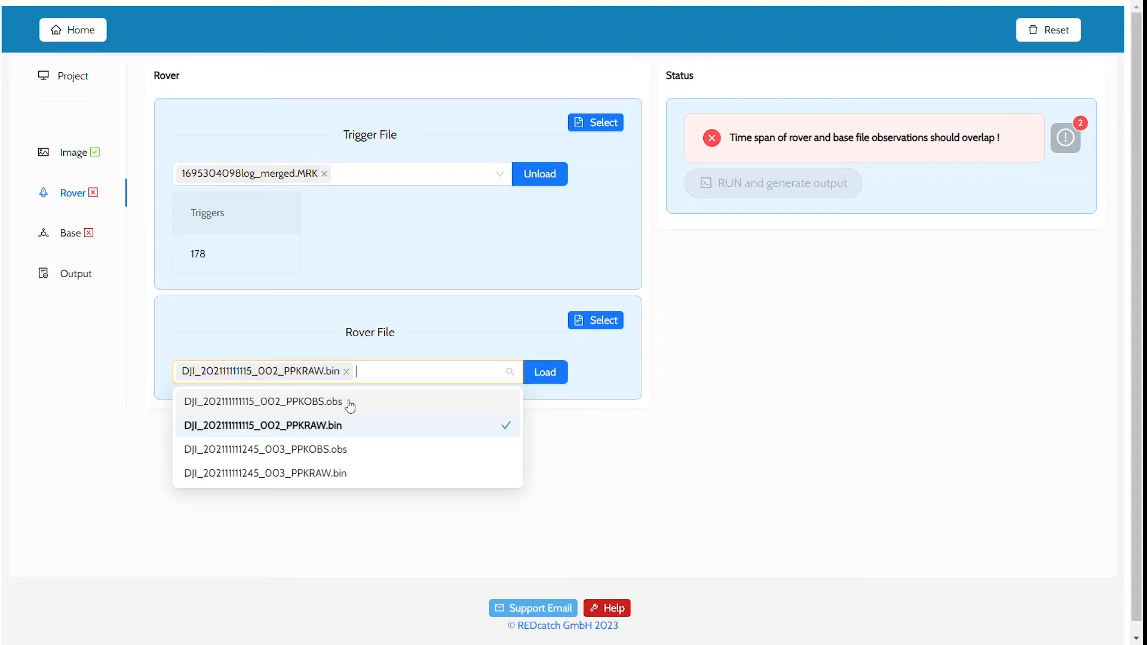
pyautogui.moveTo(359, 474)
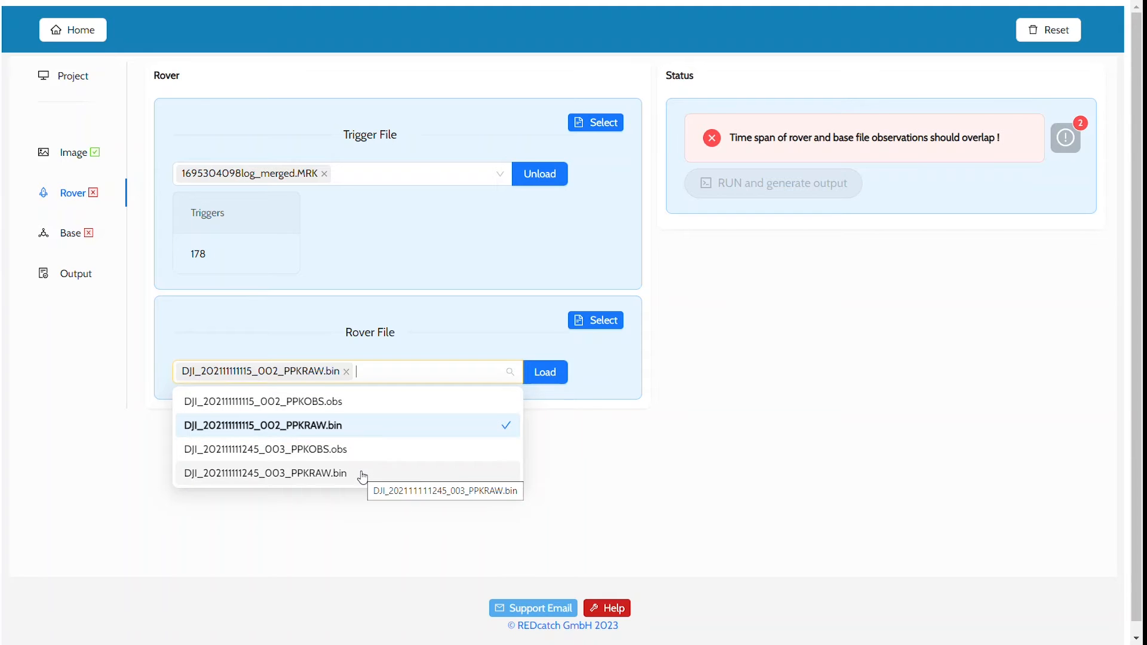
pyautogui.click(265, 473)
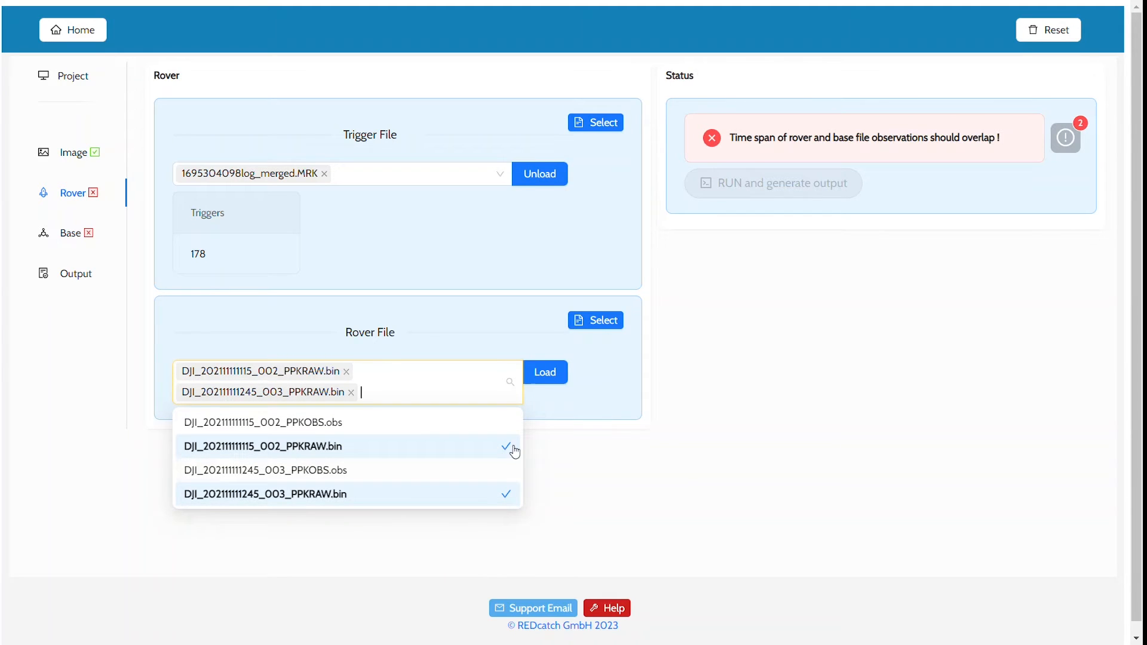
pyautogui.click(540, 427)
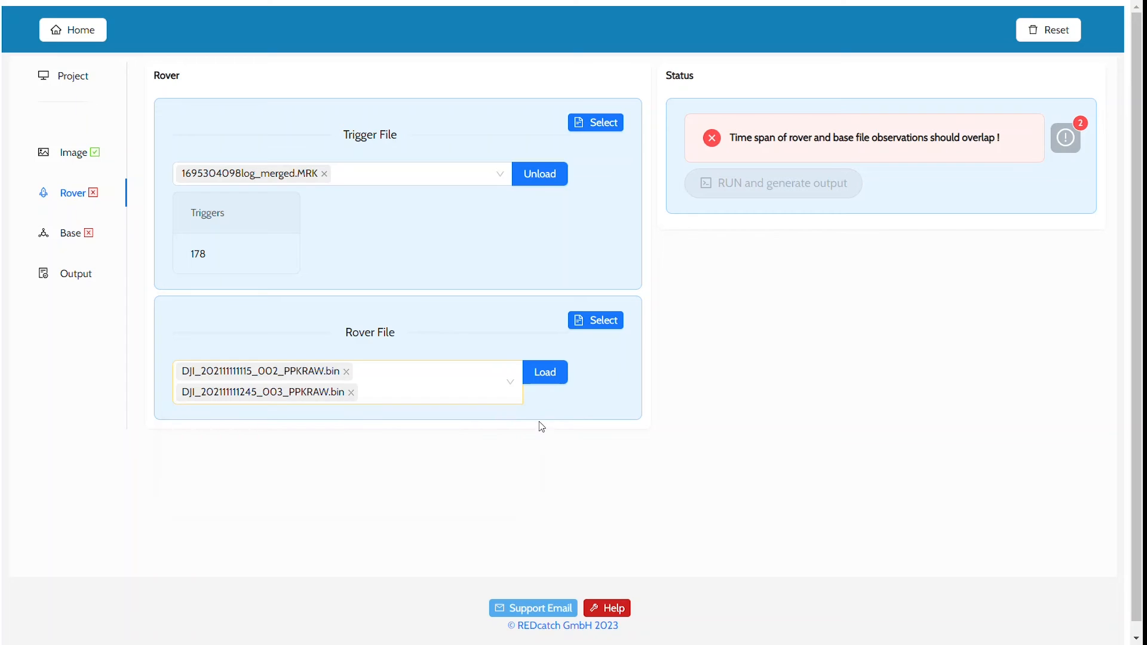
pyautogui.click(545, 373)
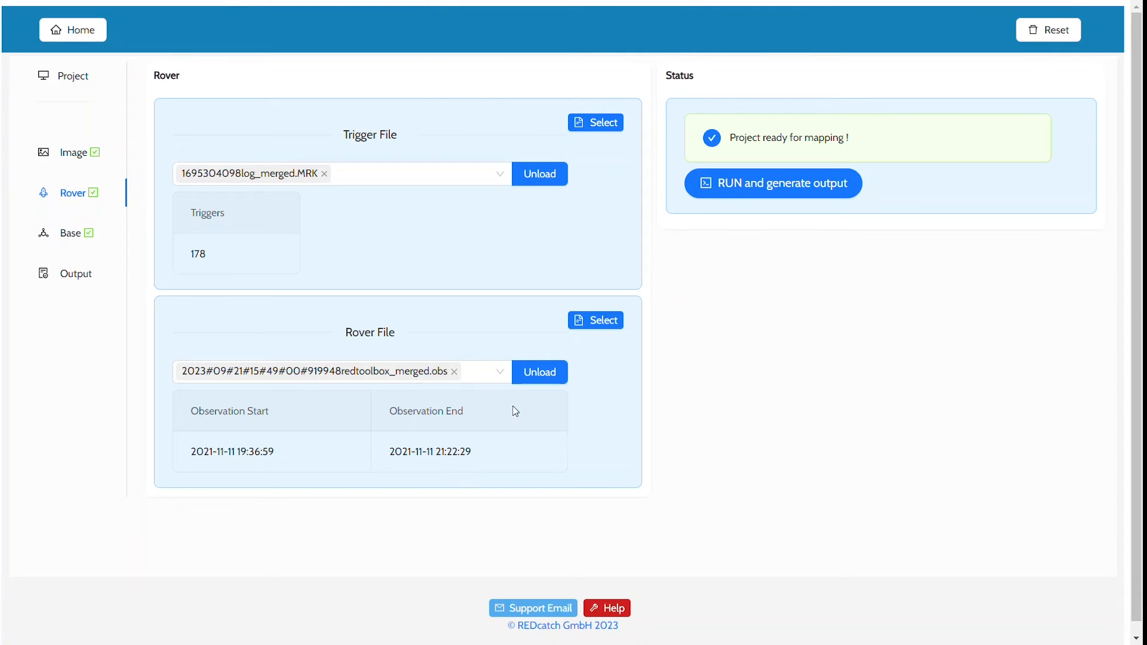
pyautogui.moveTo(93, 250)
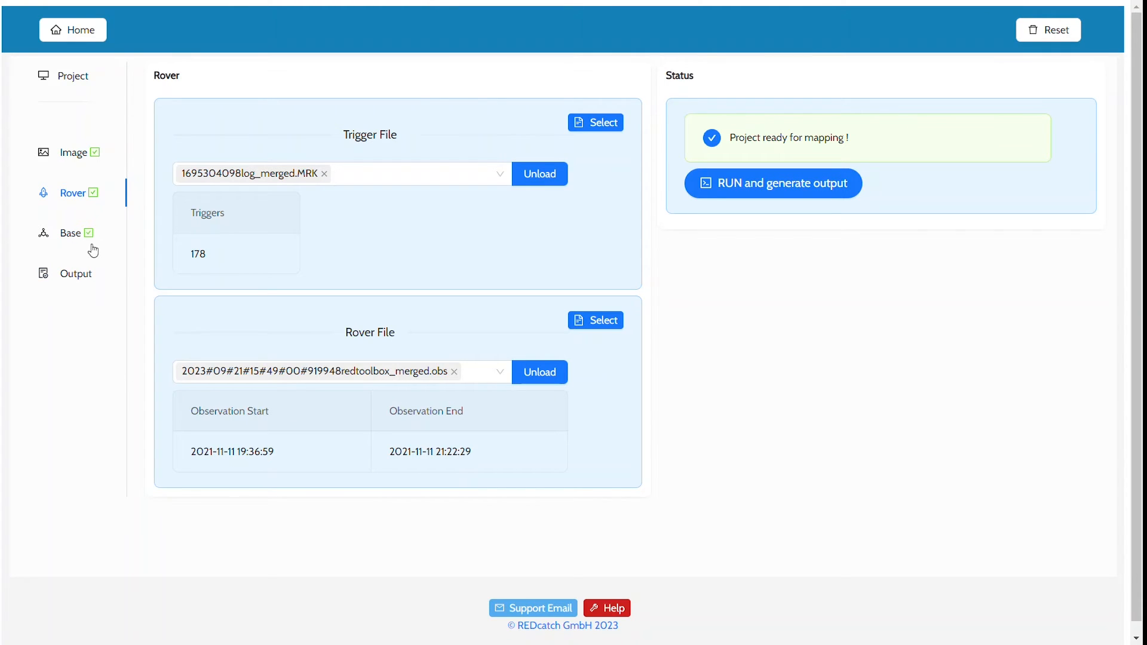
# Step: Review the base station settings with the loaded RINEX files
pyautogui.click(70, 233)
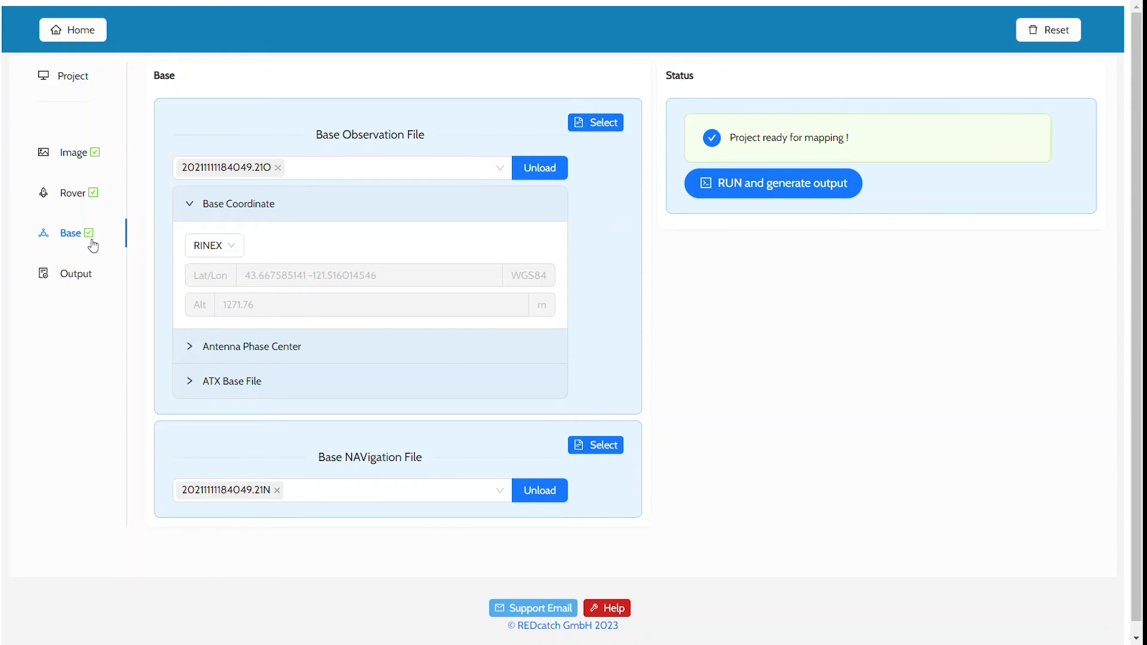
pyautogui.moveTo(75, 273)
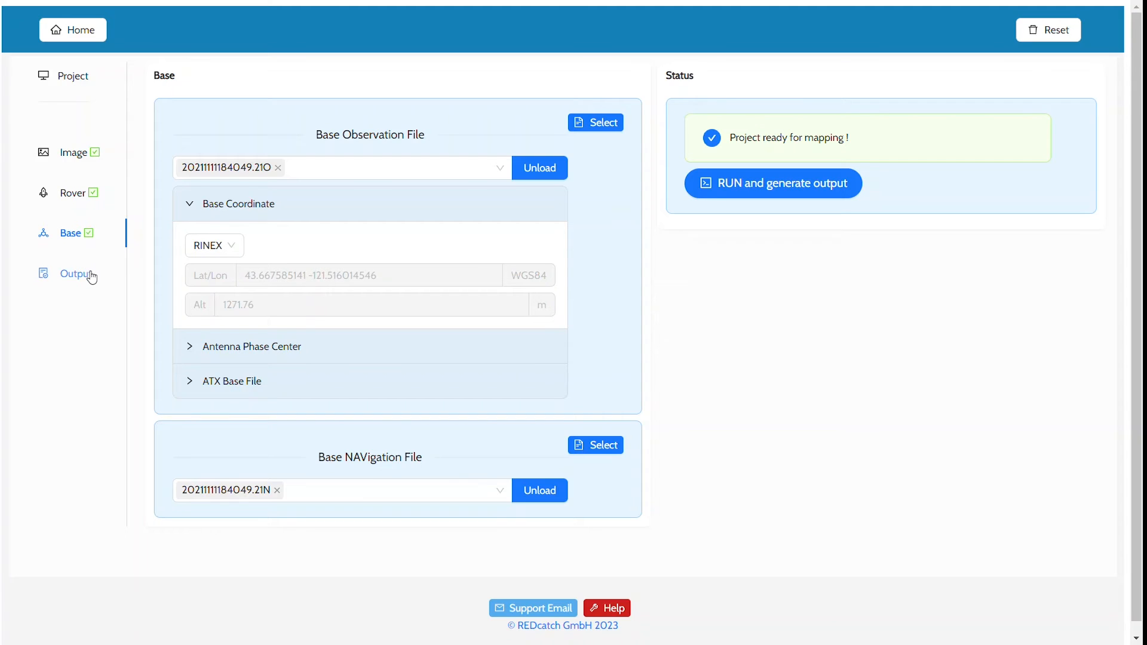
# Step: Keep Project Root Folder as output placement and start the mapping run with output generation
pyautogui.click(75, 274)
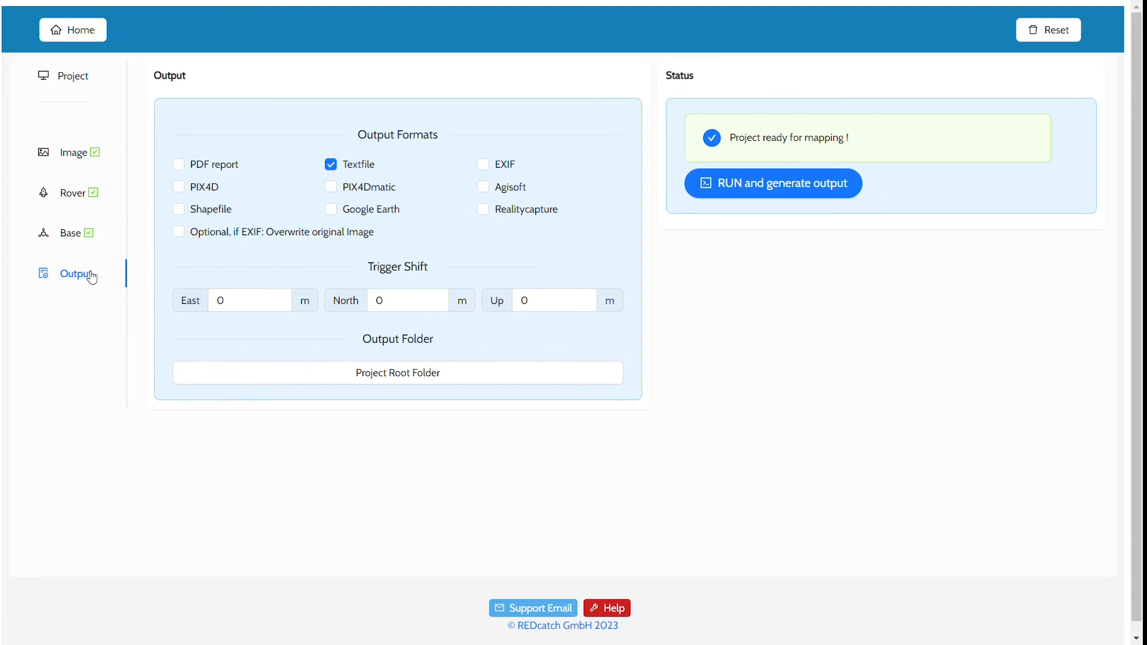
pyautogui.moveTo(135, 197)
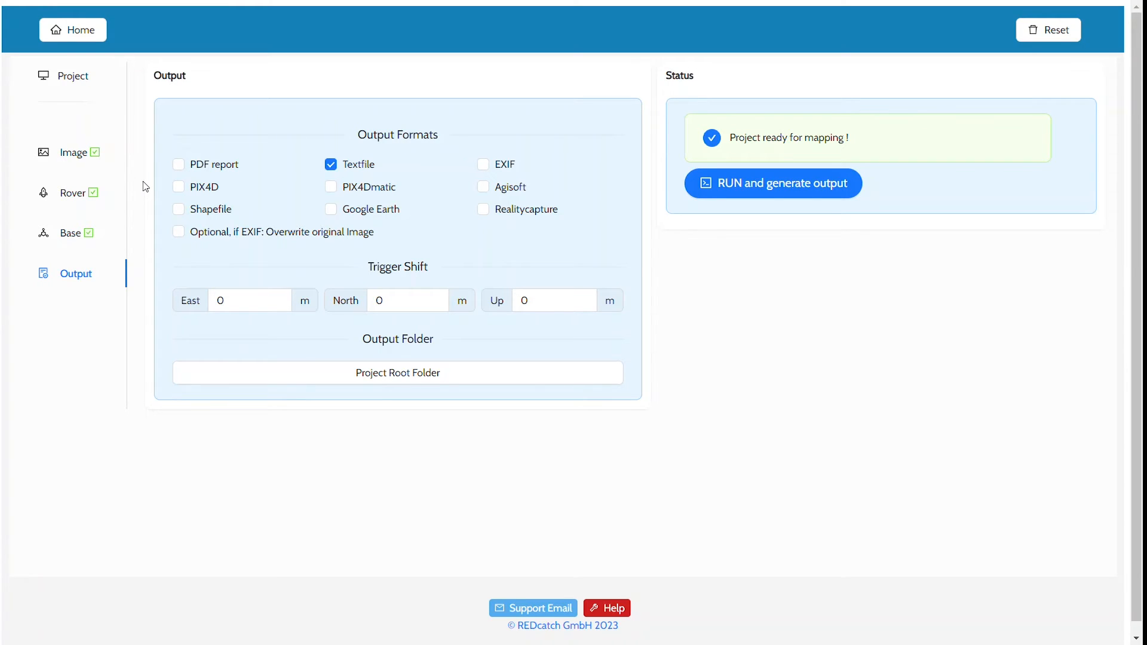
pyautogui.moveTo(178, 163)
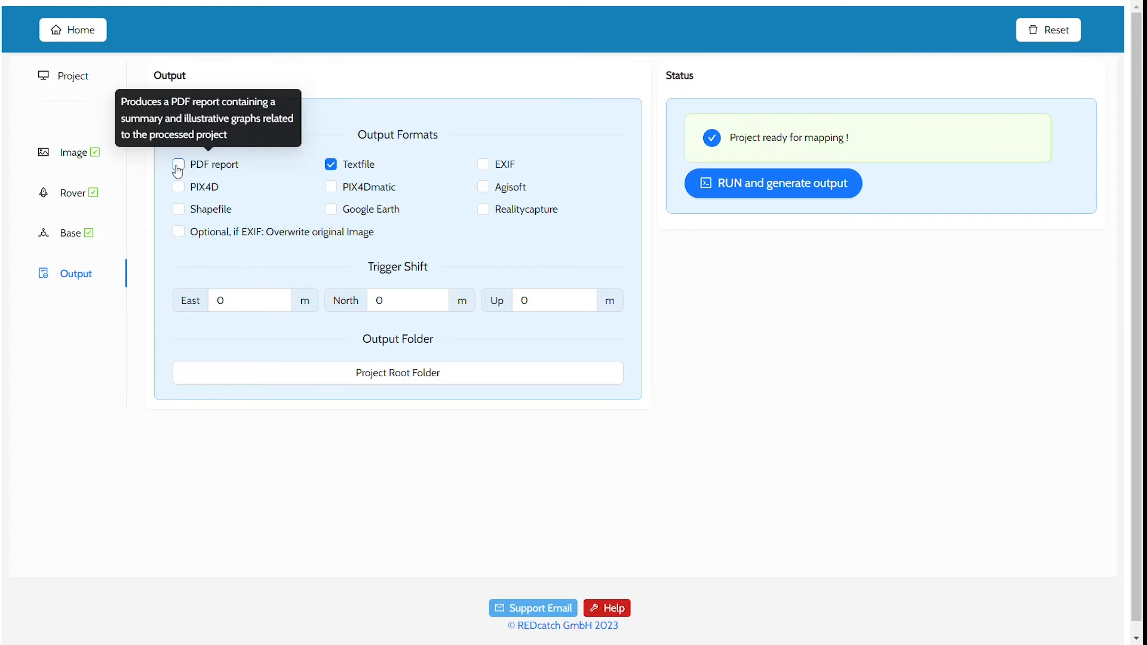
pyautogui.moveTo(157, 306)
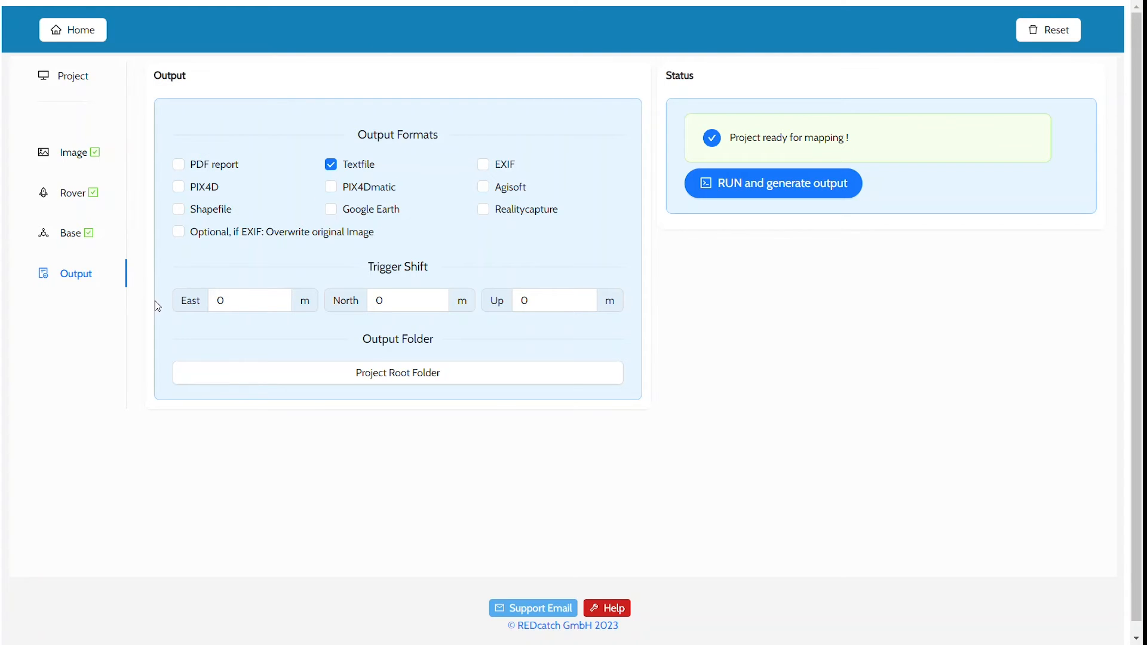
pyautogui.moveTo(165, 333)
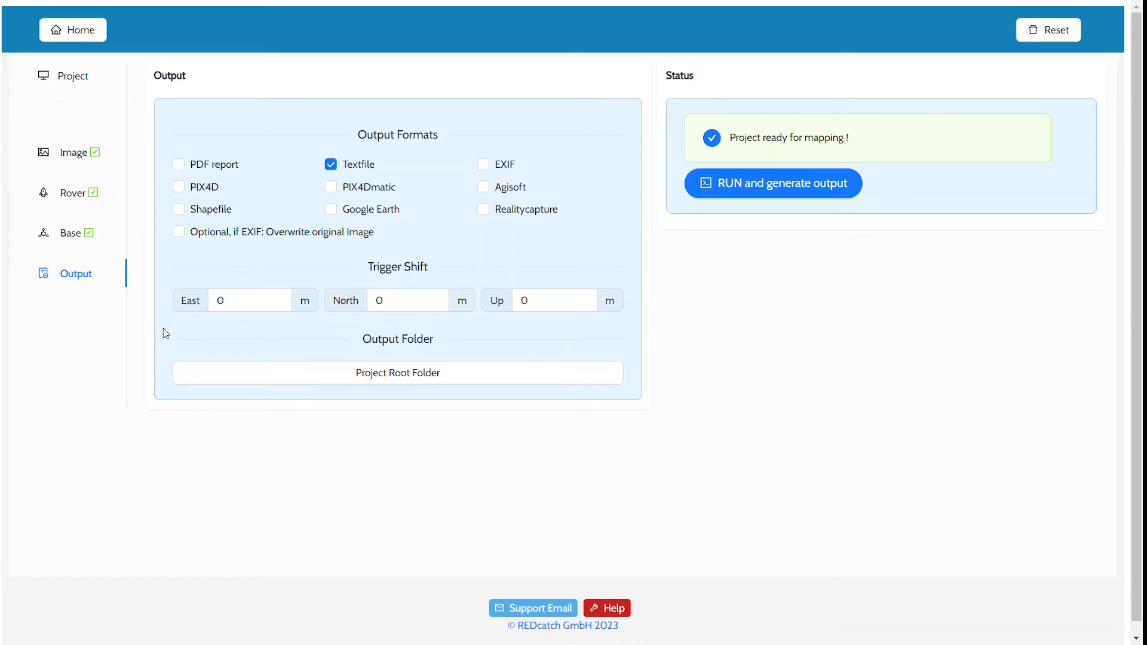
pyautogui.click(396, 373)
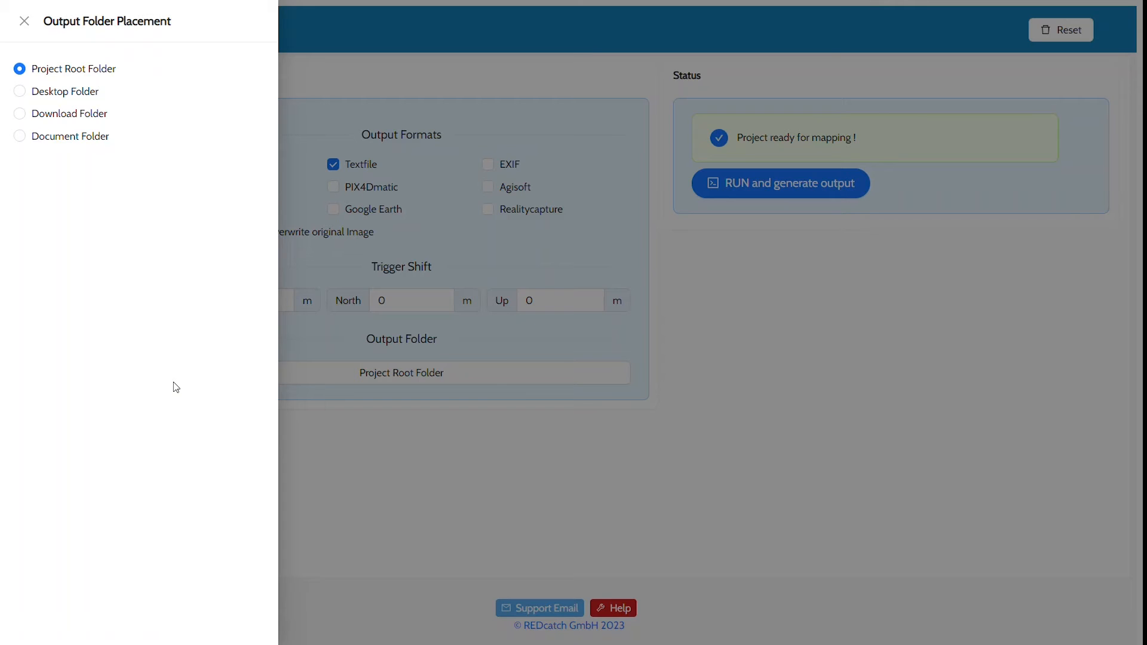
pyautogui.click(24, 21)
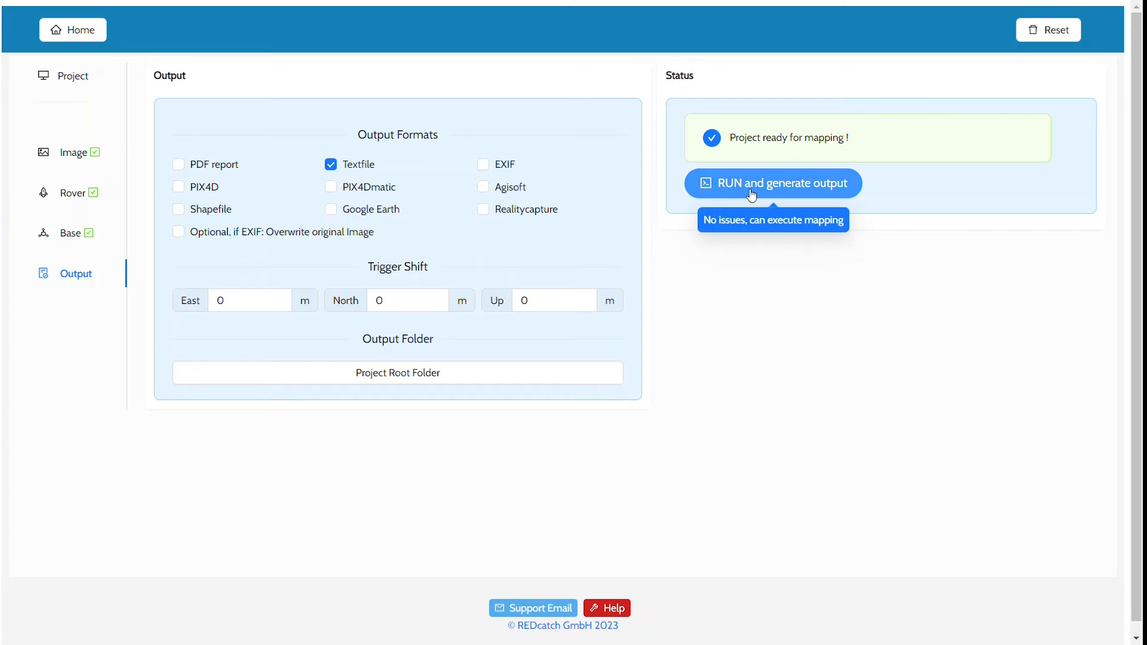
pyautogui.click(772, 183)
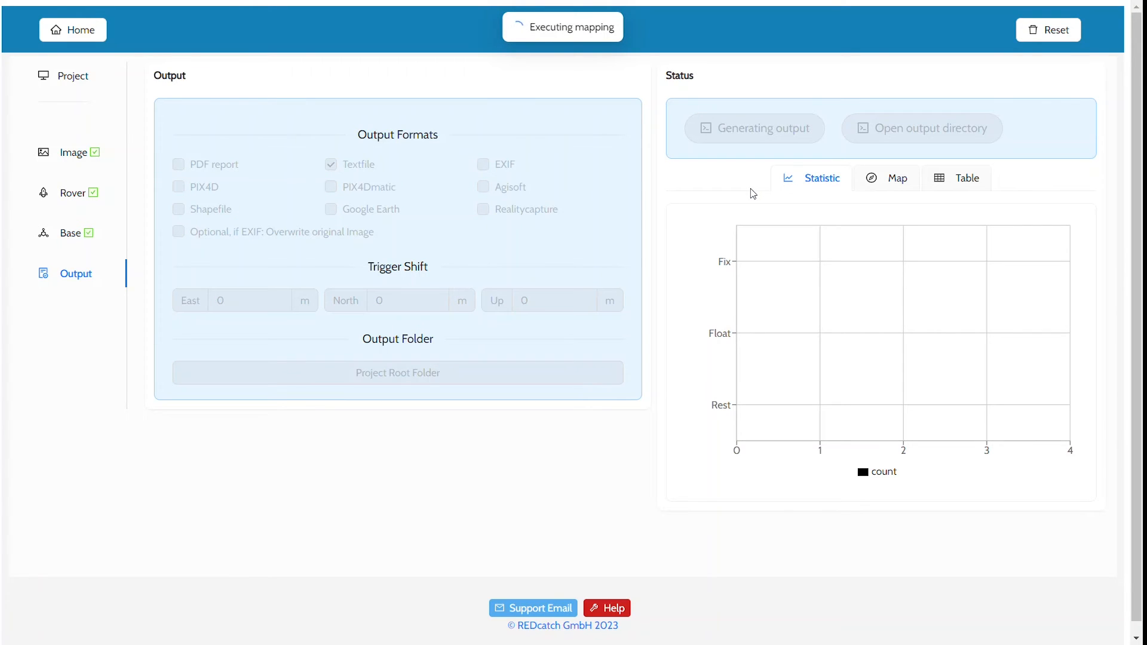
pyautogui.moveTo(765, 517)
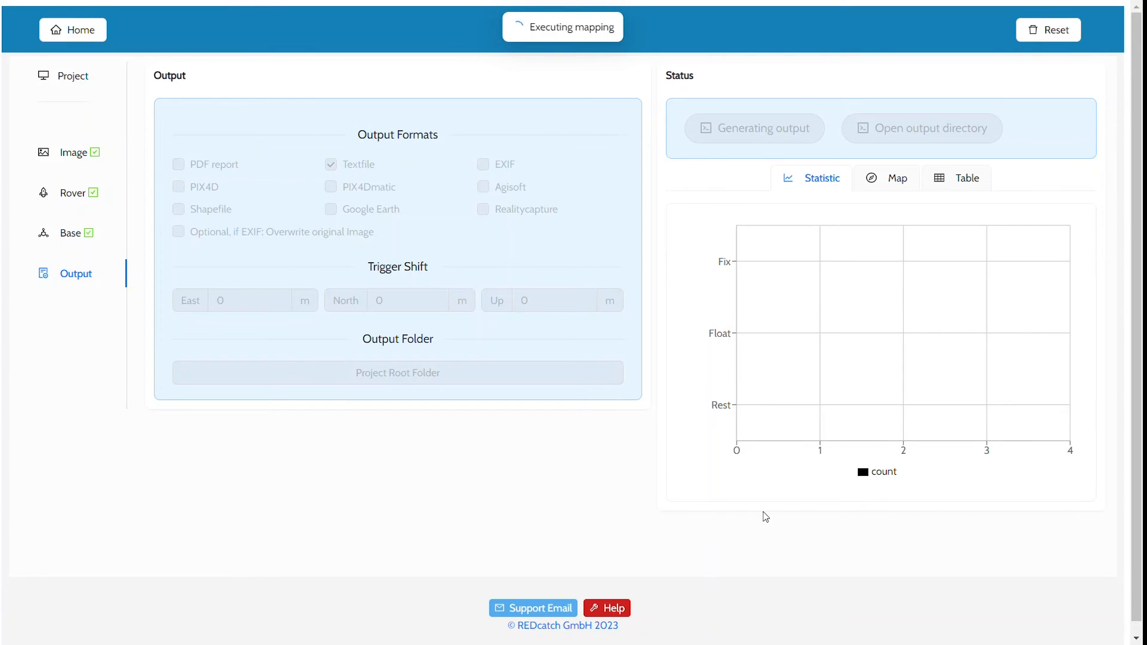
pyautogui.moveTo(885, 502)
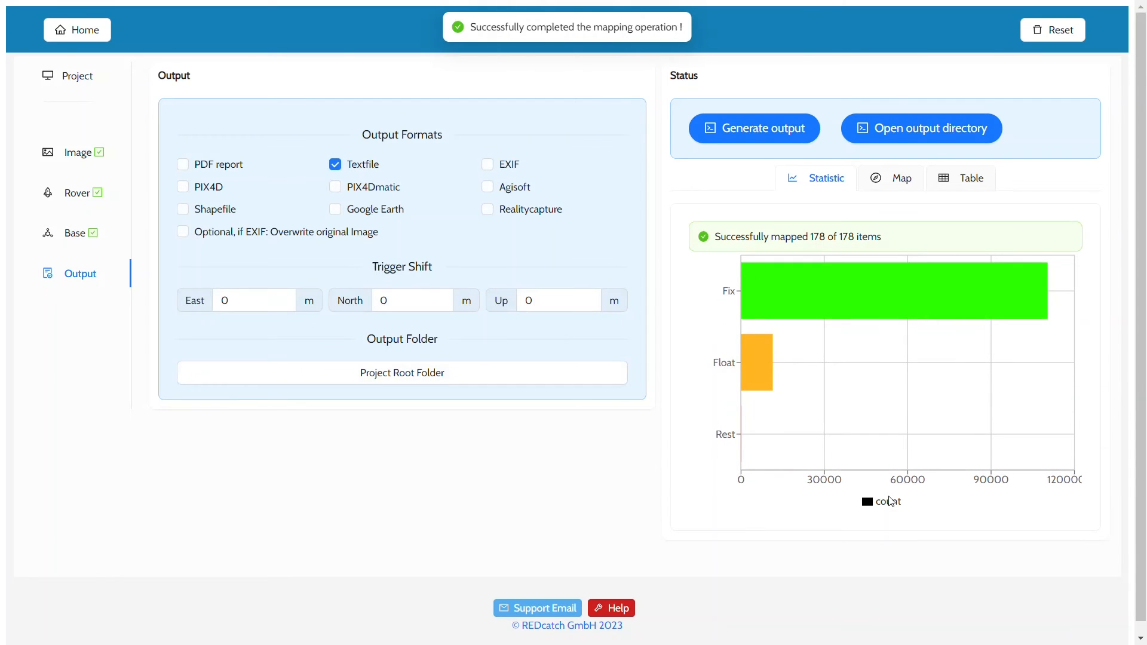
pyautogui.moveTo(884, 503)
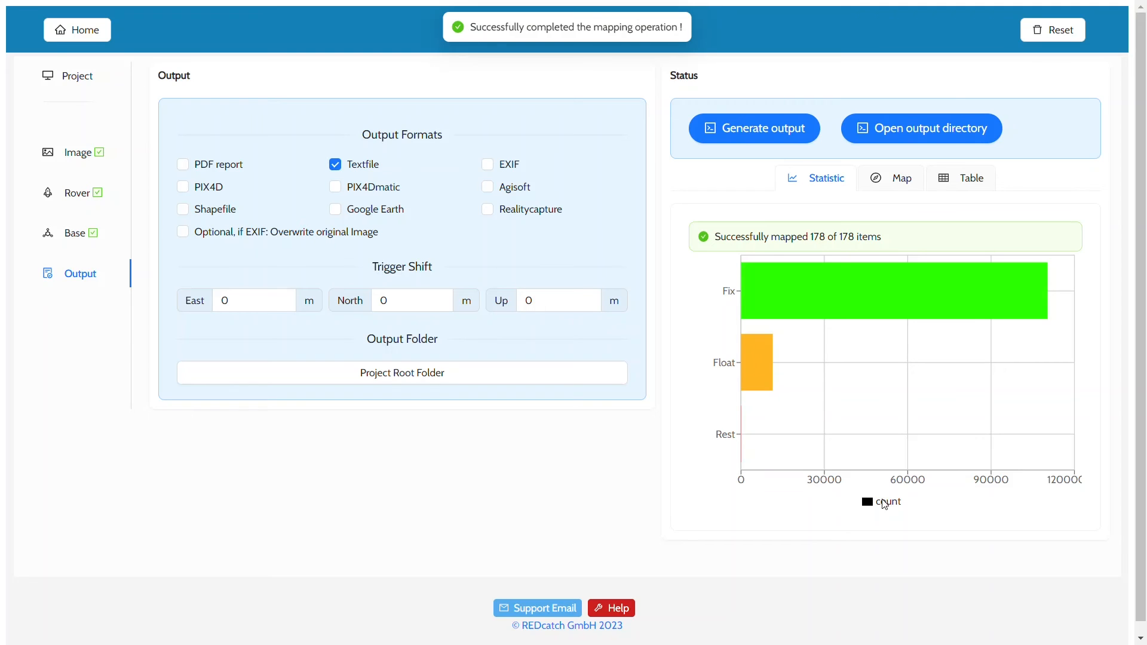
pyautogui.moveTo(740, 289)
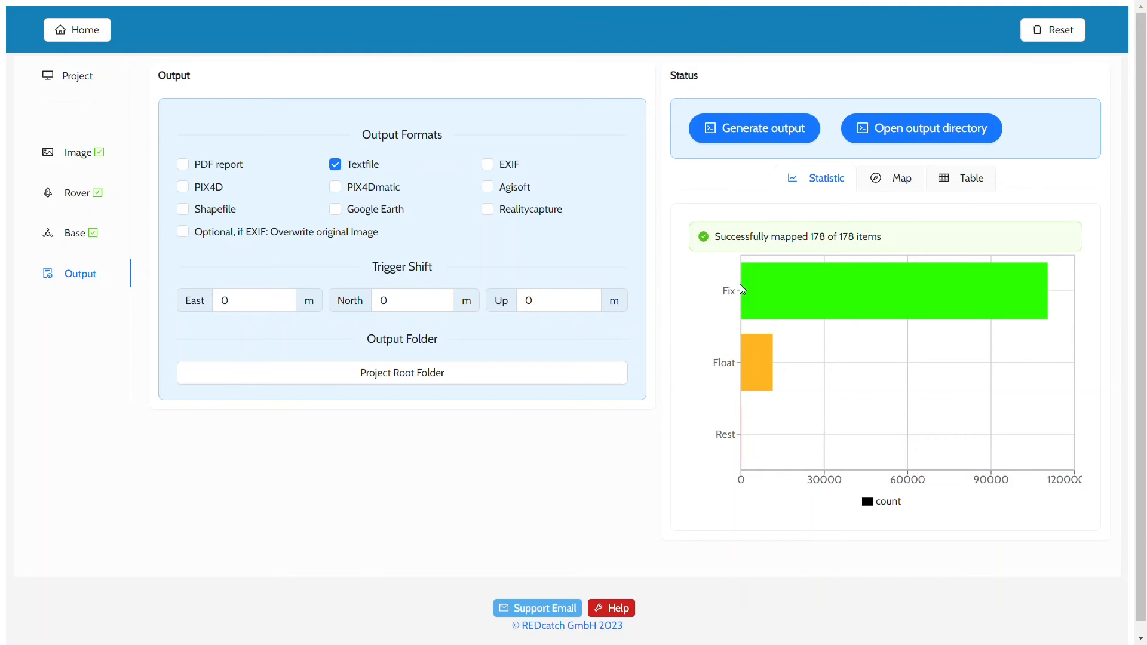
pyautogui.moveTo(773, 436)
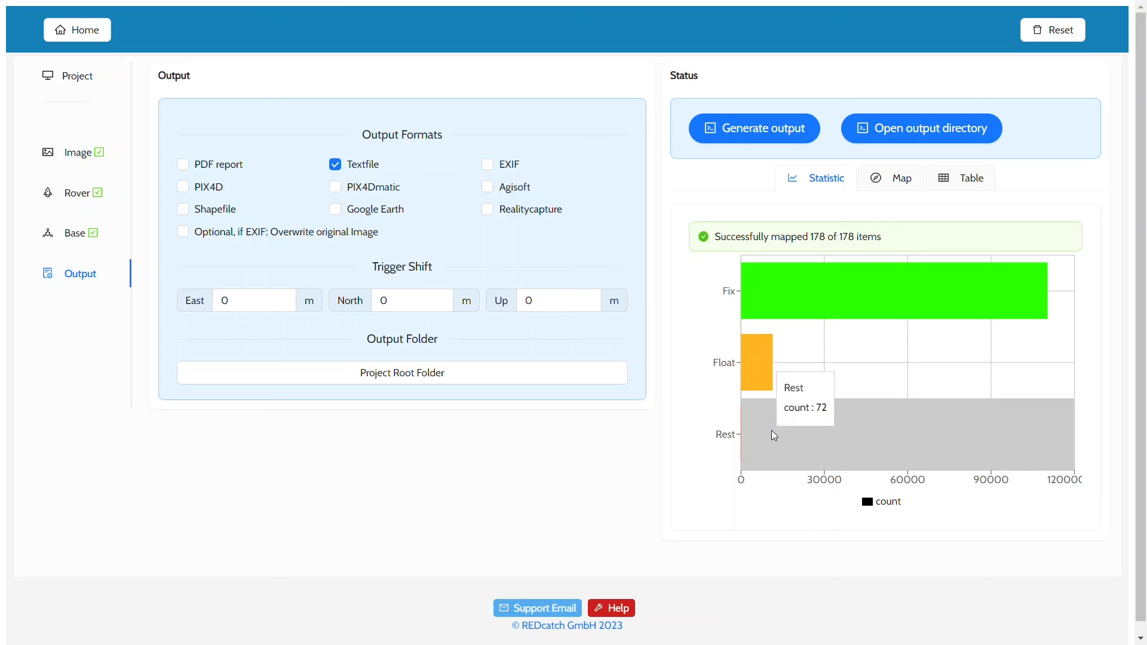
pyautogui.moveTo(765, 235)
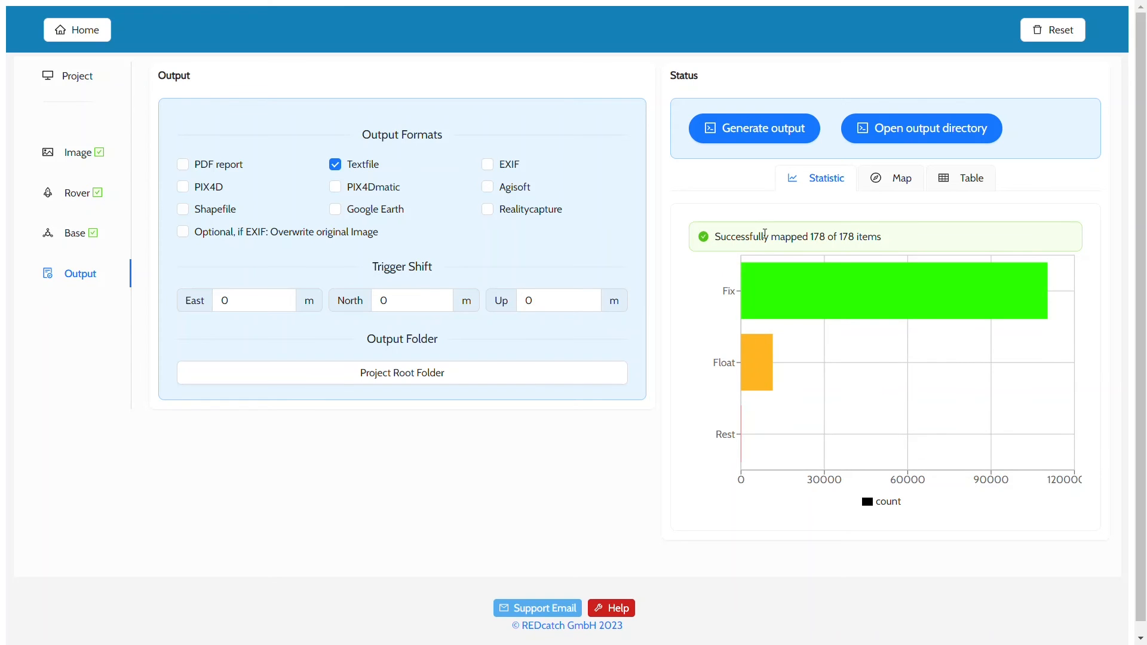
pyautogui.moveTo(891, 178)
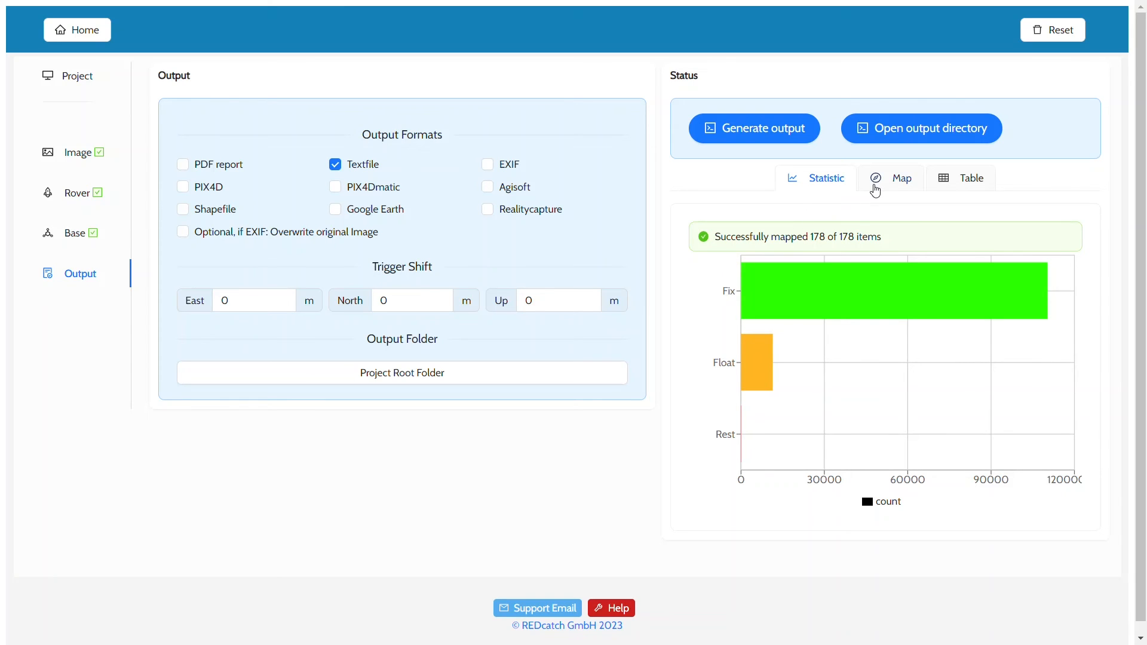
pyautogui.click(901, 178)
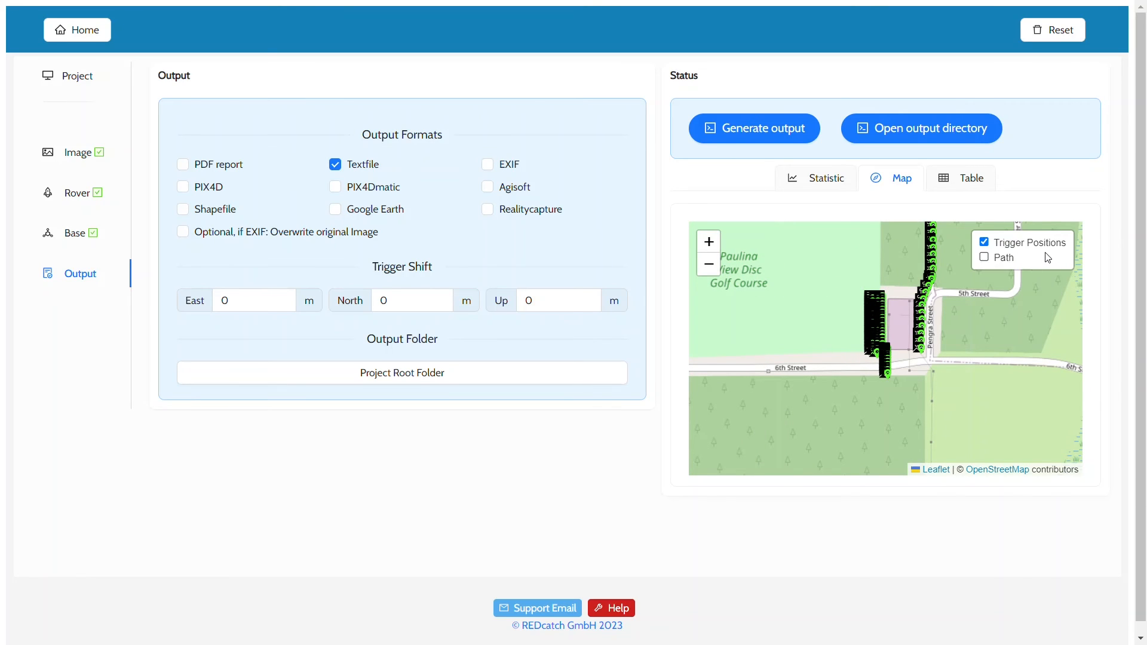
pyautogui.click(983, 243)
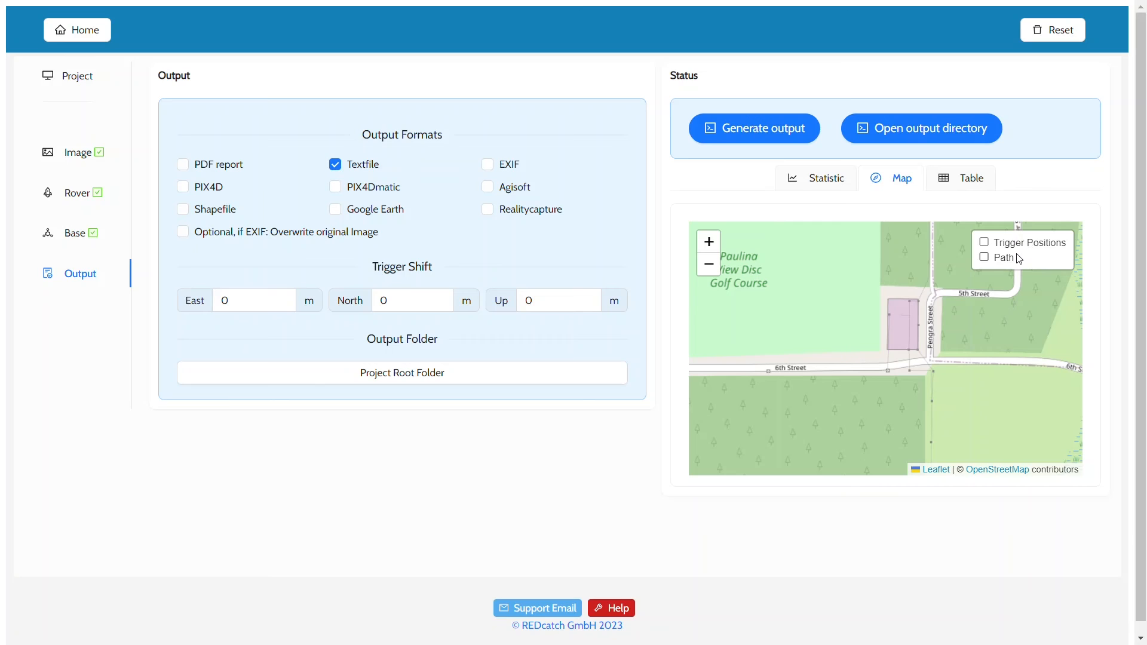
pyautogui.click(984, 257)
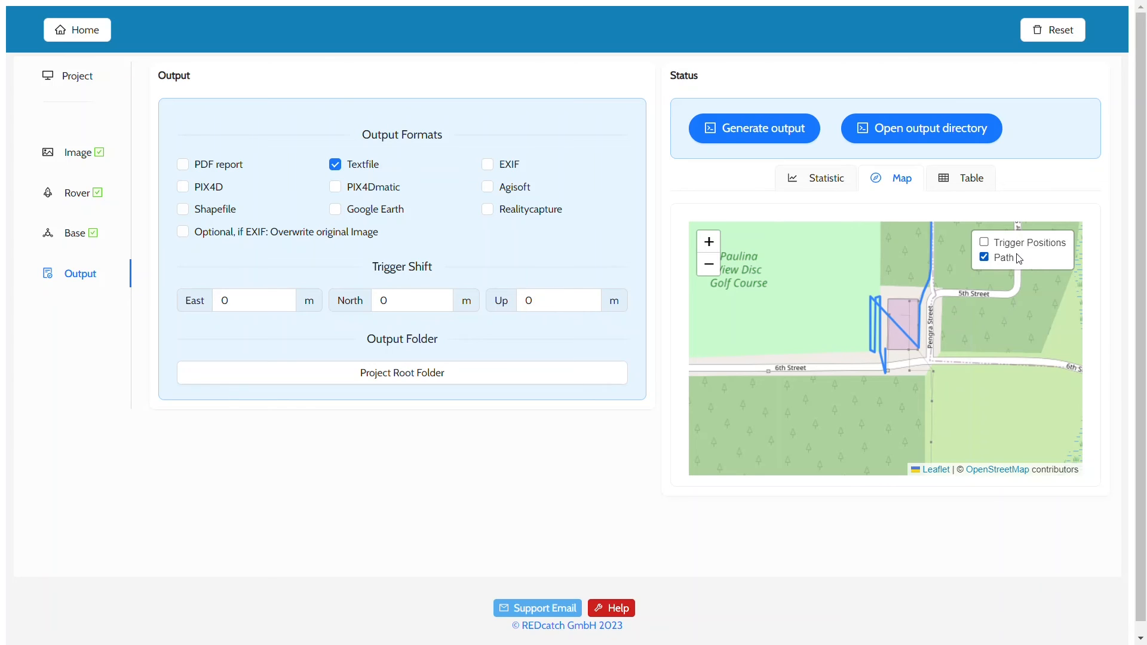
pyautogui.click(983, 242)
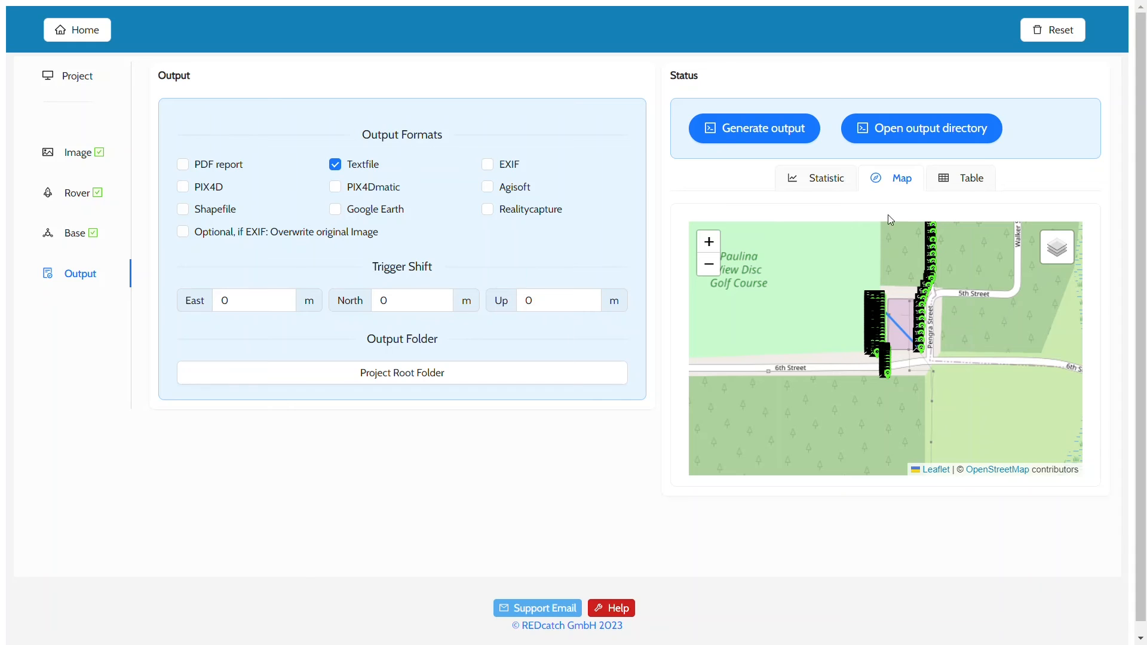
pyautogui.click(970, 178)
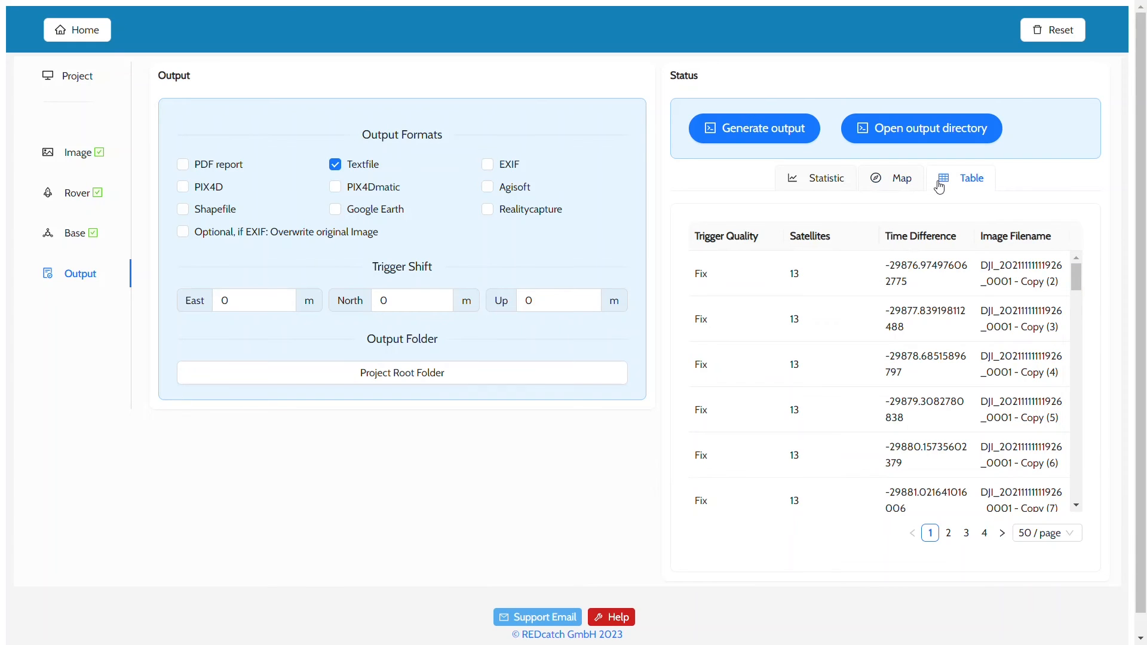
pyautogui.click(900, 178)
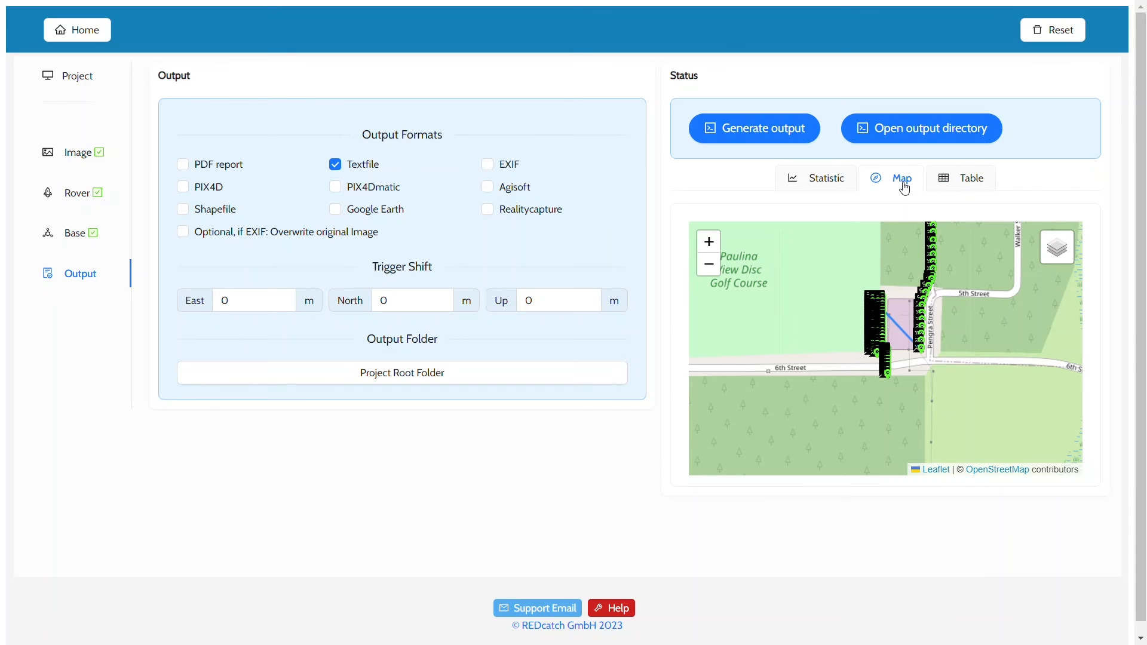
pyautogui.click(825, 178)
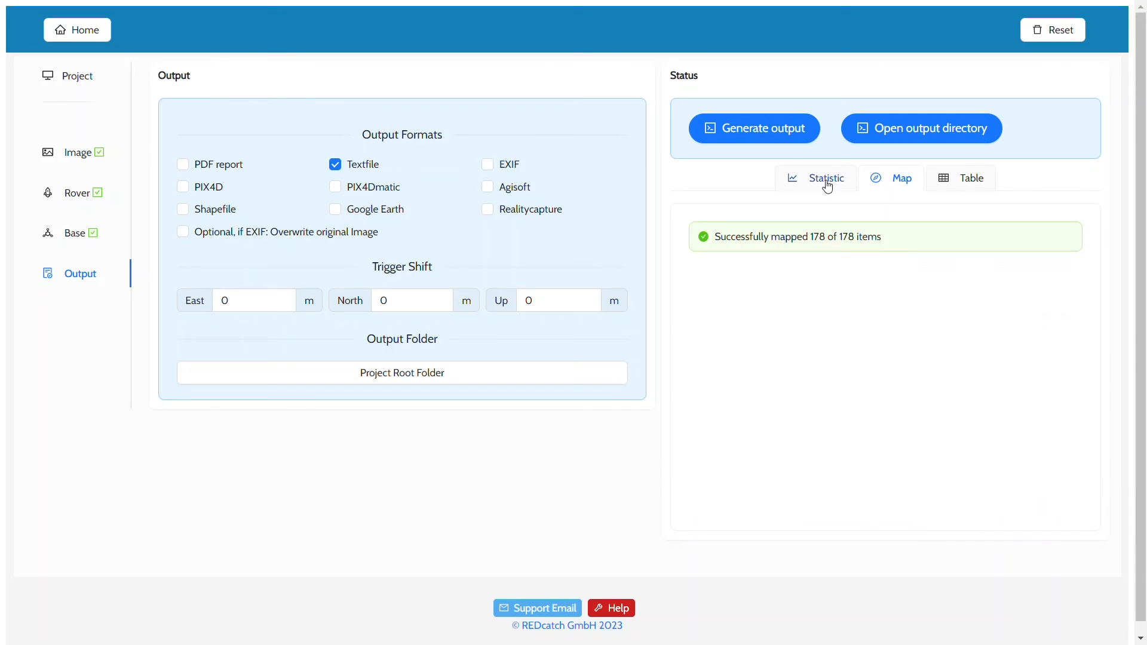
# Step: Show the REDToolBoxOutput folder with OBS, POS, MRK and text files in File Explorer
pyautogui.click(826, 178)
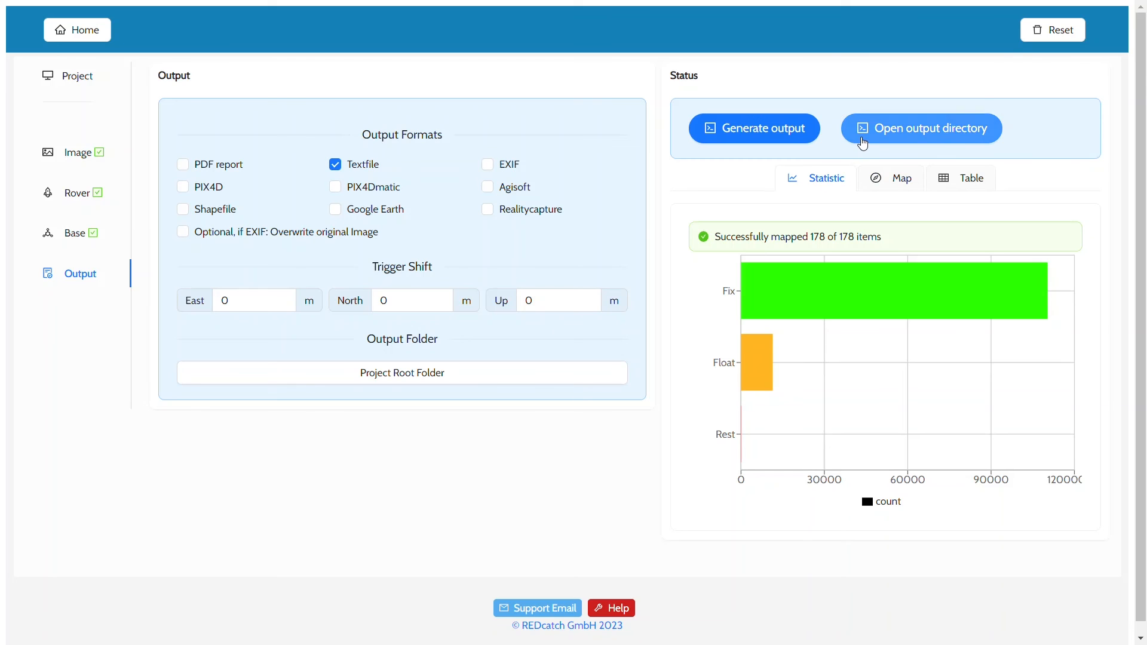
pyautogui.click(921, 128)
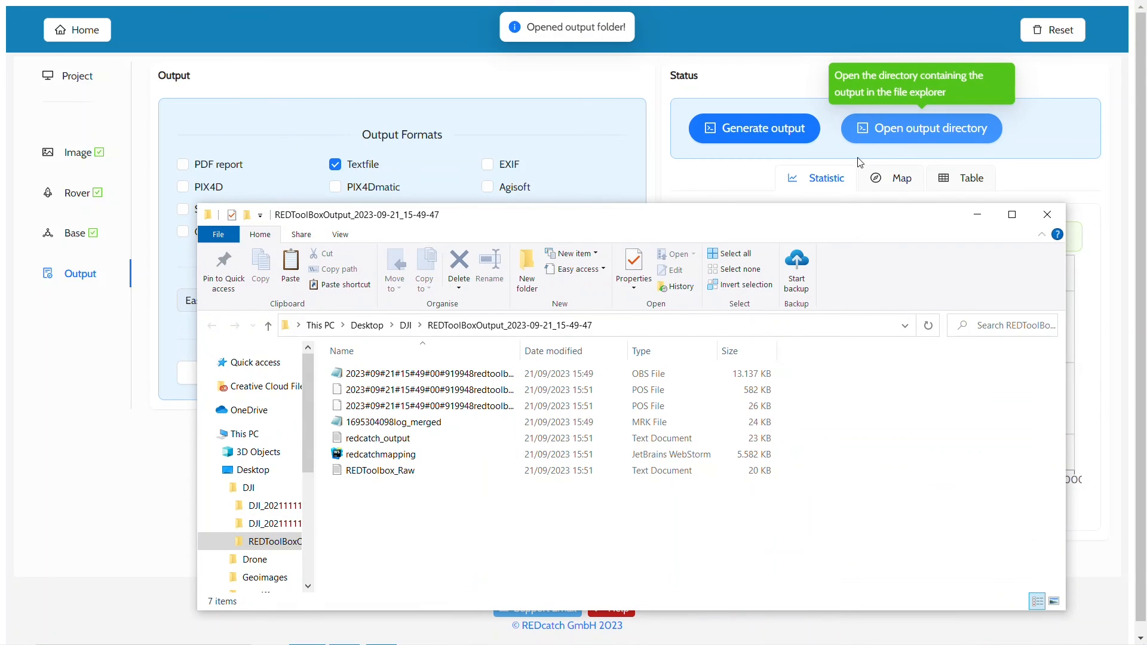
pyautogui.moveTo(870, 442)
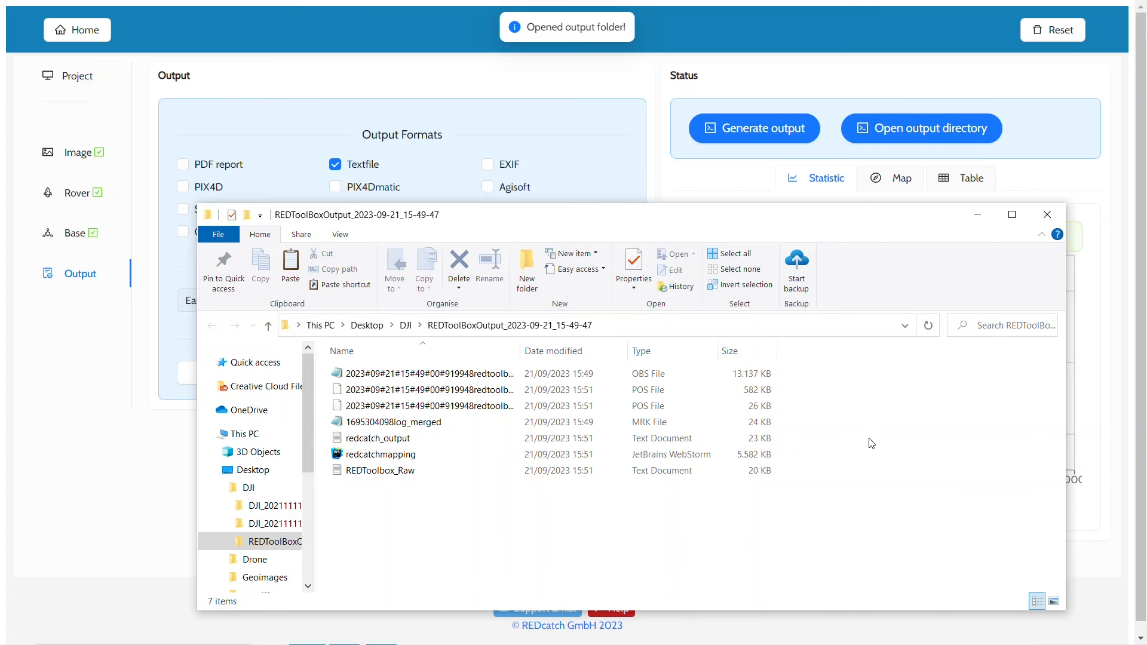
pyautogui.moveTo(927, 349)
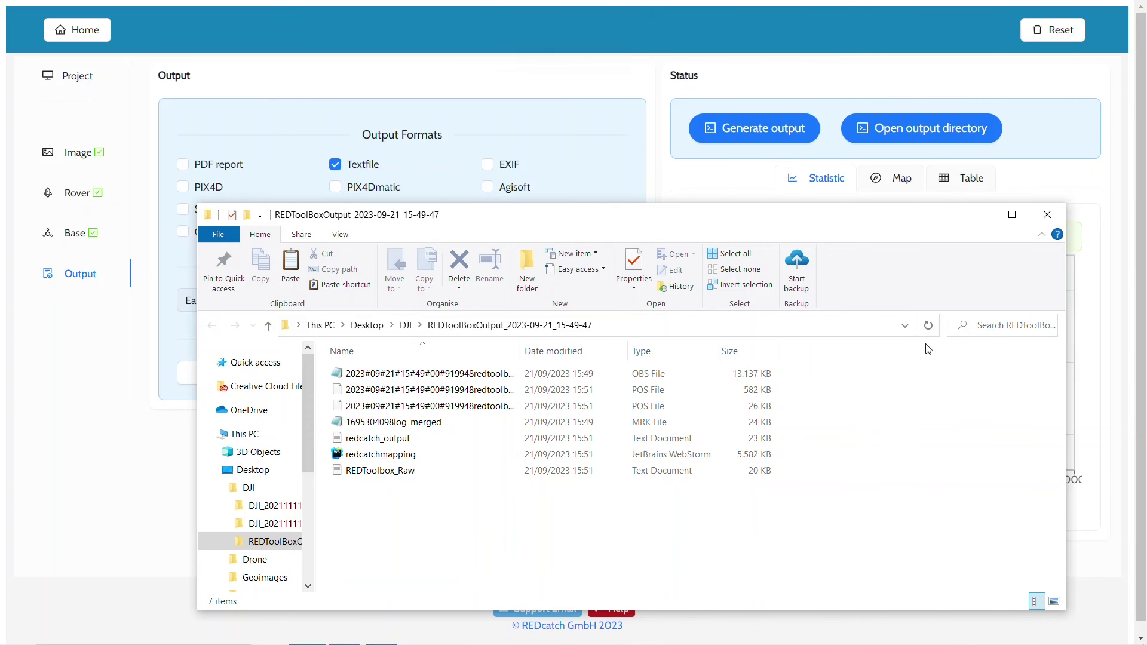
pyautogui.moveTo(1046, 214)
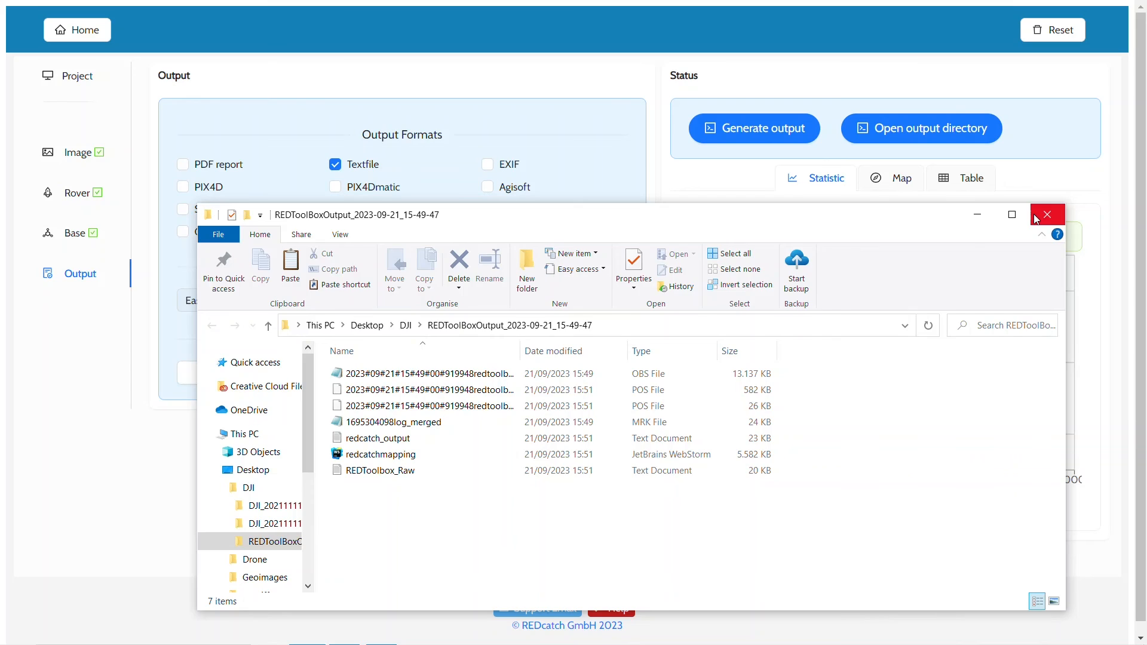
# Step: Enable PDF report output, set the Up trigger shift to 10.2 m and generate output
pyautogui.click(1046, 214)
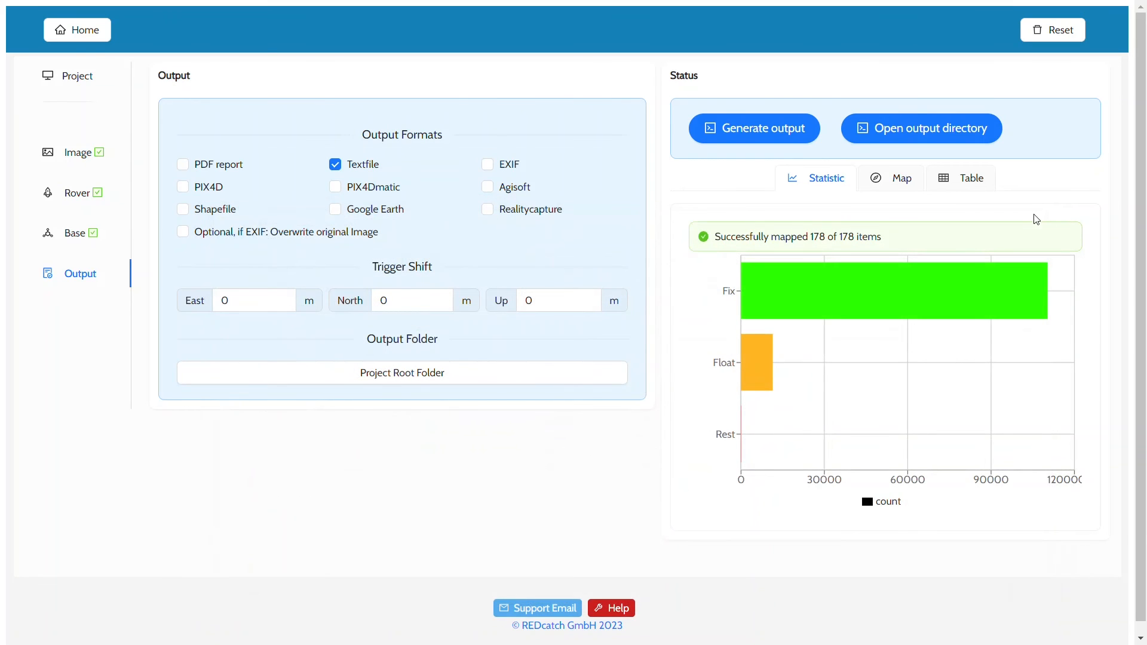
pyautogui.moveTo(876, 235)
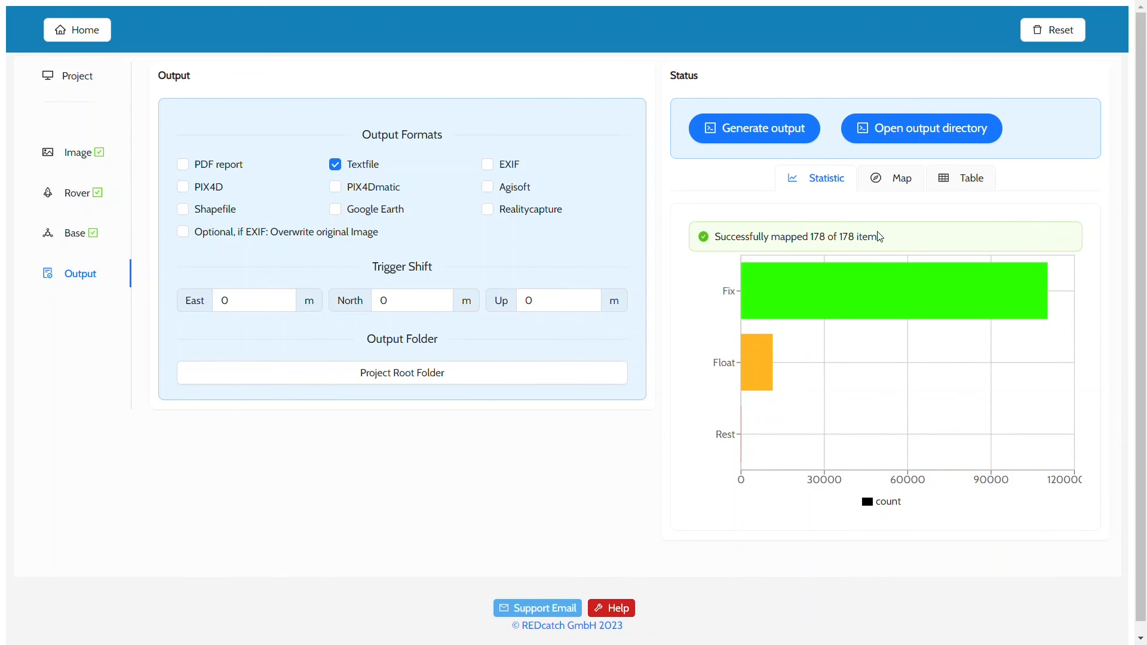
pyautogui.moveTo(183, 164)
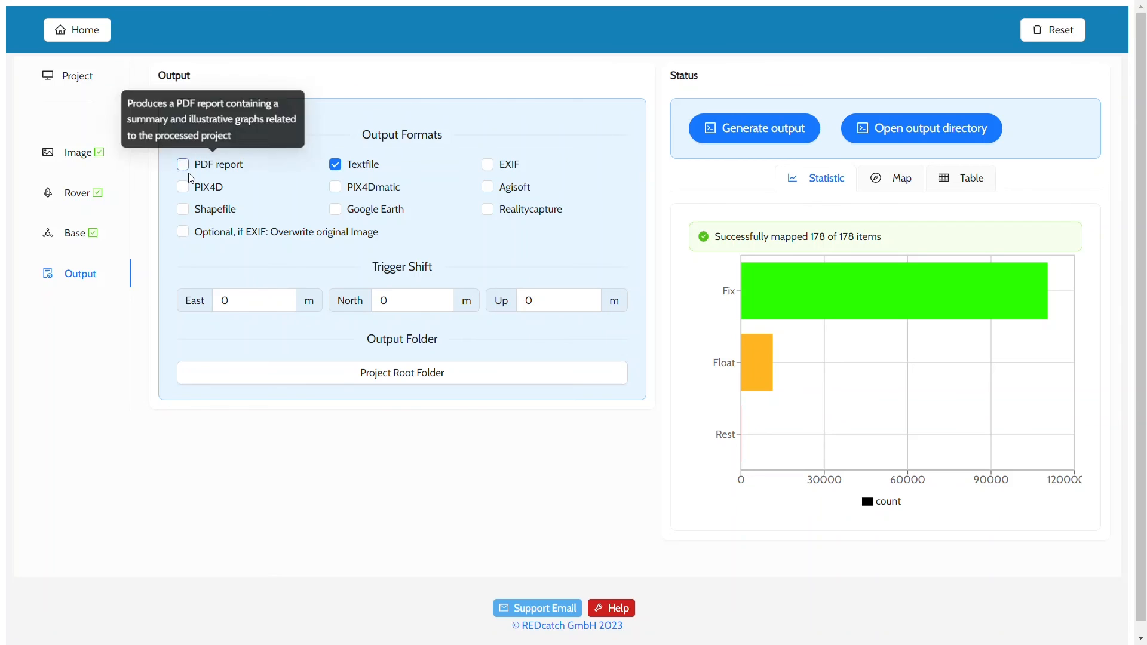
pyautogui.click(182, 163)
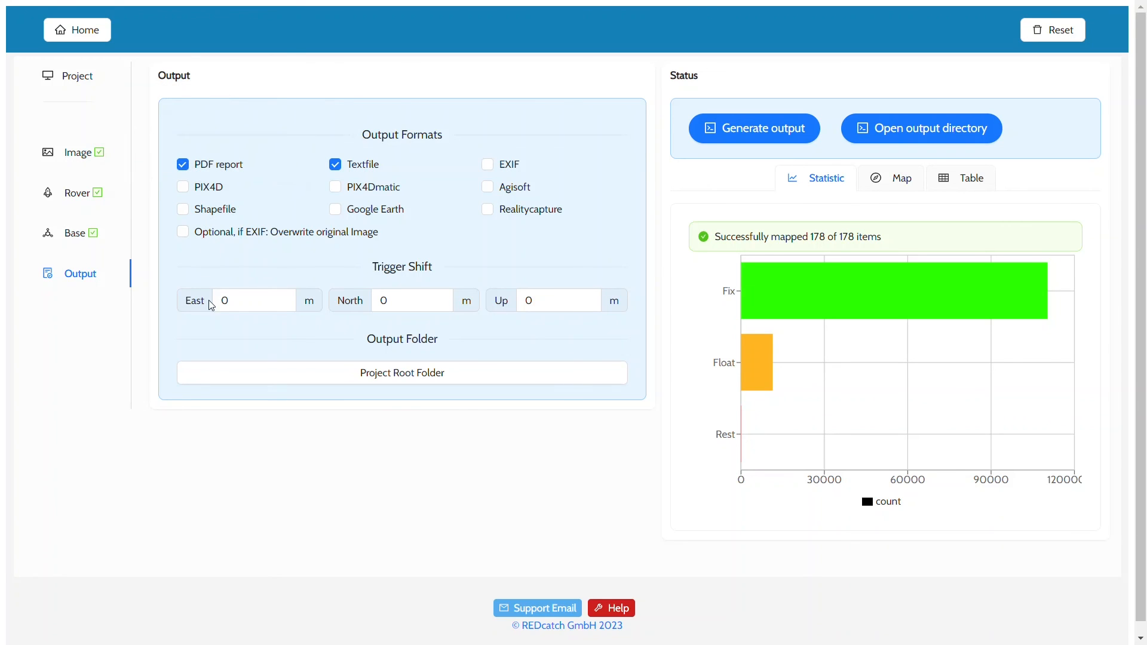
pyautogui.click(558, 300)
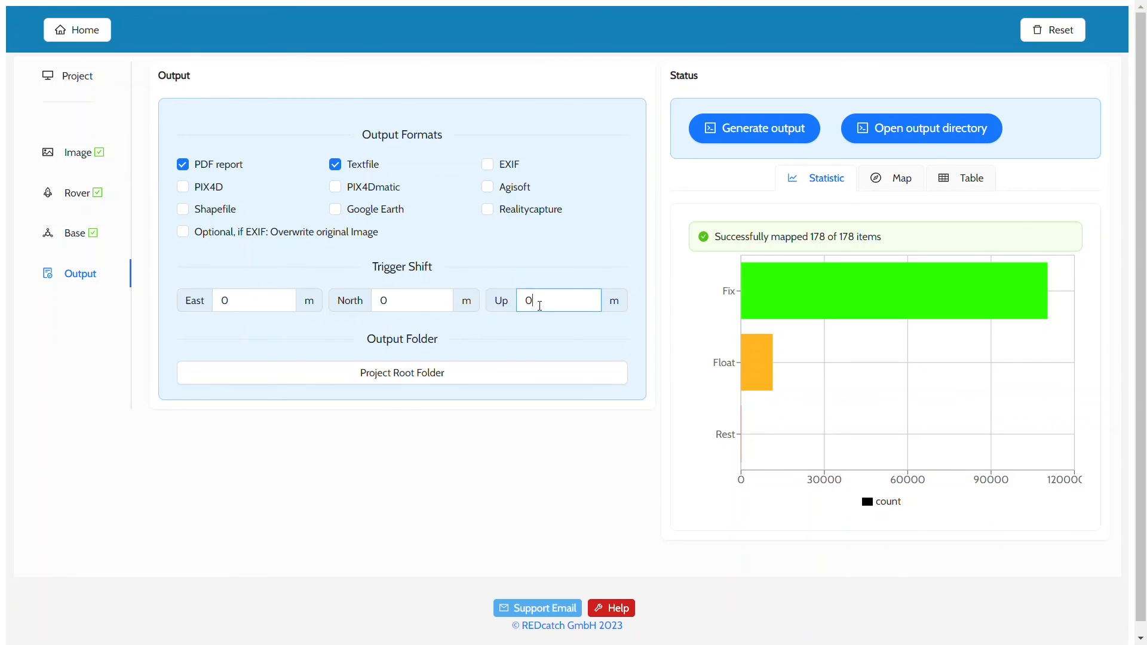
pyautogui.write('1')
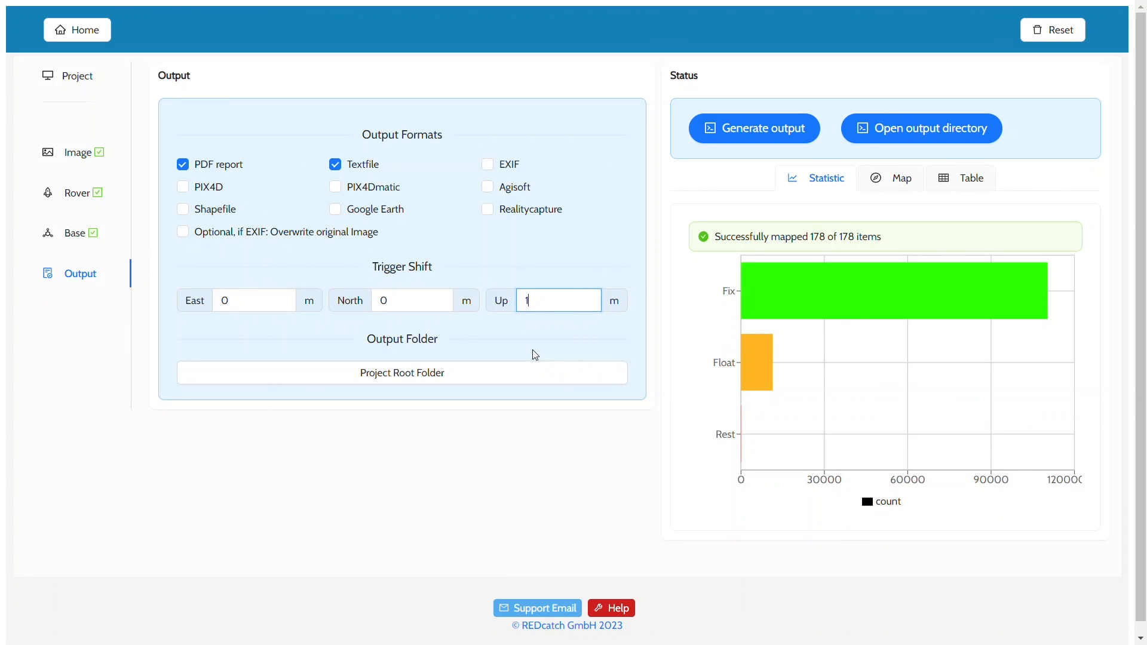
pyautogui.write('0.20')
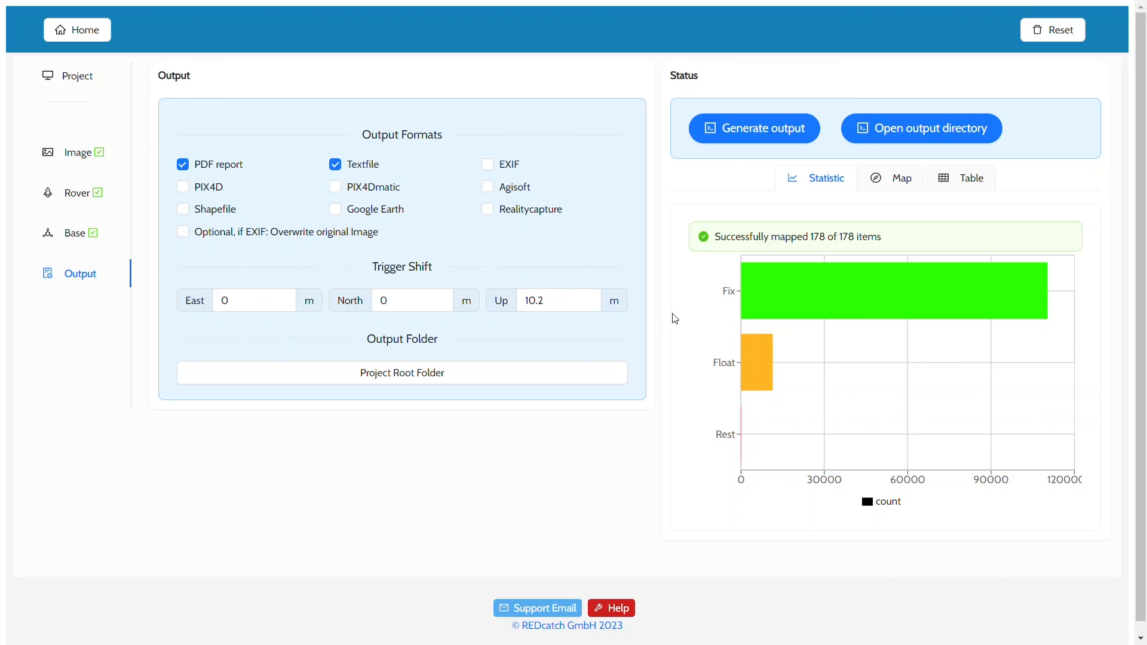
pyautogui.click(754, 128)
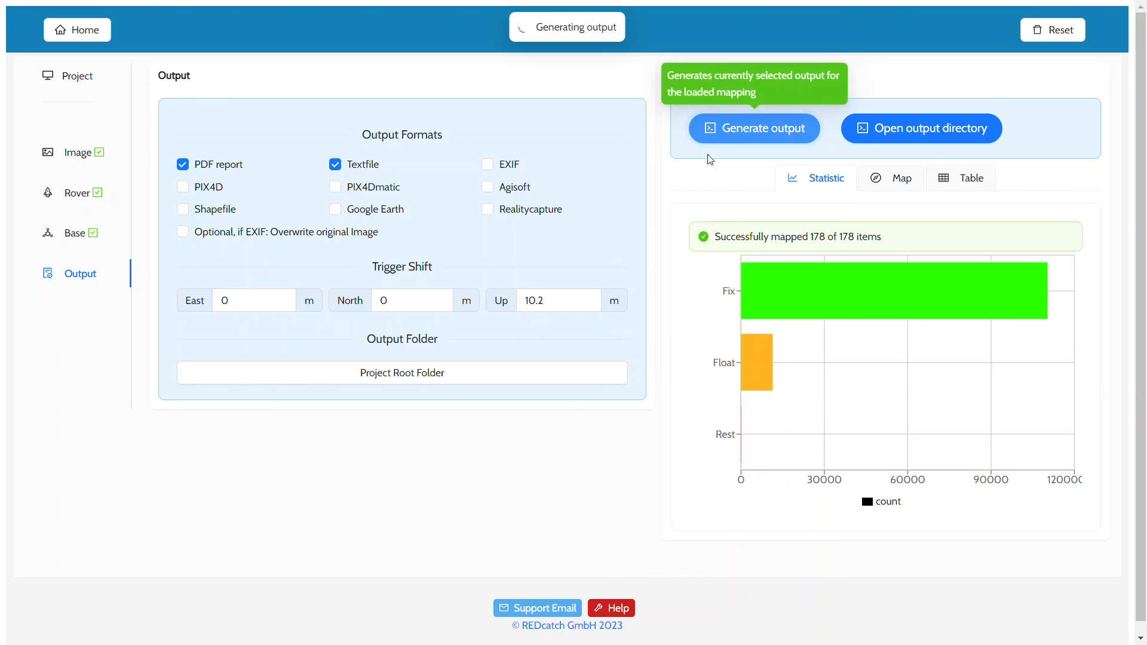
pyautogui.moveTo(686, 198)
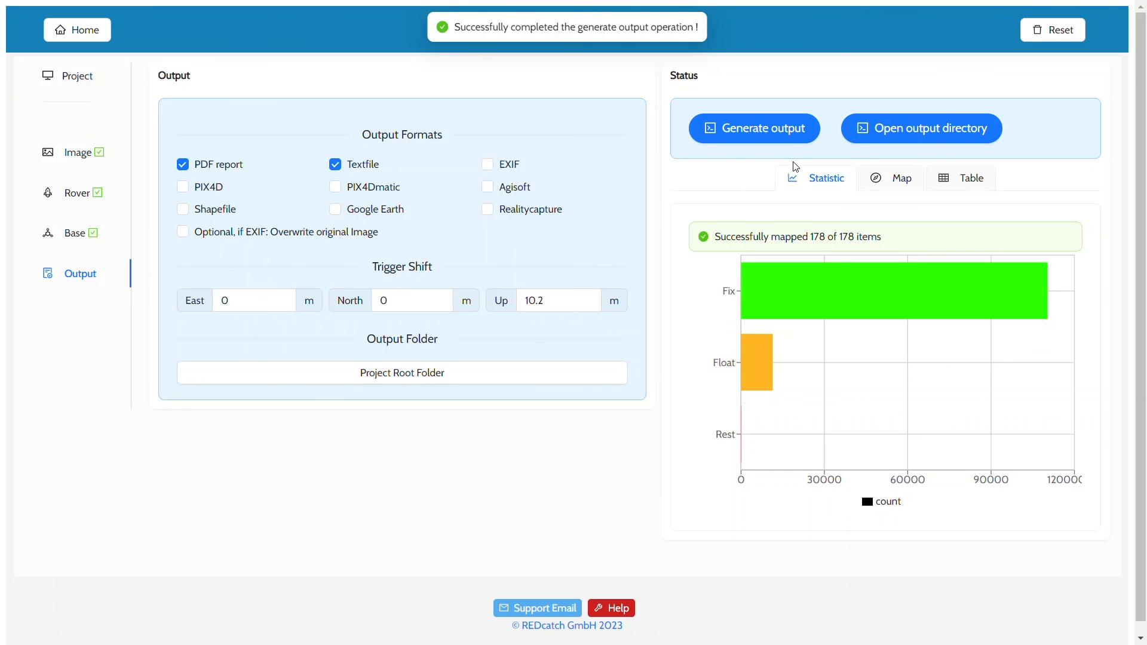
# Step: View the new output folder with the PDF report, then return to the REDtoolbox home screen
pyautogui.click(919, 127)
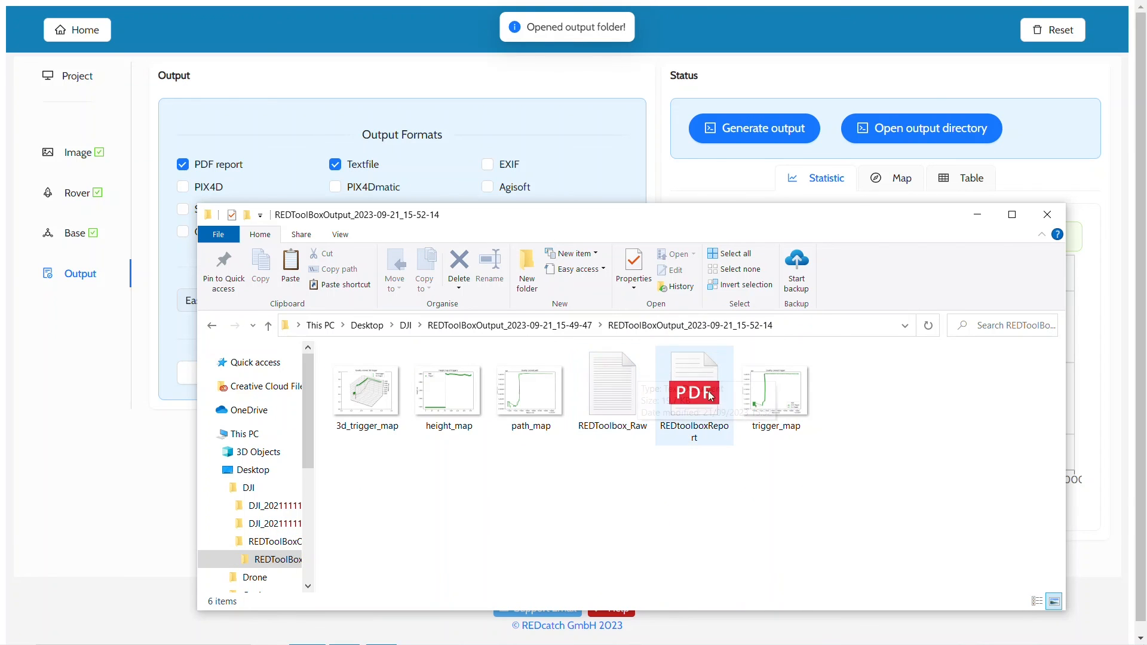
pyautogui.moveTo(869, 473)
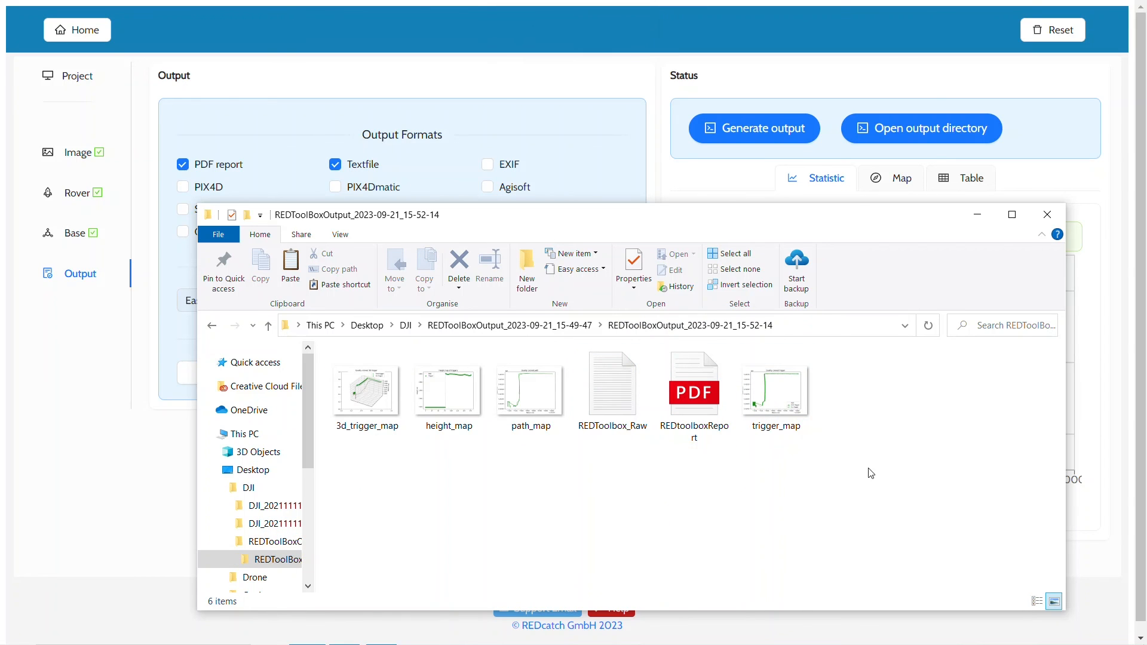
pyautogui.click(1045, 214)
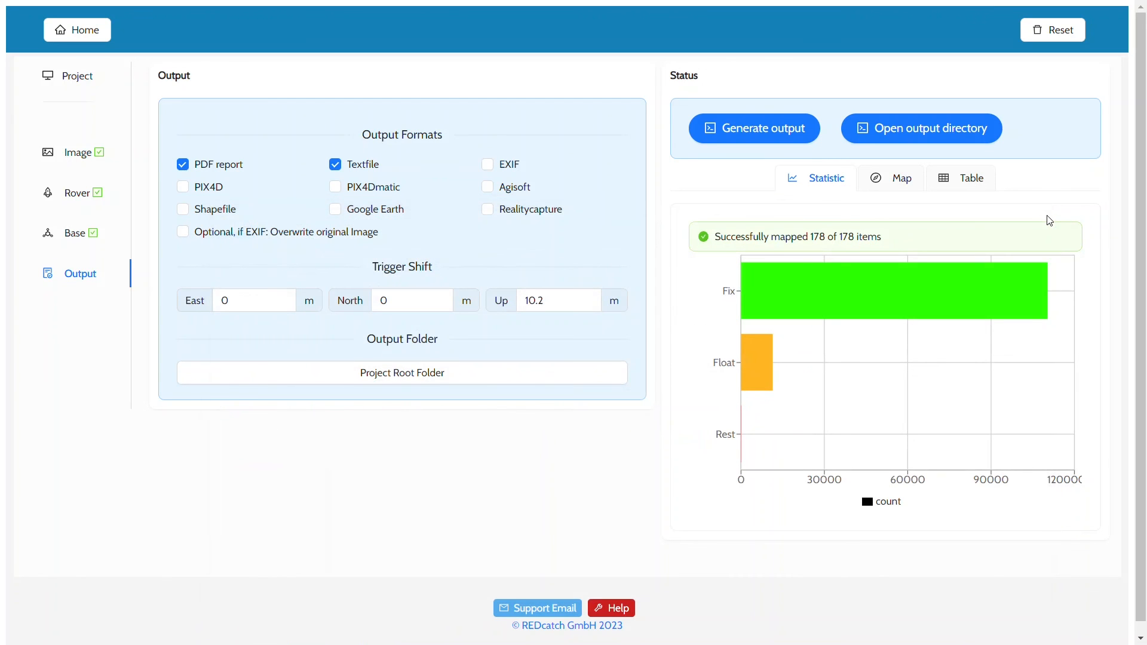
pyautogui.moveTo(214, 56)
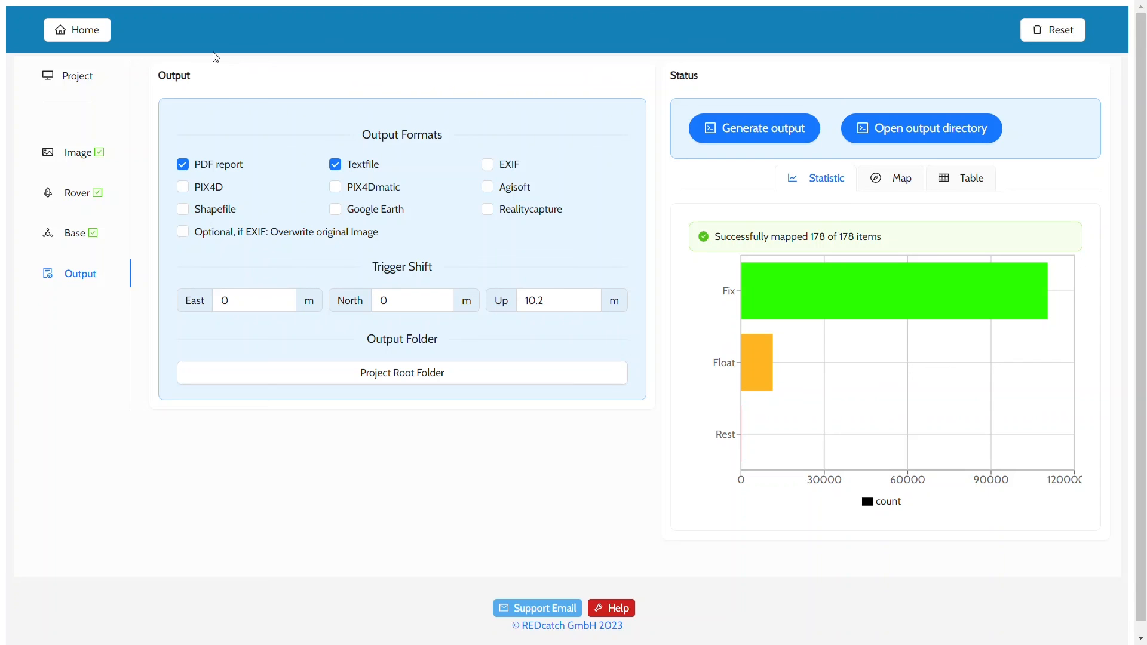
pyautogui.click(76, 30)
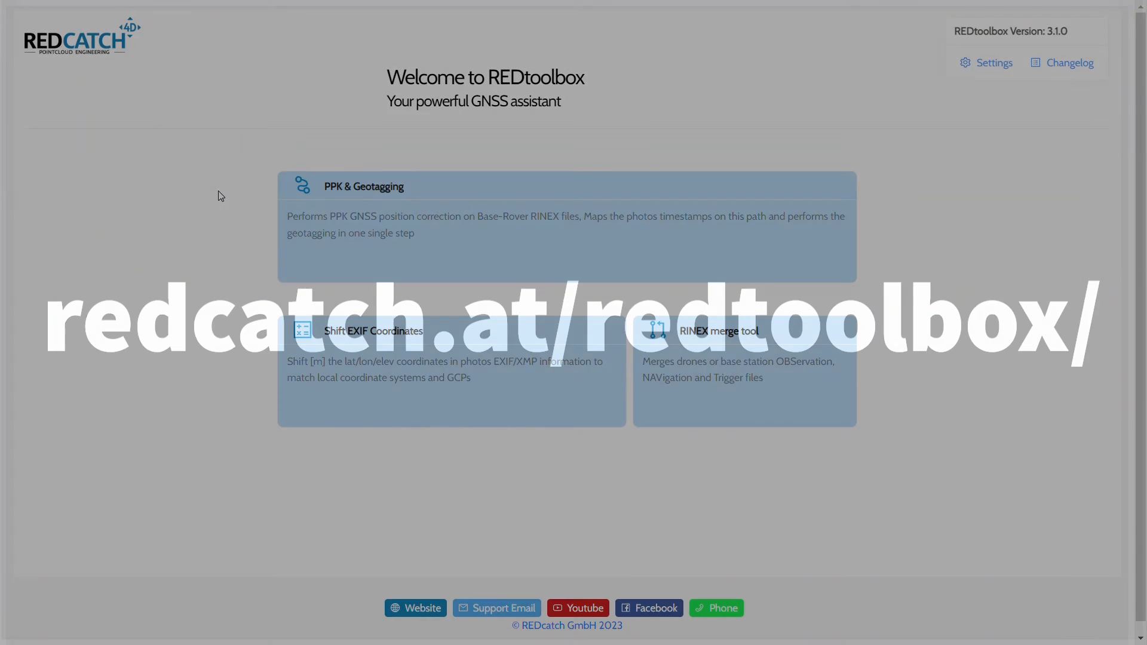